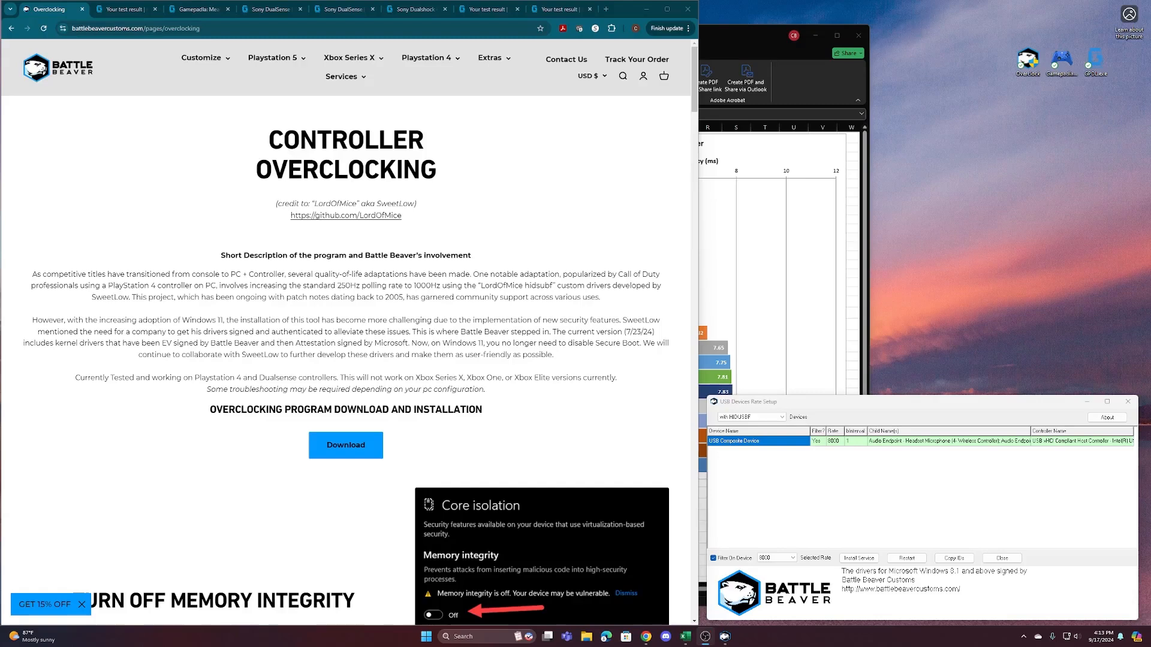
mouse_move(585, 351)
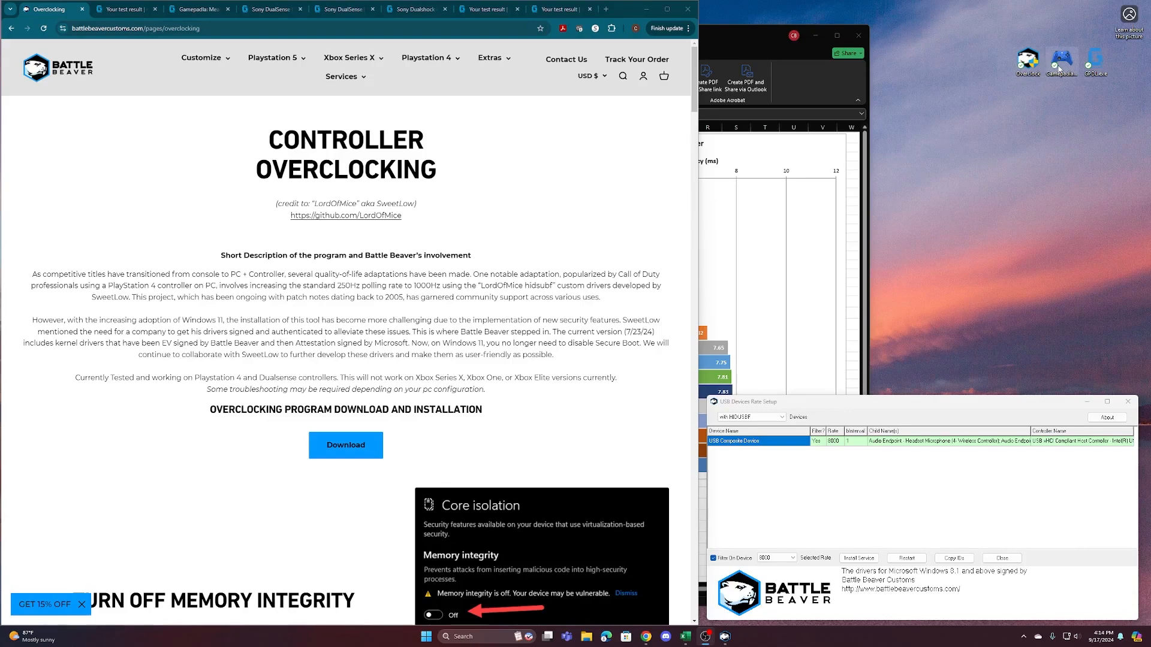
Launch Gamepadla, choose controller 1 over Cable (1) and name the test PS5.
double_click(1062, 57)
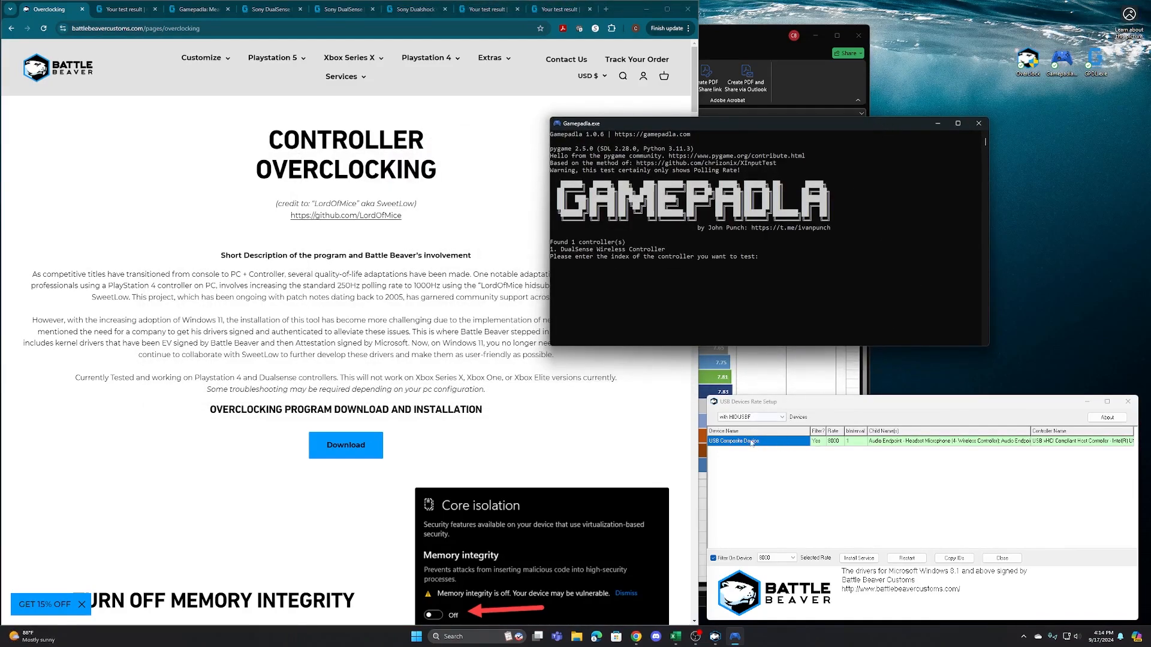
mouse_move(784, 433)
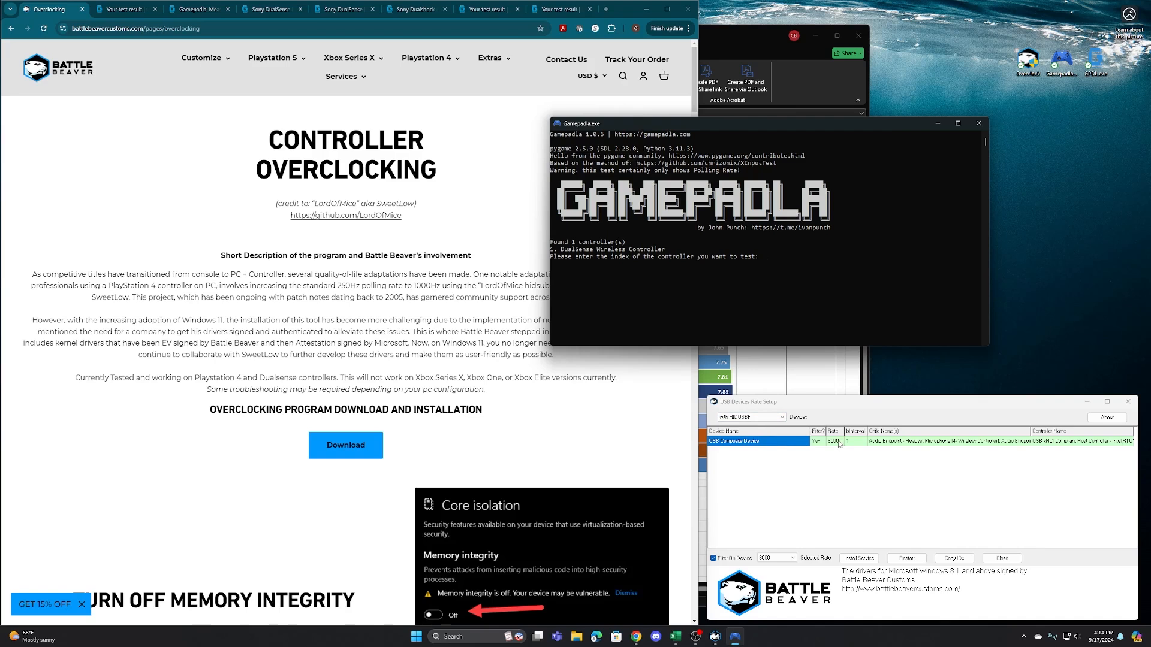
mouse_move(820, 462)
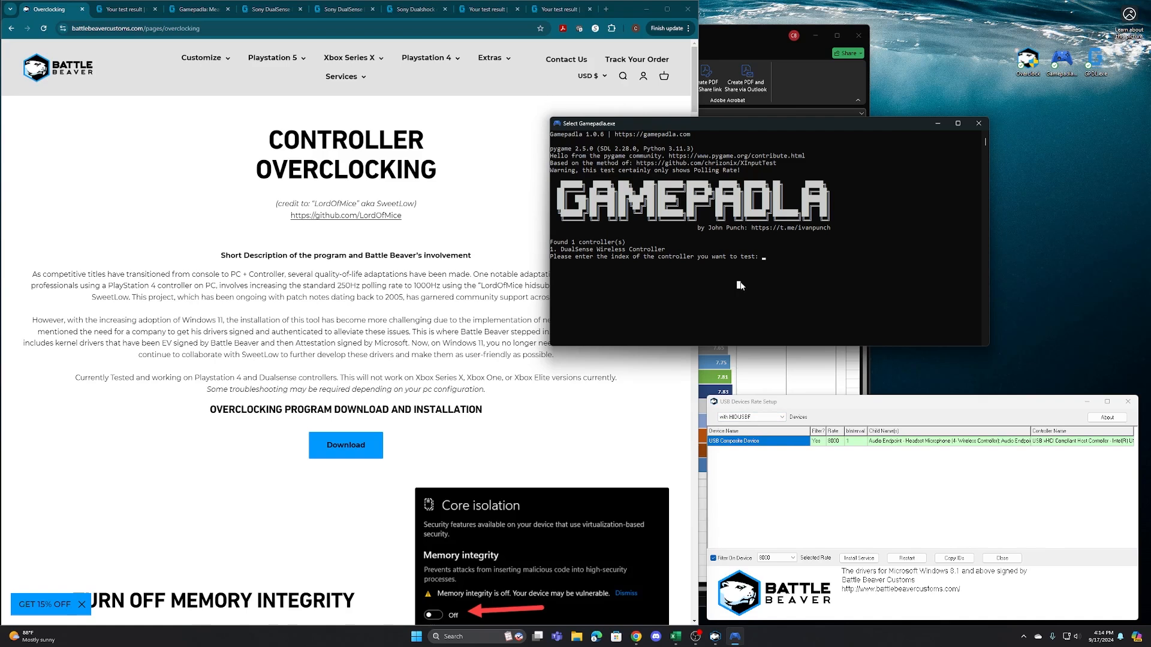
text(1)
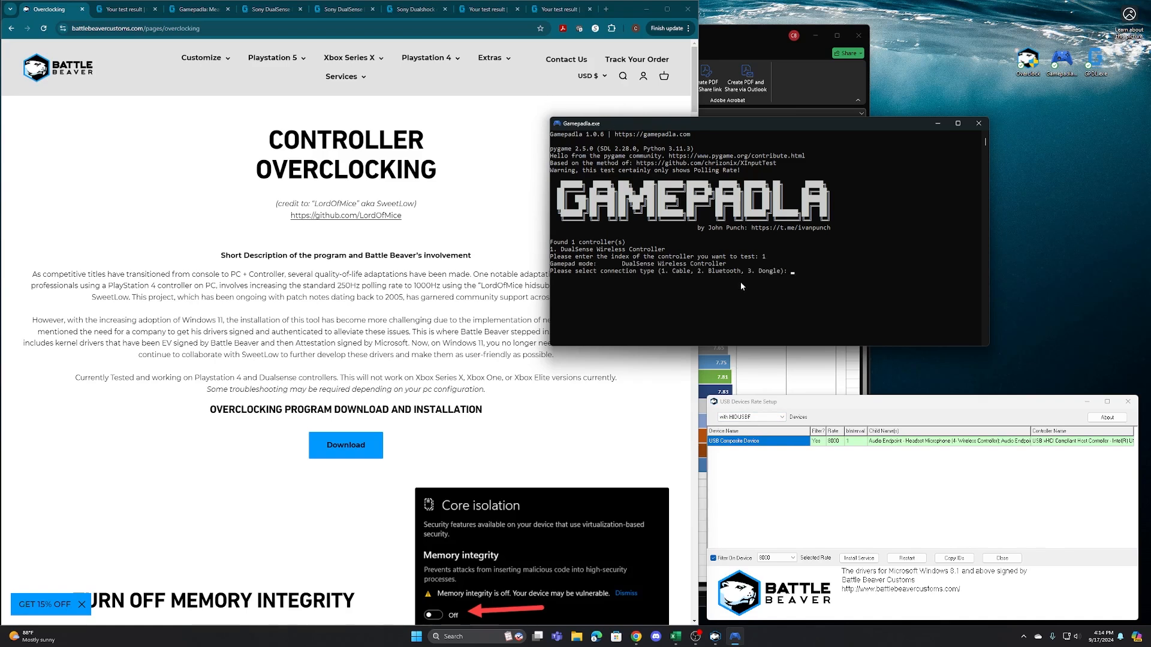
text(1)
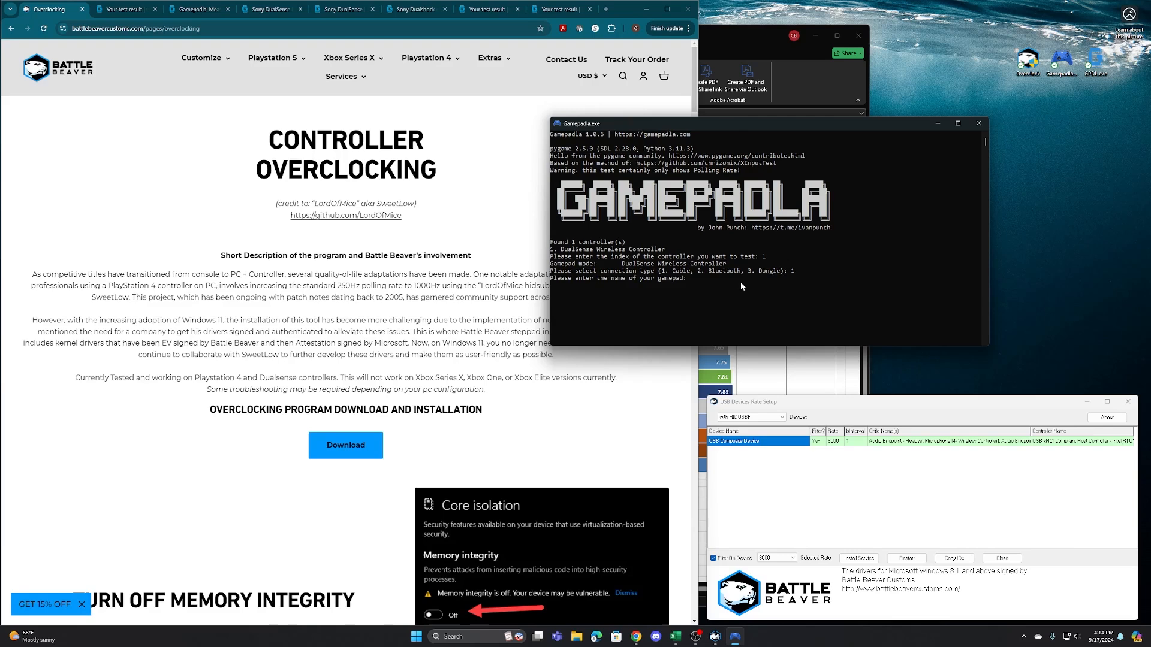
text(PS5)
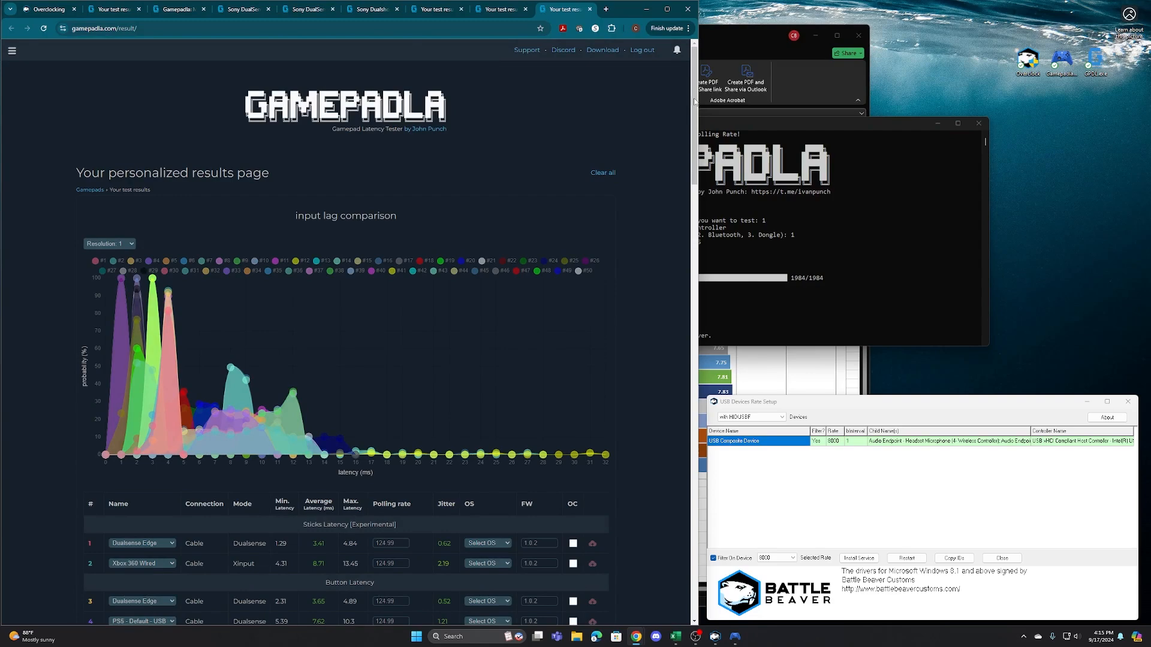
Scroll to row 50 and select the new PS5 cable DualSense entry.
scroll(down, 3)
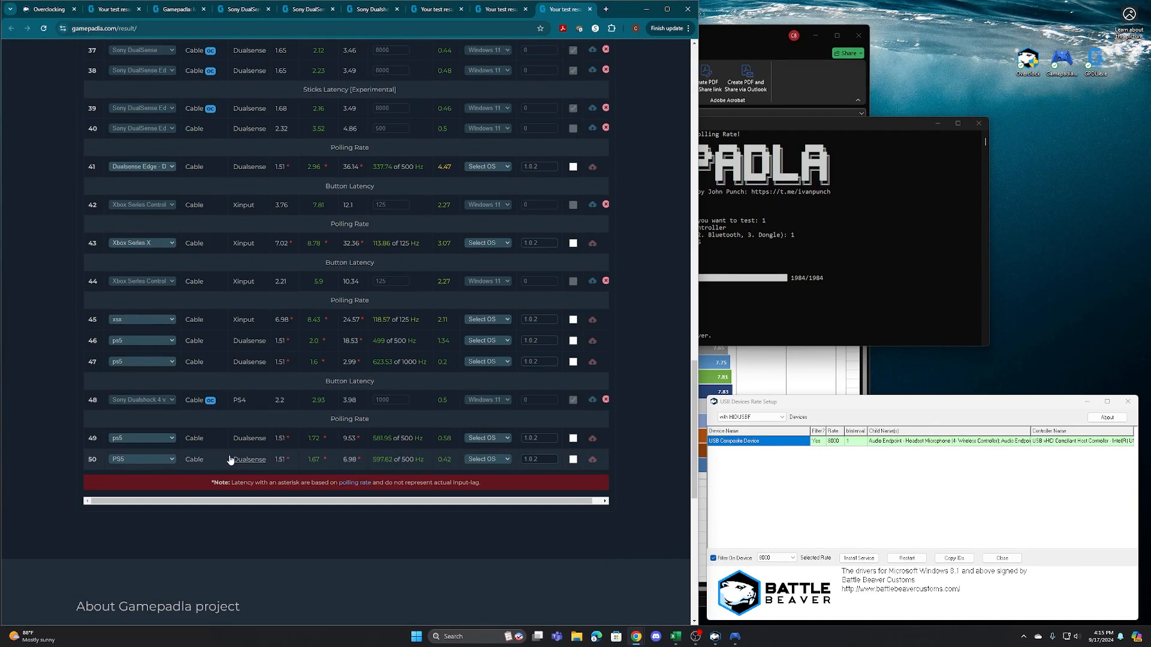
click(314, 460)
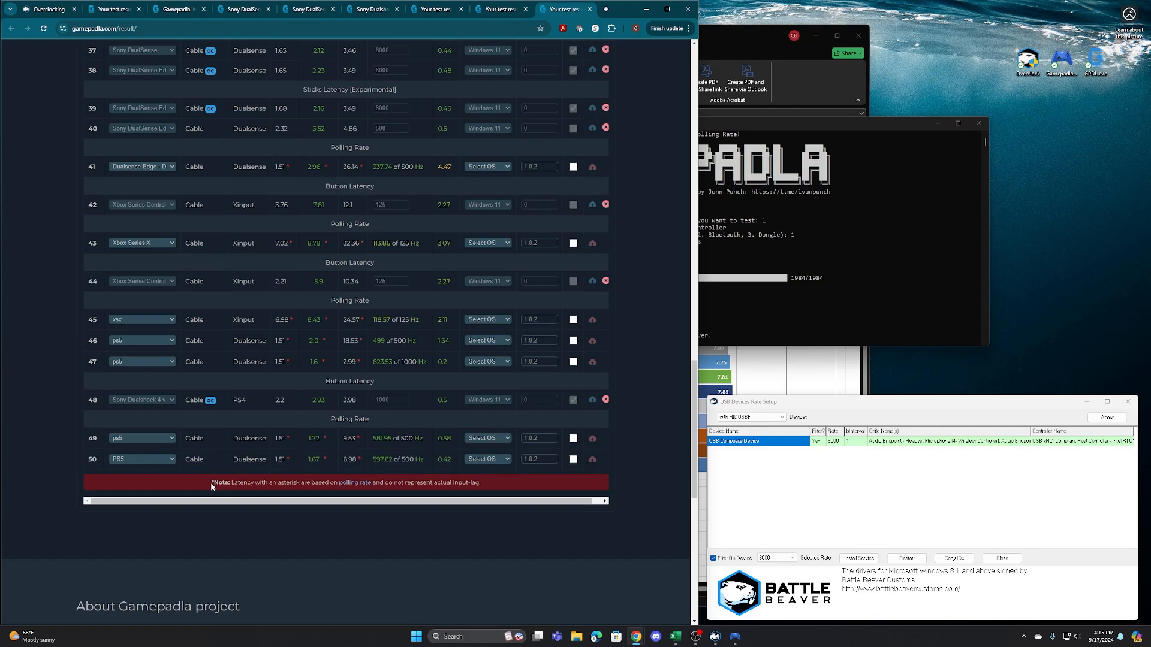
mouse_move(267, 492)
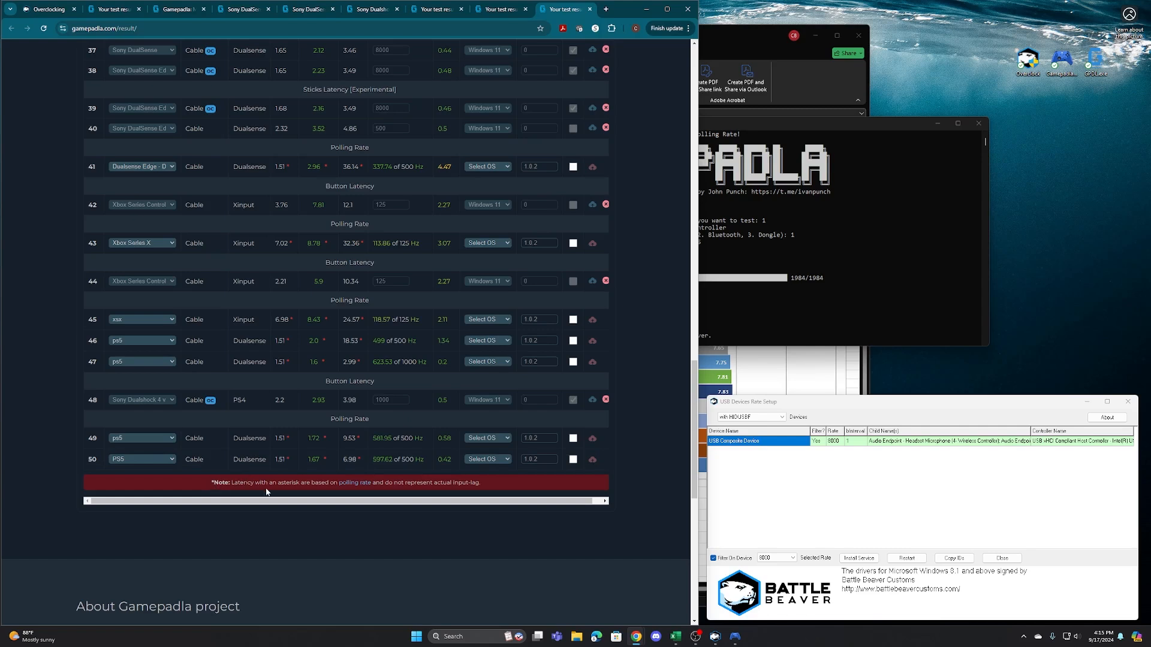
mouse_move(271, 479)
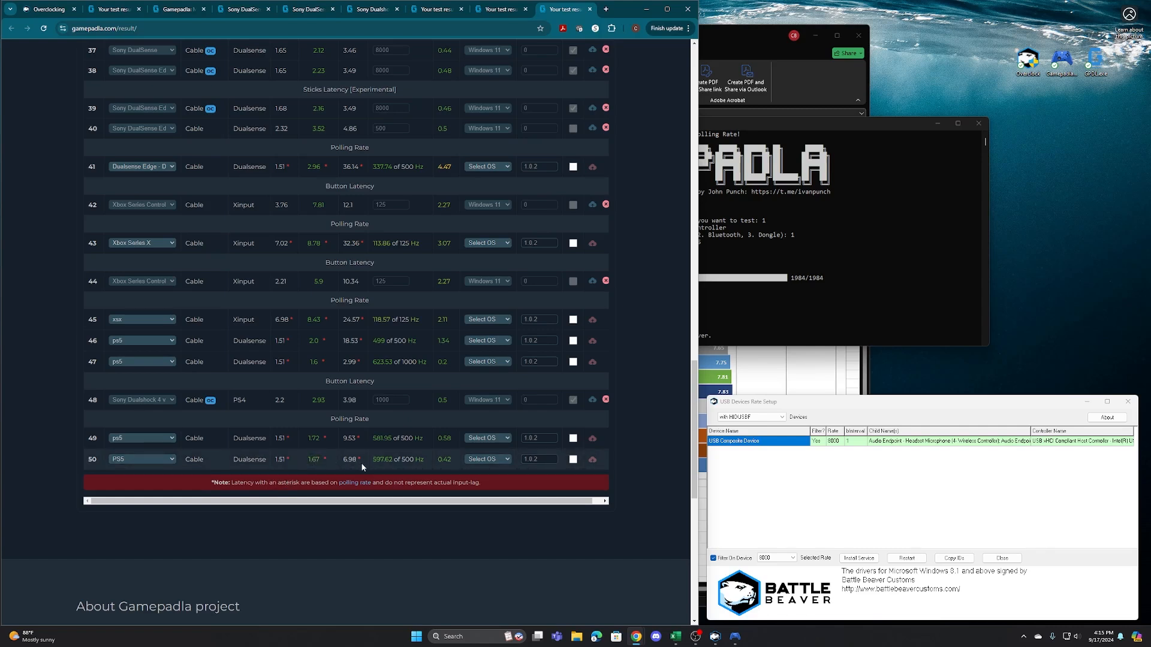
mouse_move(756, 340)
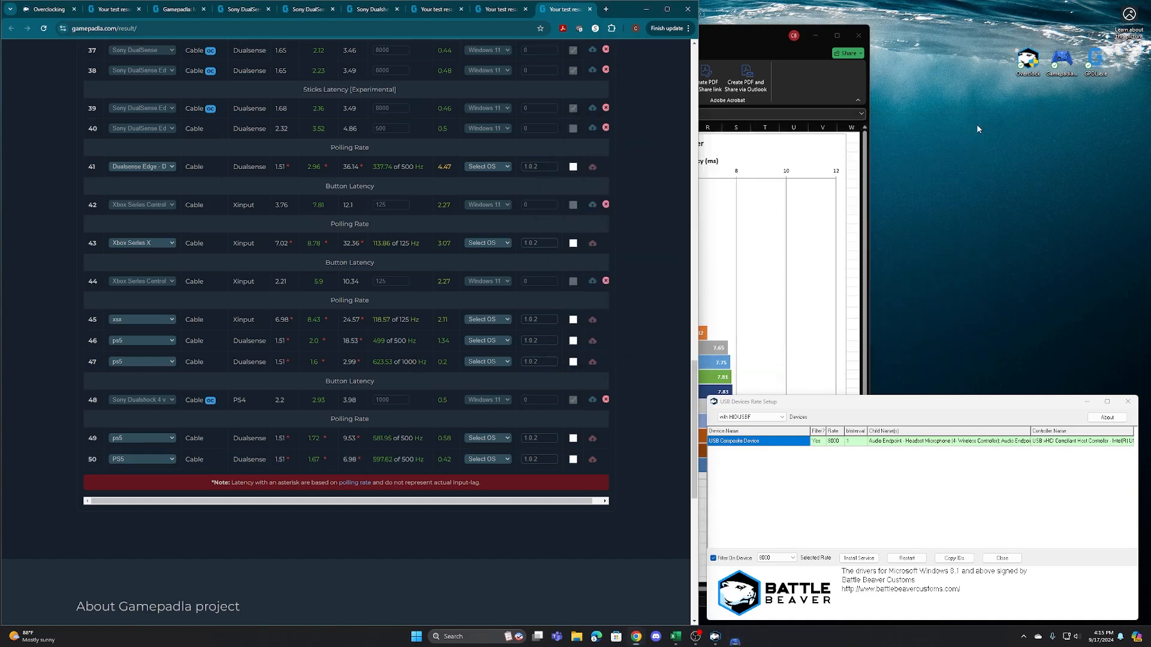
mouse_move(1065, 112)
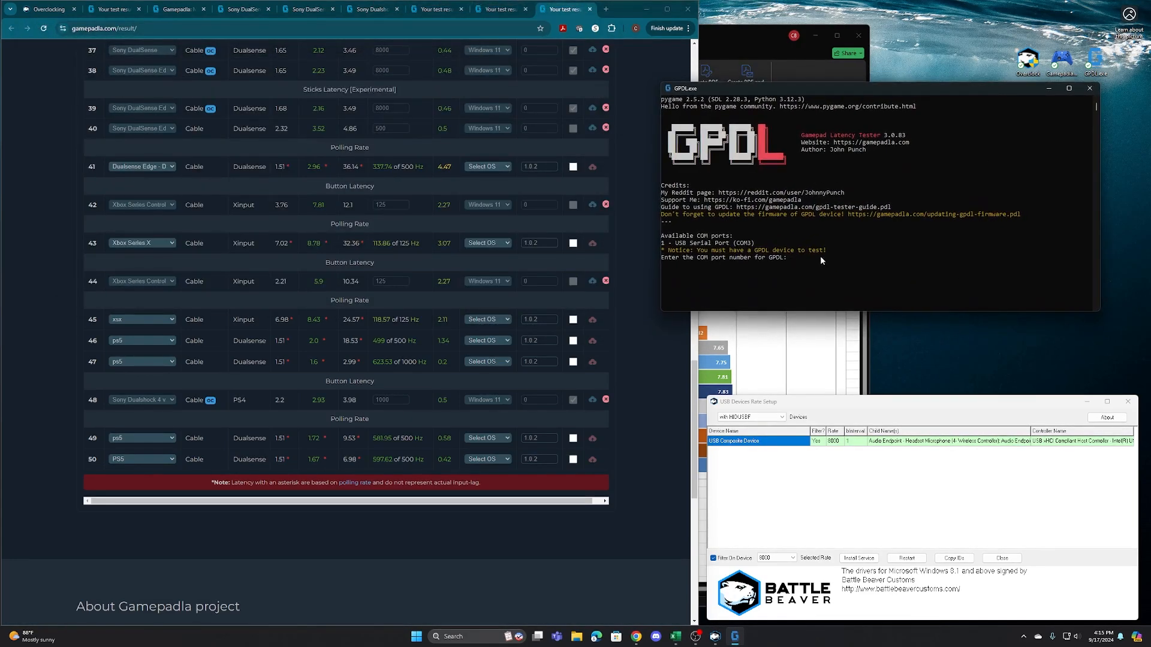
Answer 1 for the COM port and 1 for the DualSense gamepad in GPDL.
text(1)
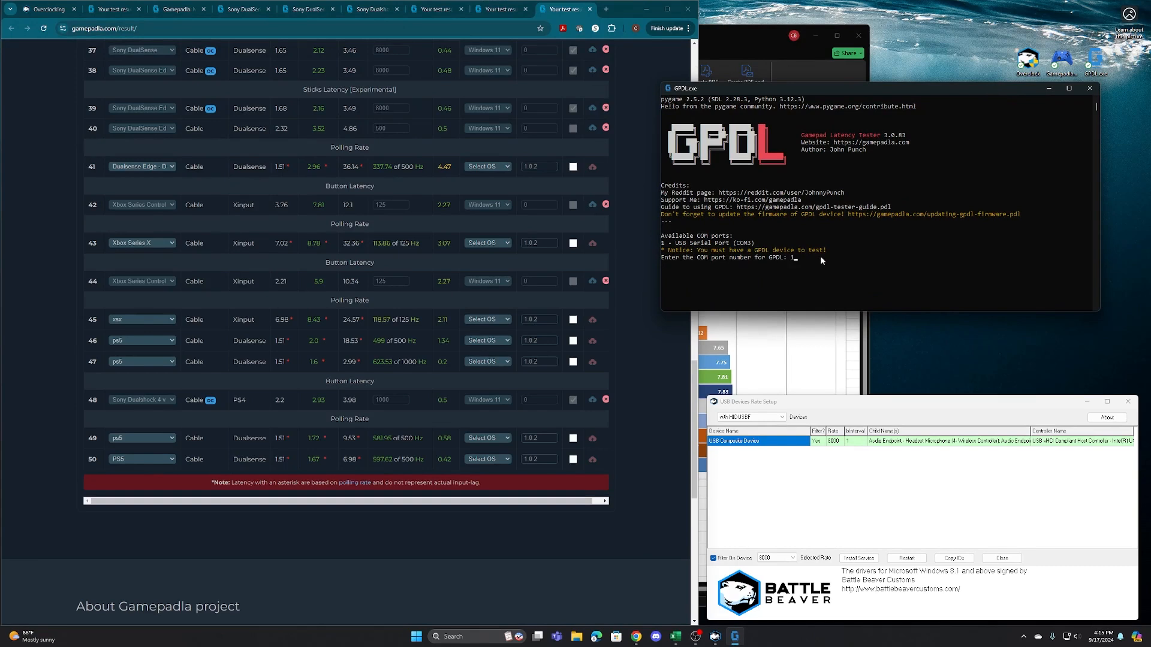
text(1)
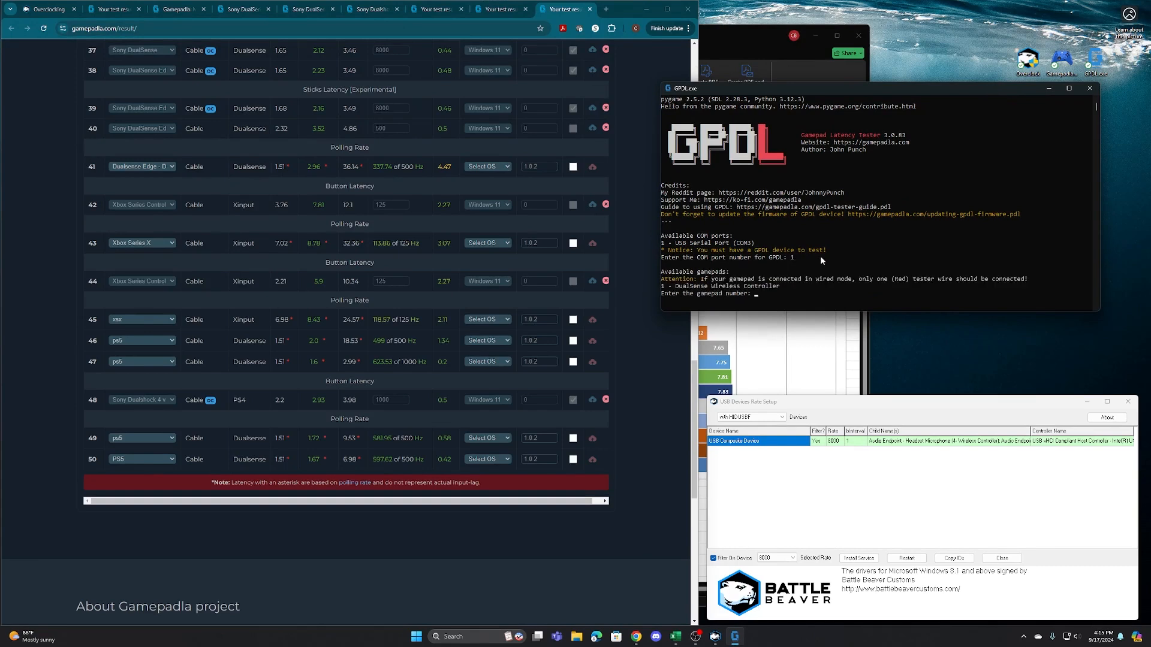
text(1)
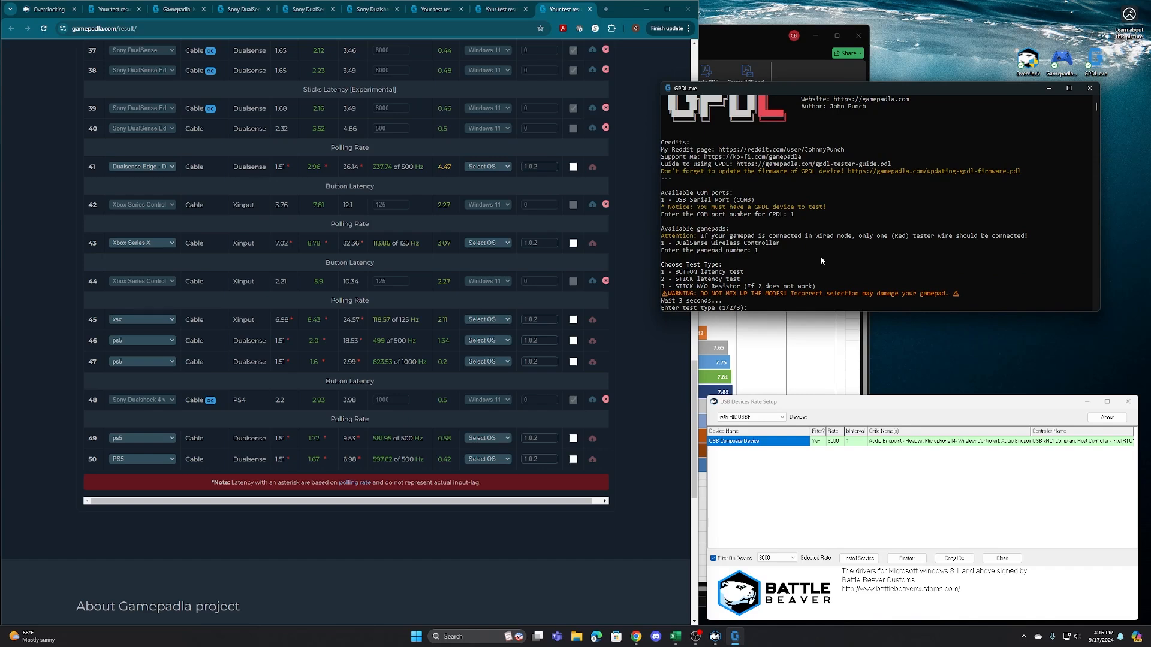
Run test type 1 (button latency), answer y, name it Ps5 and upload over connection 1.
text(1)
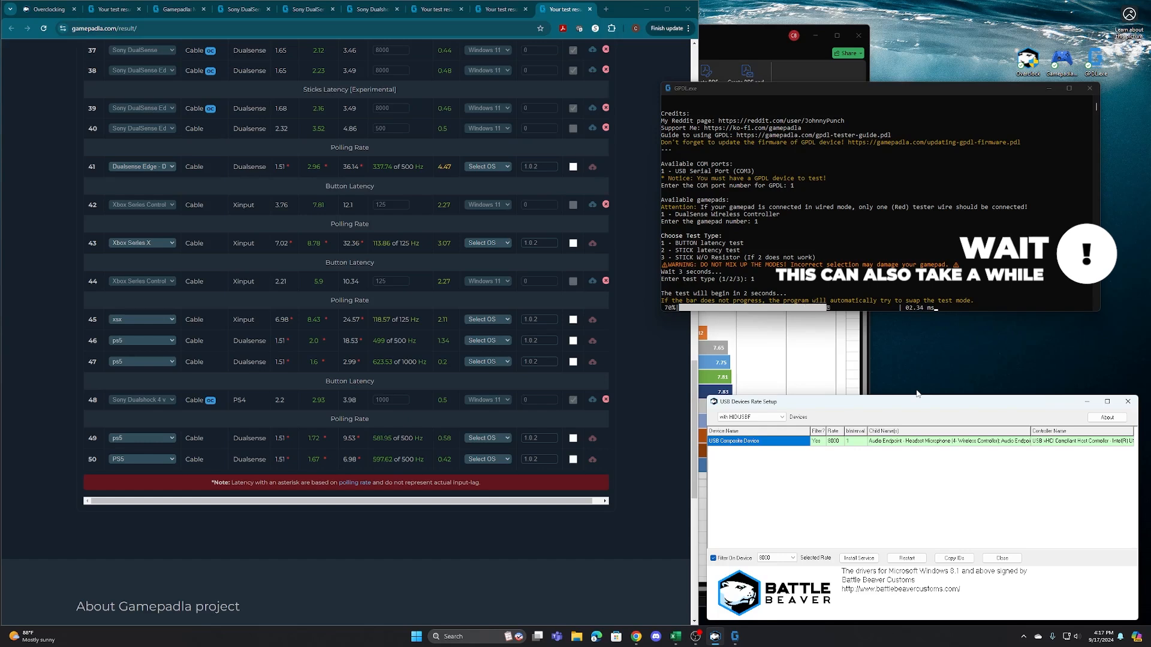
mouse_move(877, 405)
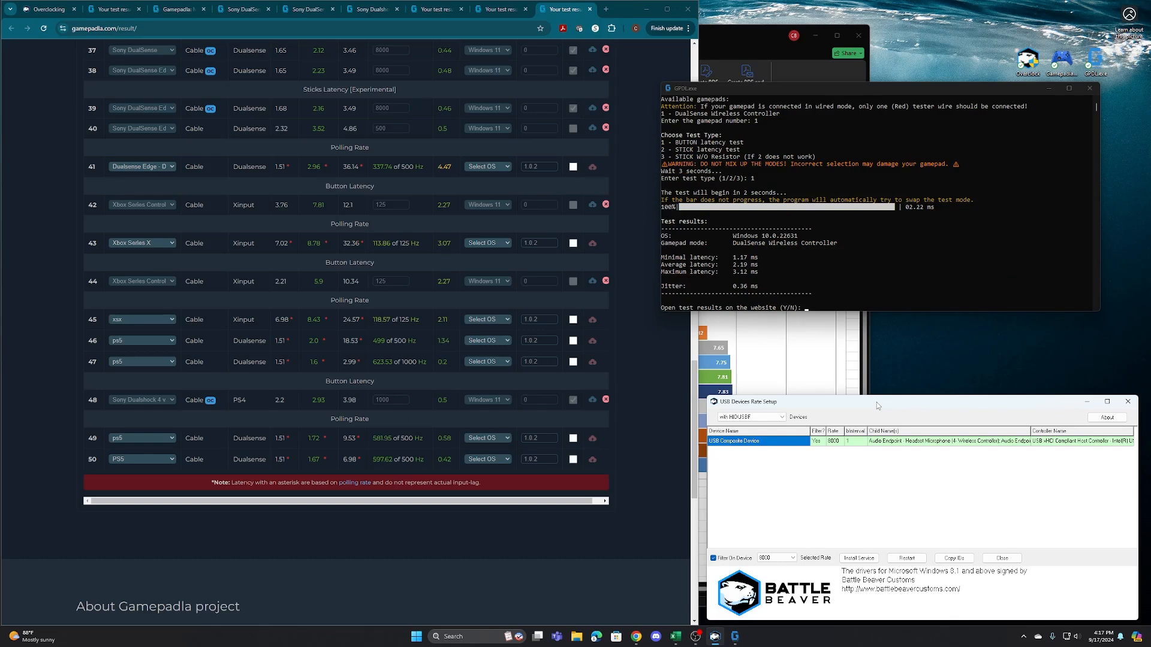
mouse_move(716, 232)
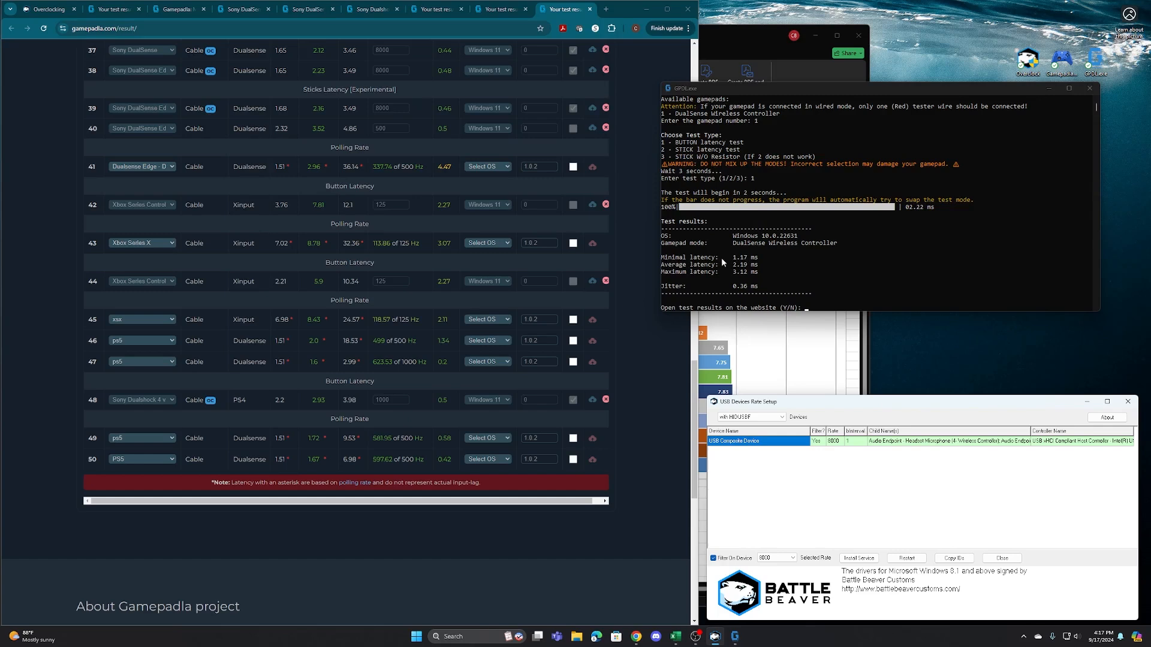
mouse_move(697, 266)
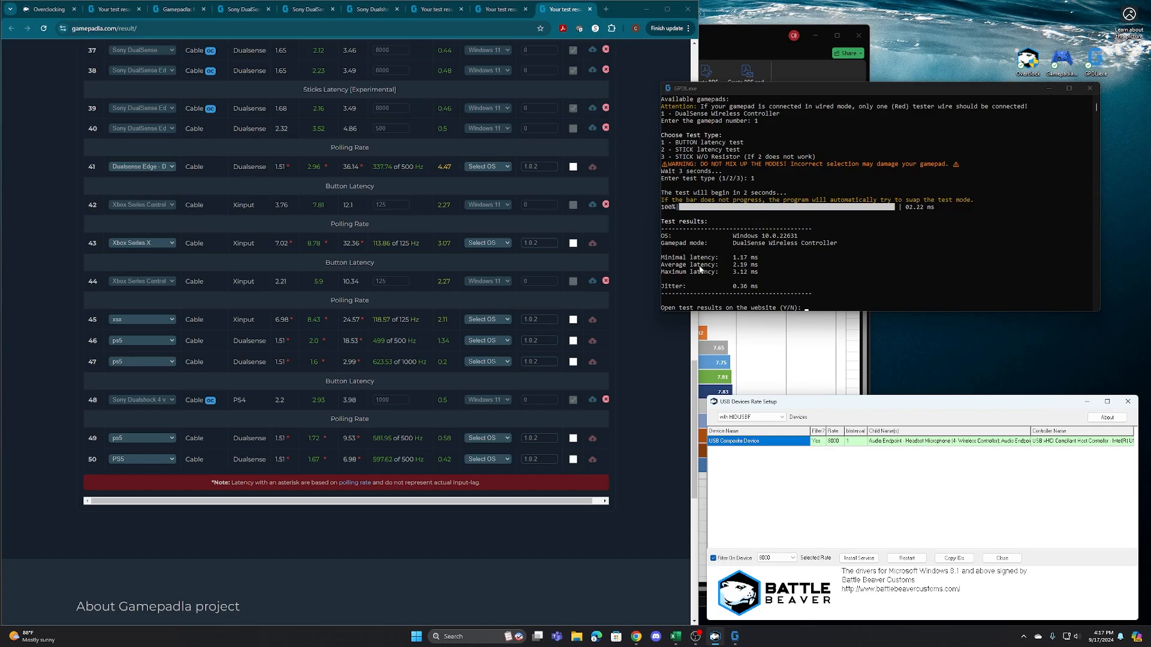
mouse_move(720, 271)
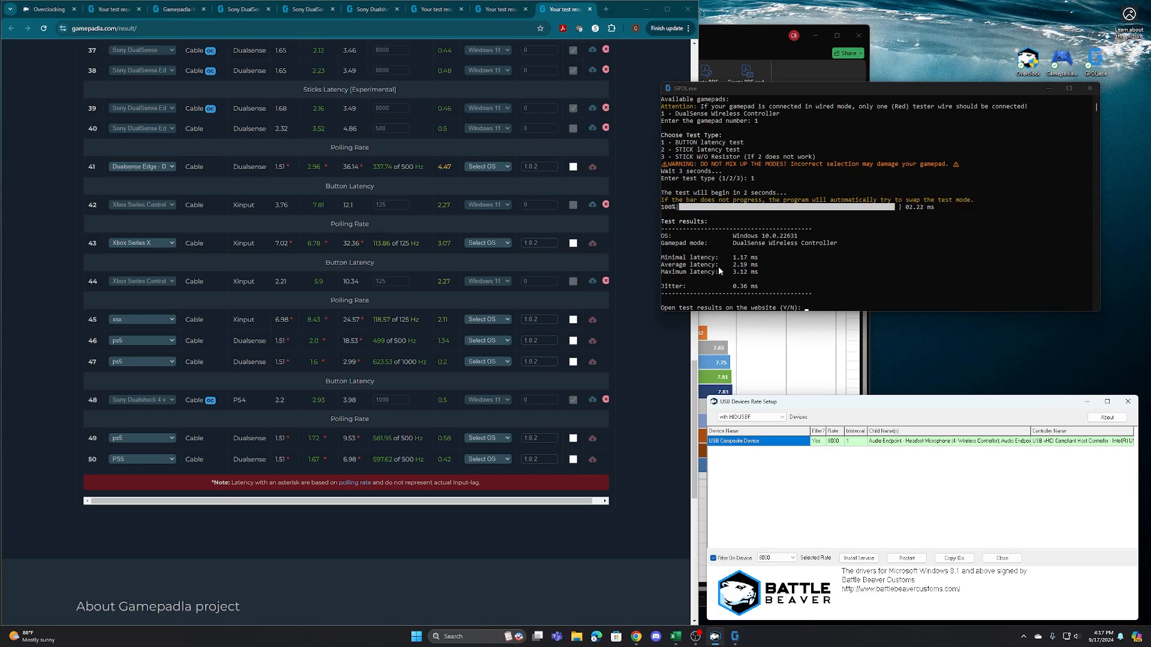
mouse_move(827, 309)
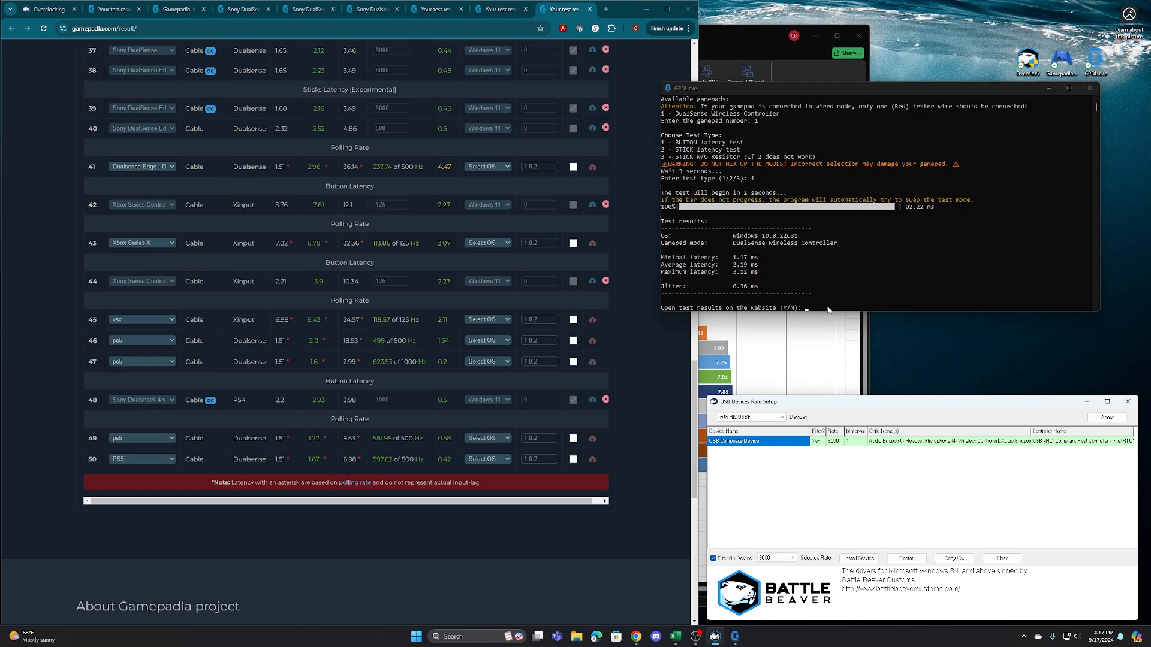
text(y)
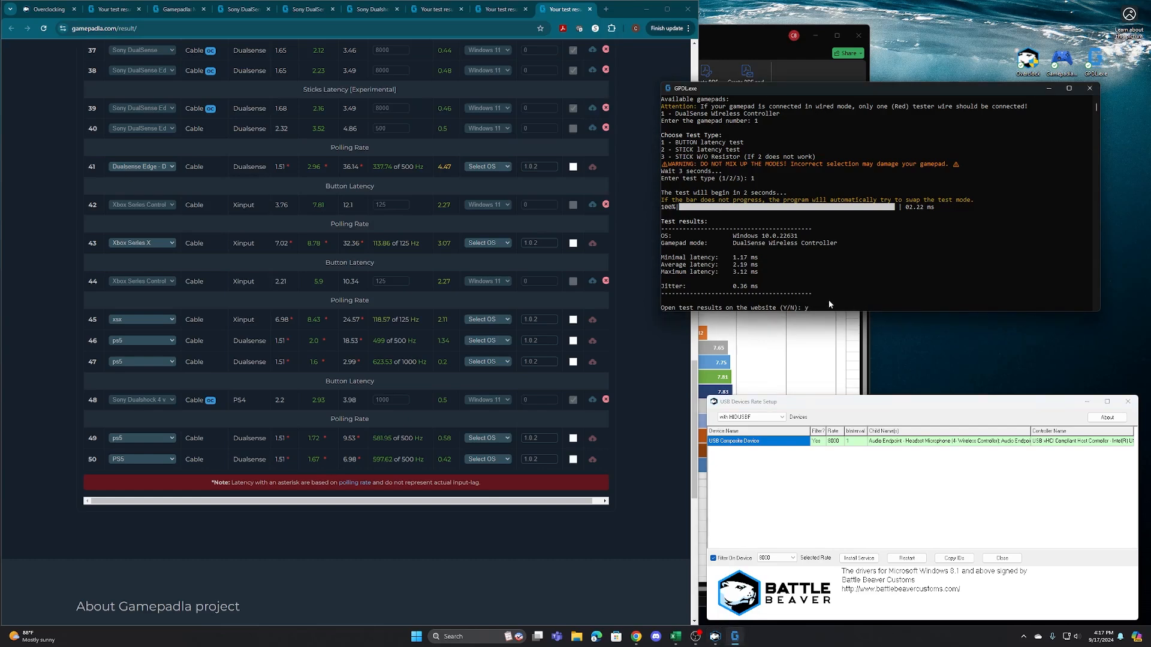
text(Ps5)
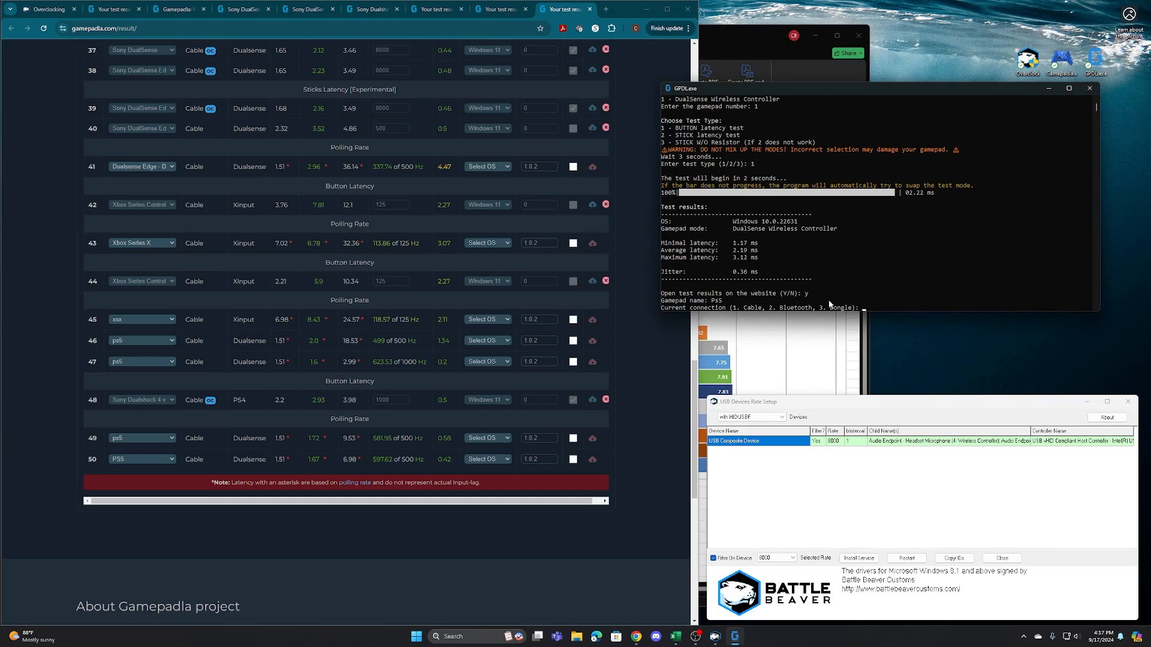
text(1)
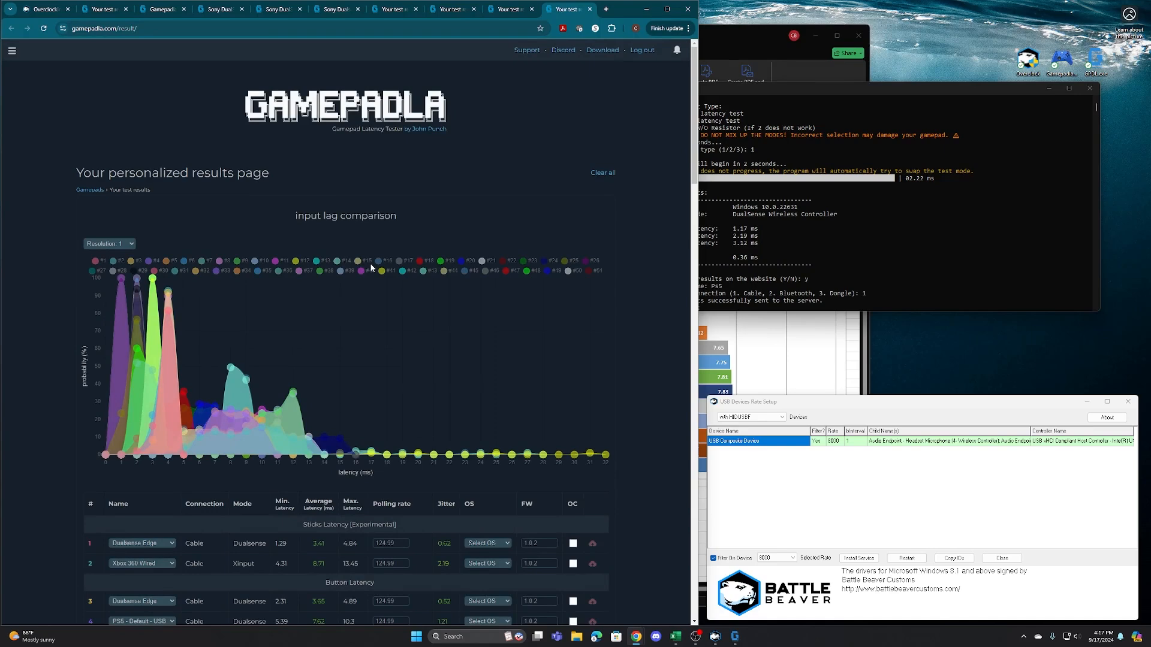
mouse_move(252, 314)
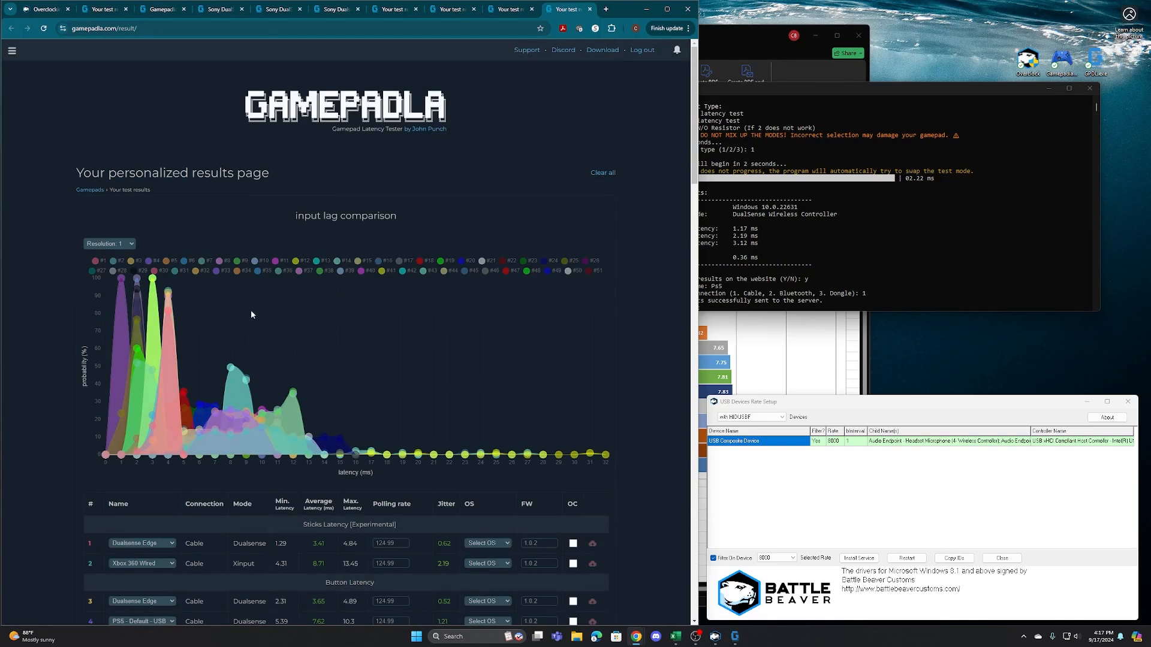
Scroll to result 51, enter polling rate 8000 and set its OS to Windows 11.
scroll(down, 3)
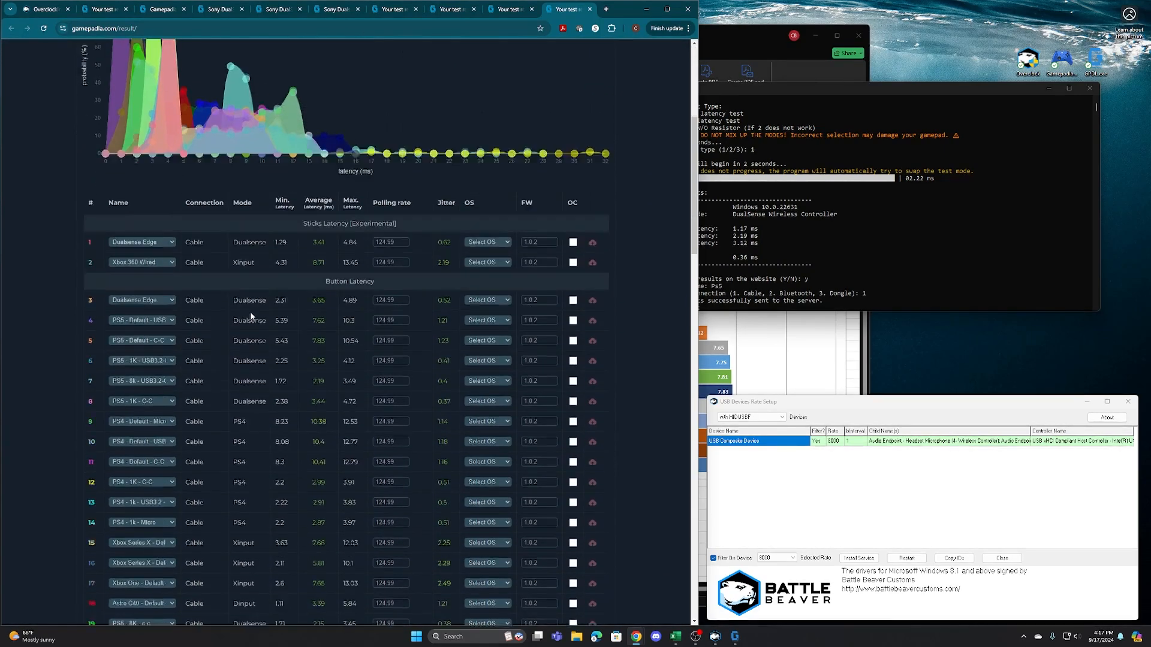
scroll(down, 3)
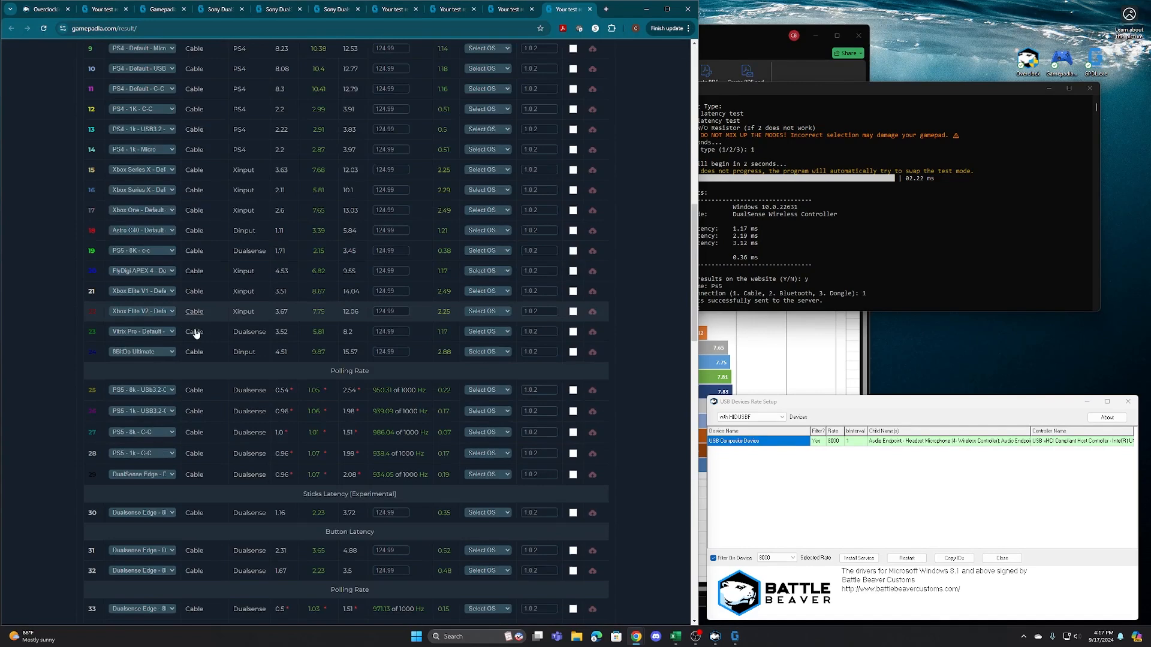
scroll(down, 3)
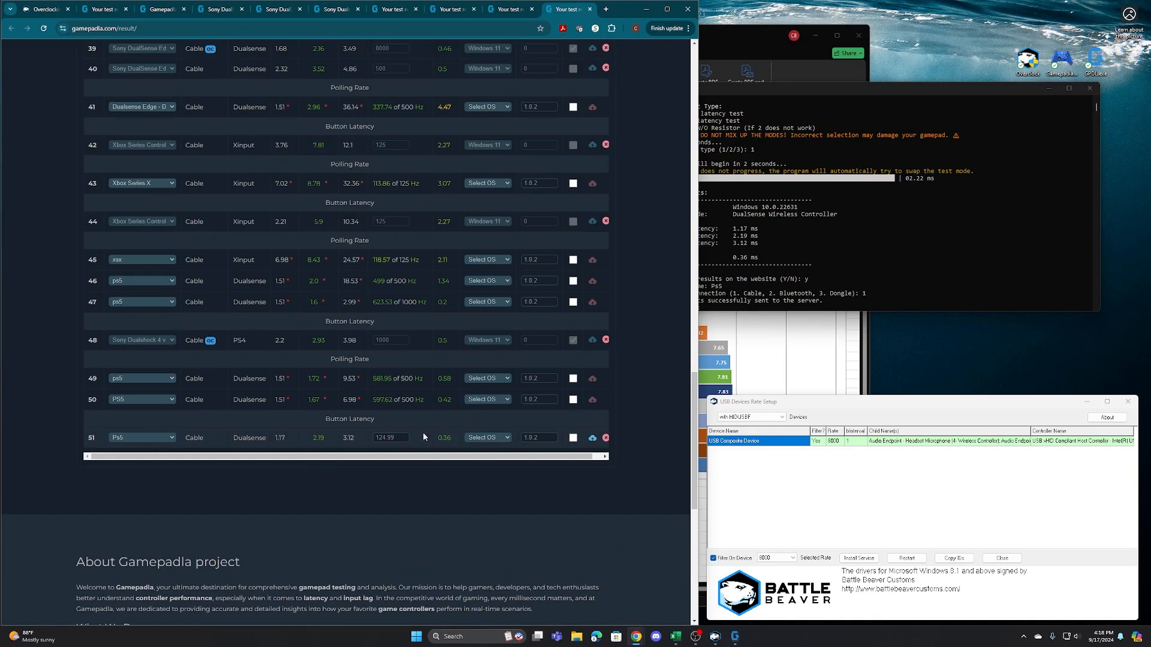
click(391, 438)
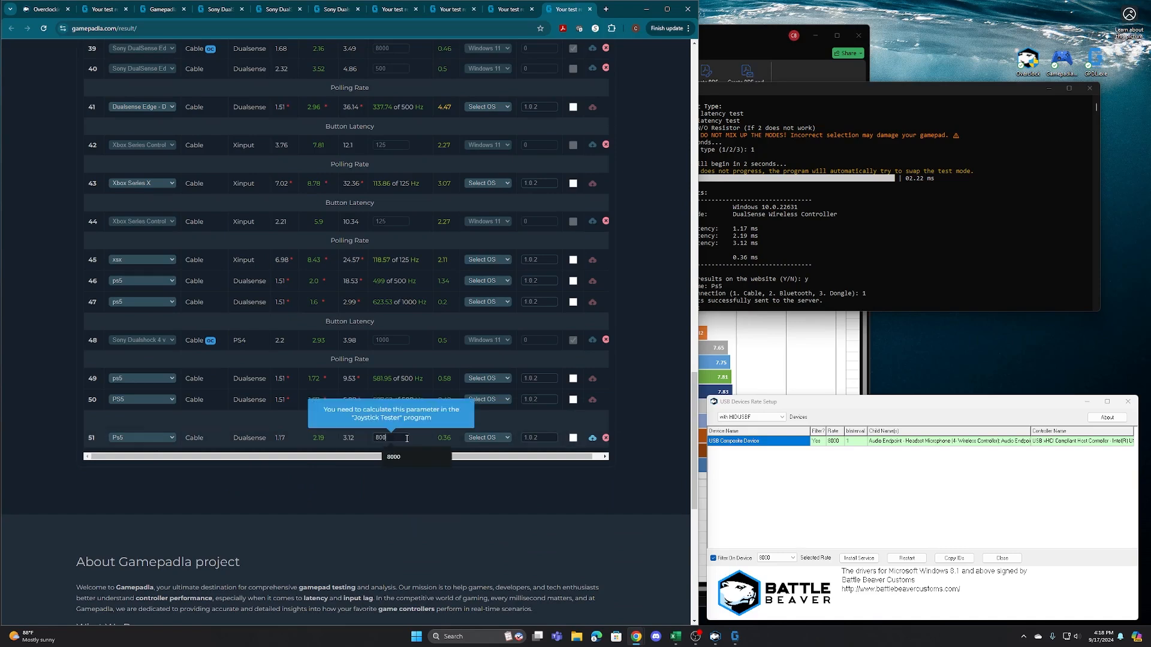
click(487, 438)
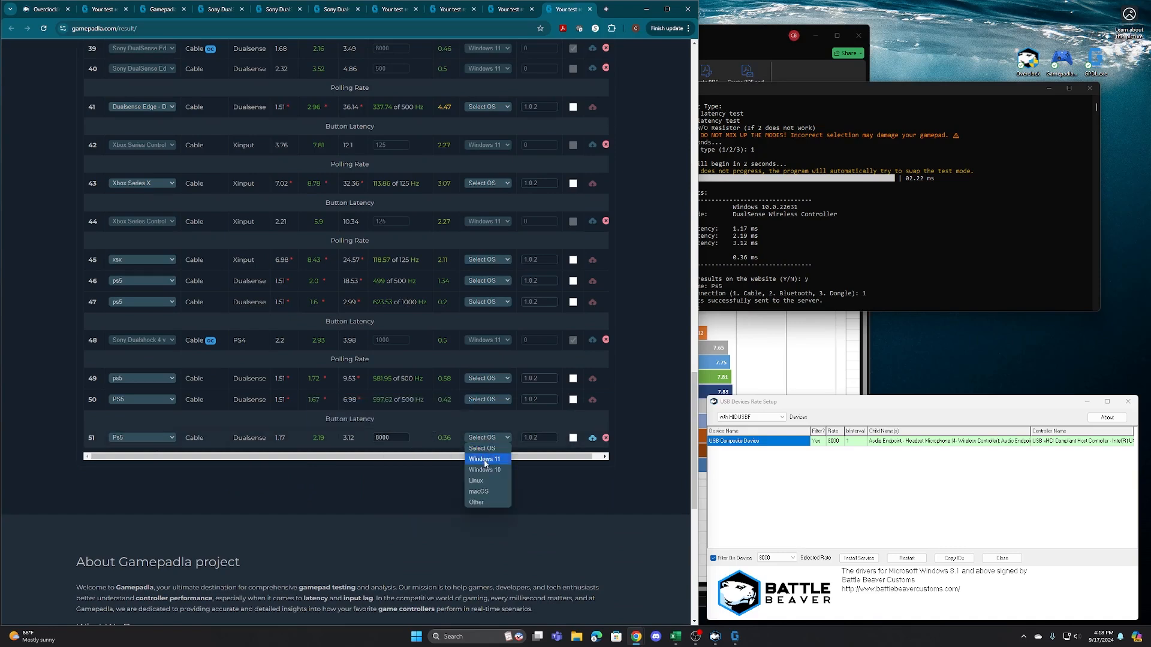
click(485, 458)
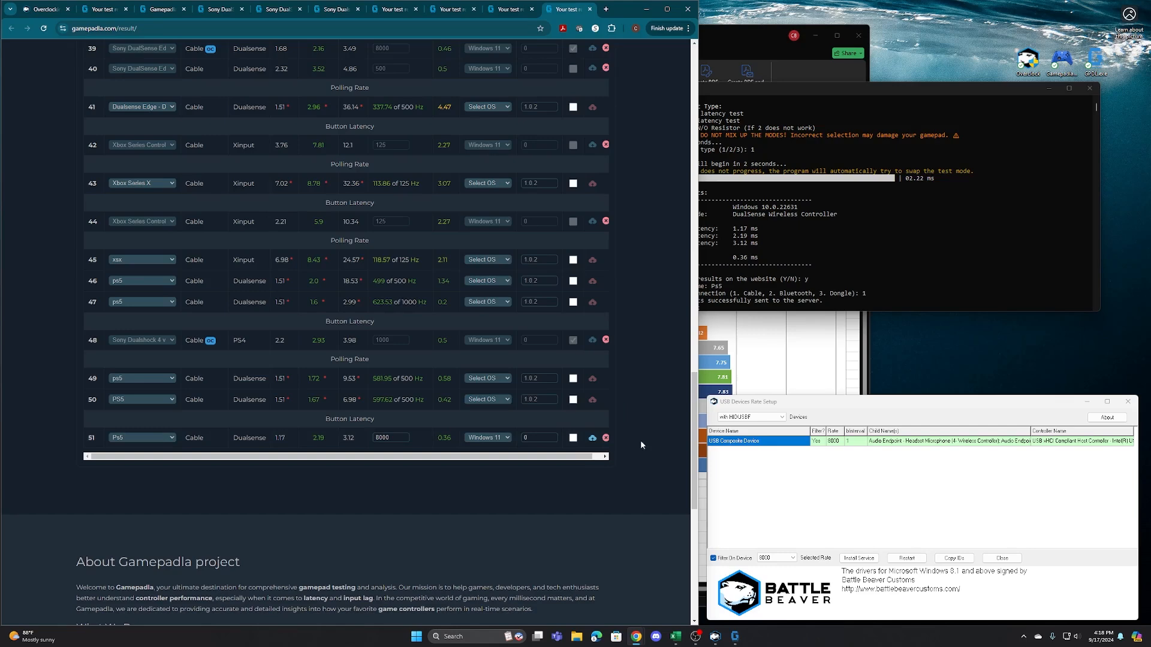
click(592, 438)
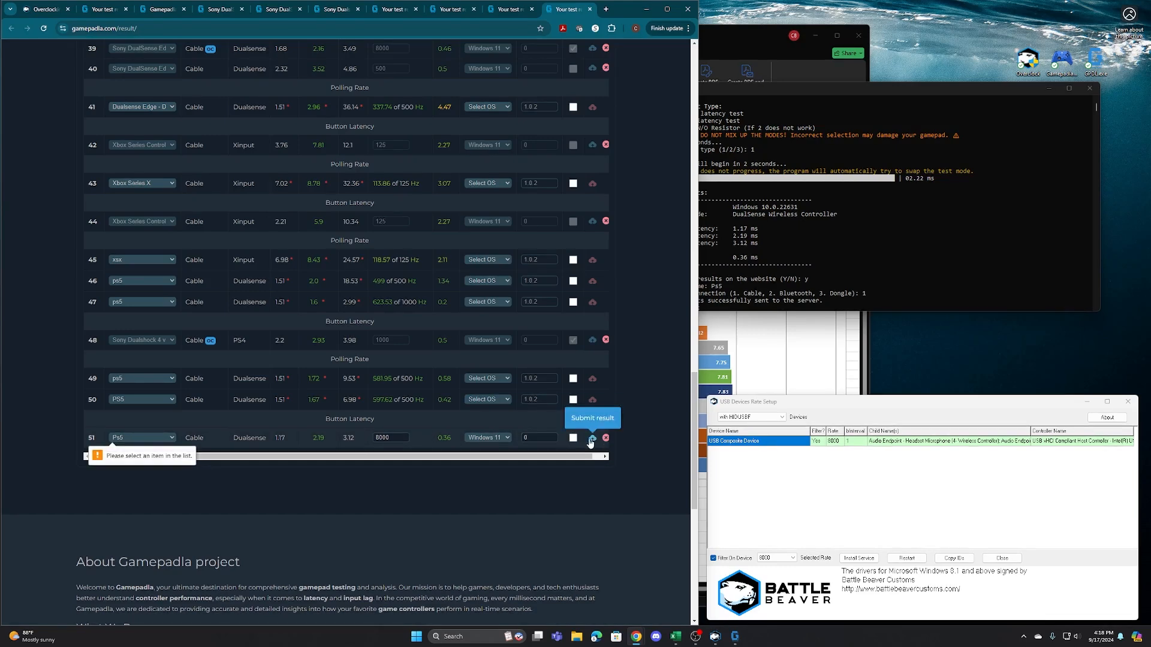
Name result 51 Sony DualSense and submit it to the website.
click(142, 438)
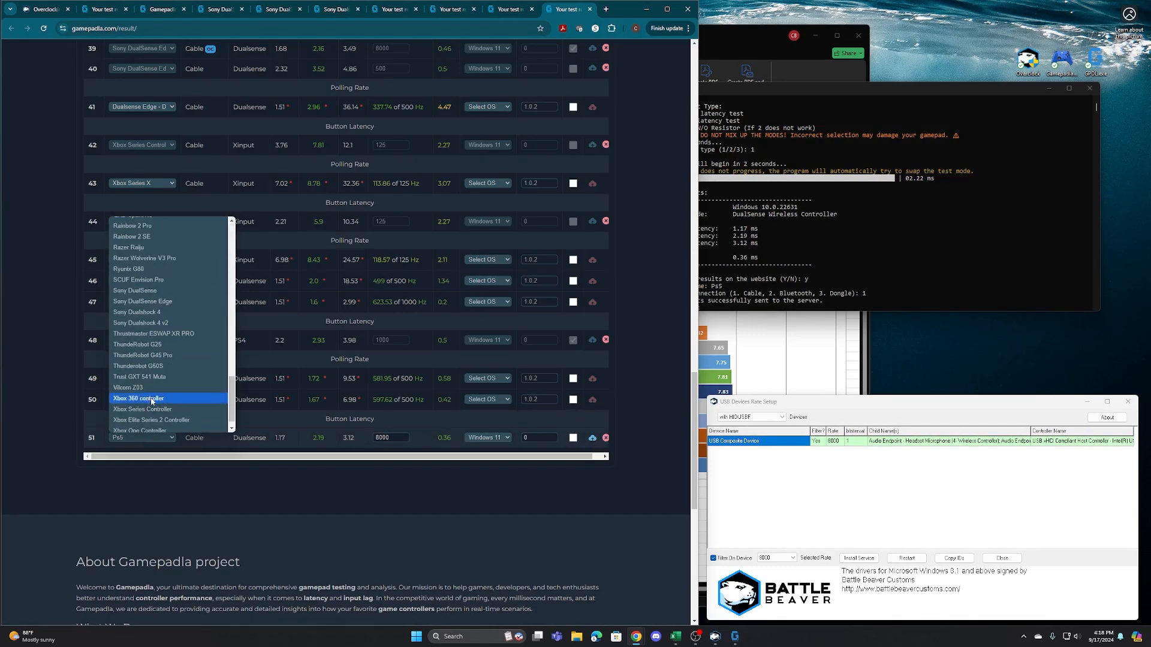
click(139, 398)
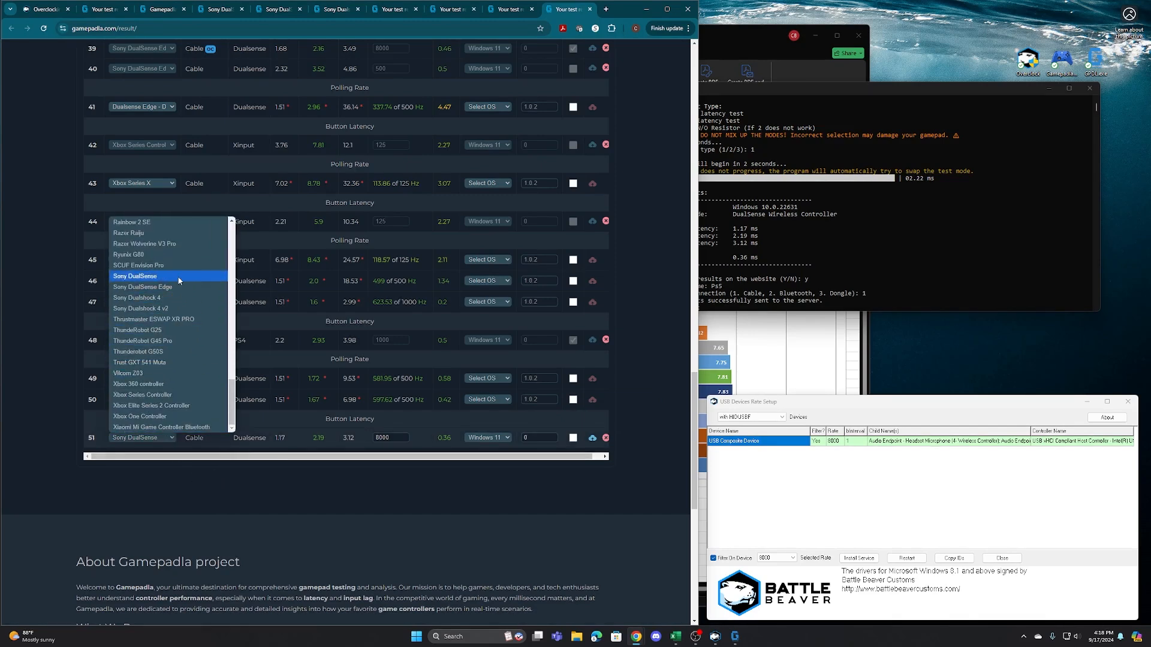
click(134, 276)
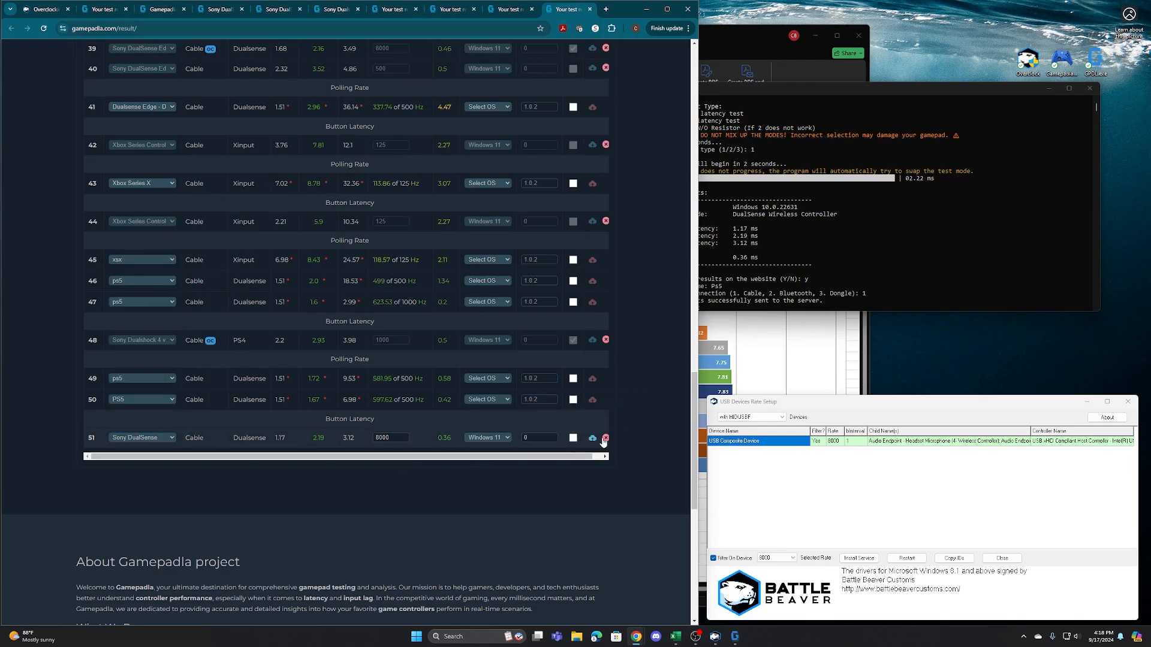
click(573, 437)
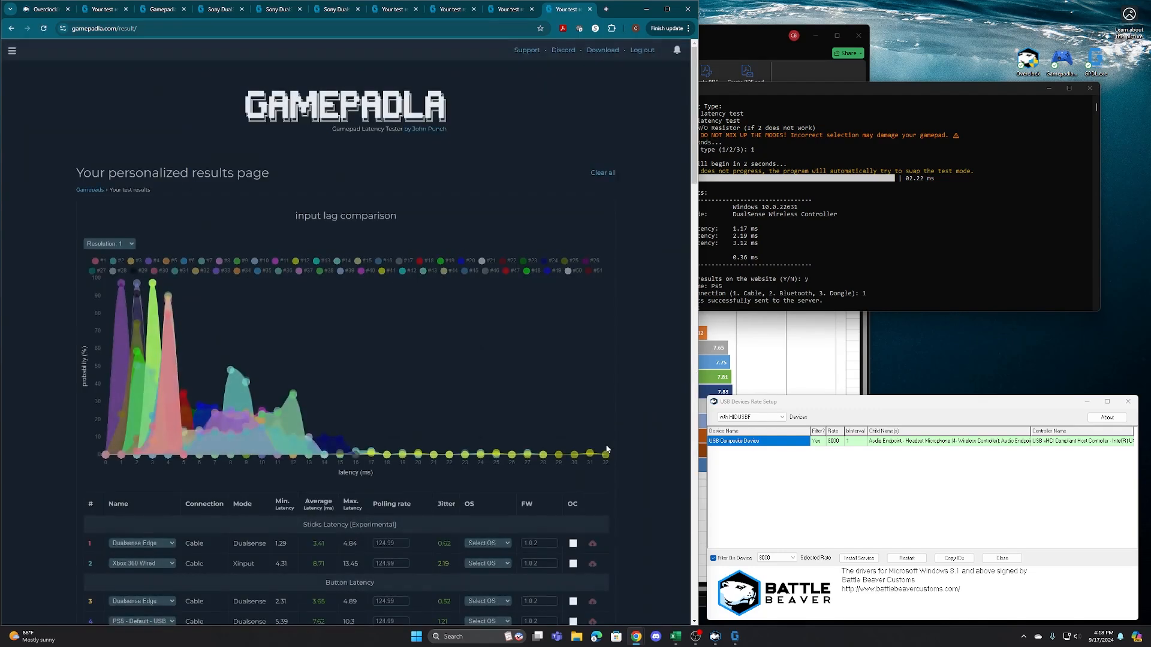
scroll(down, 3)
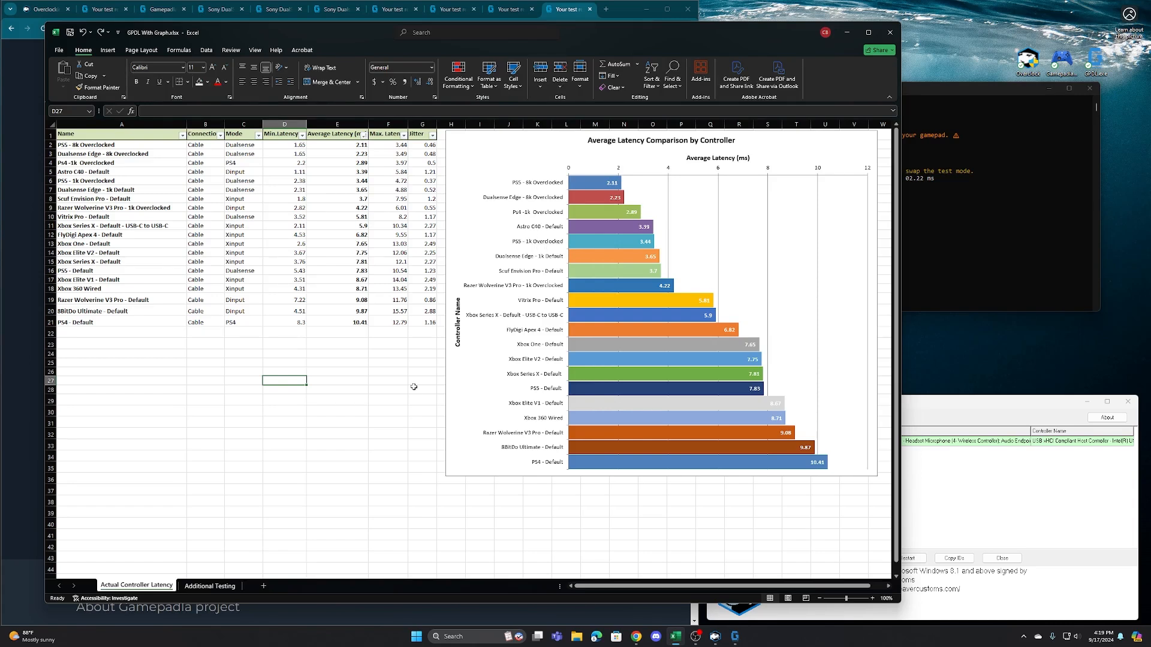
mouse_move(561, 175)
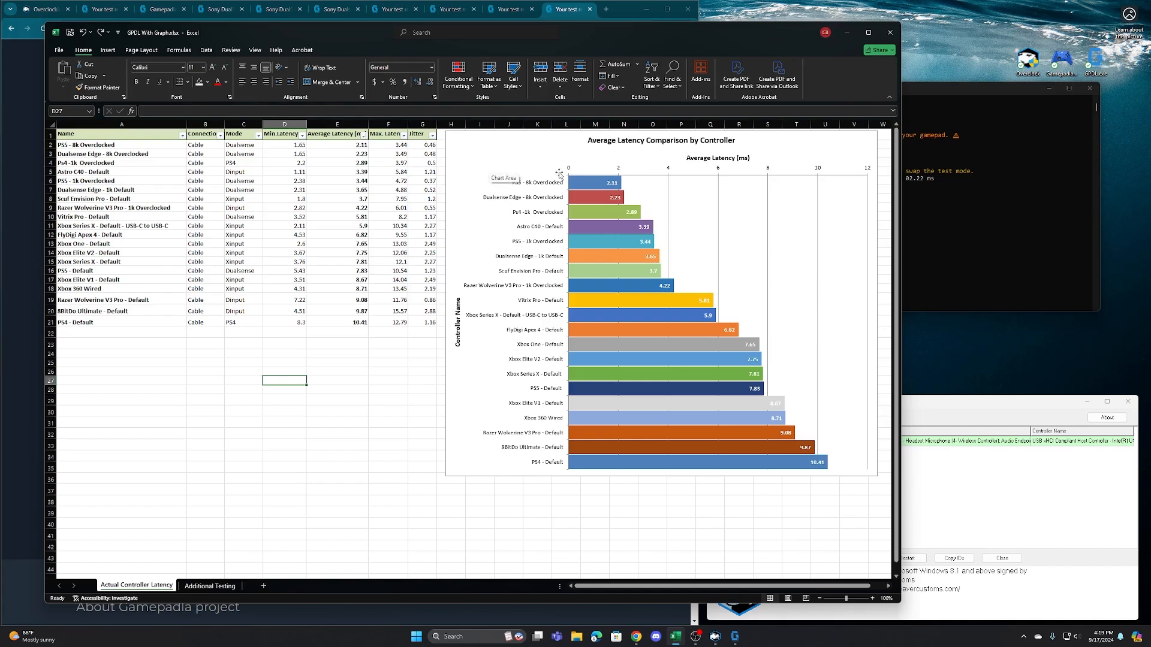
mouse_move(524, 180)
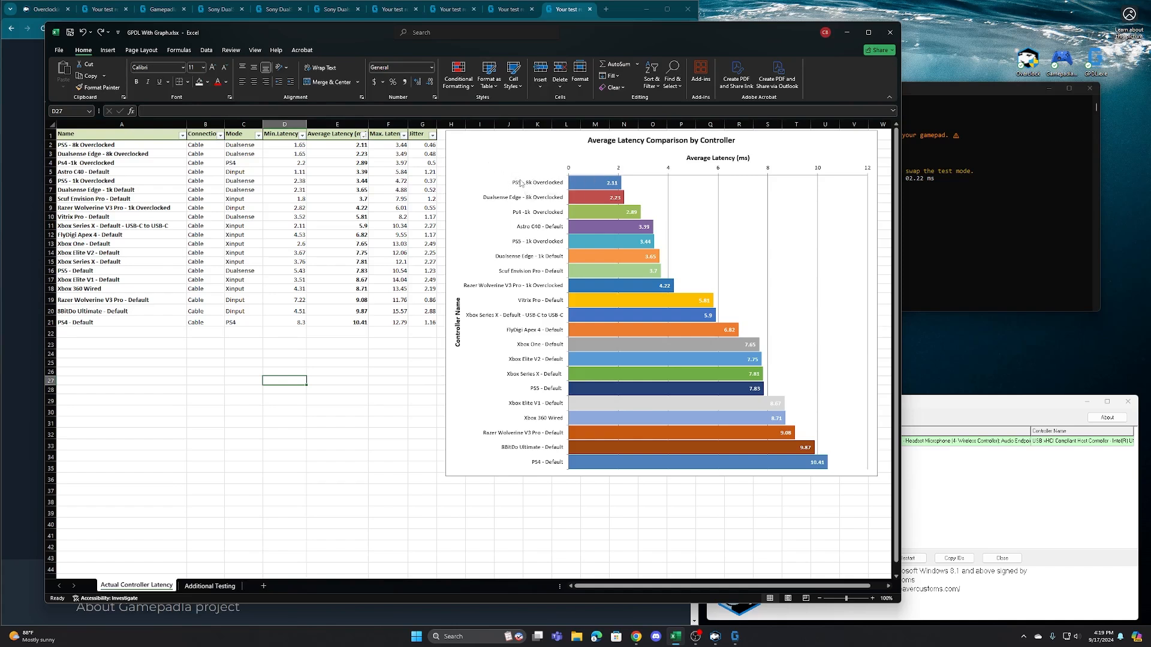
mouse_move(614, 180)
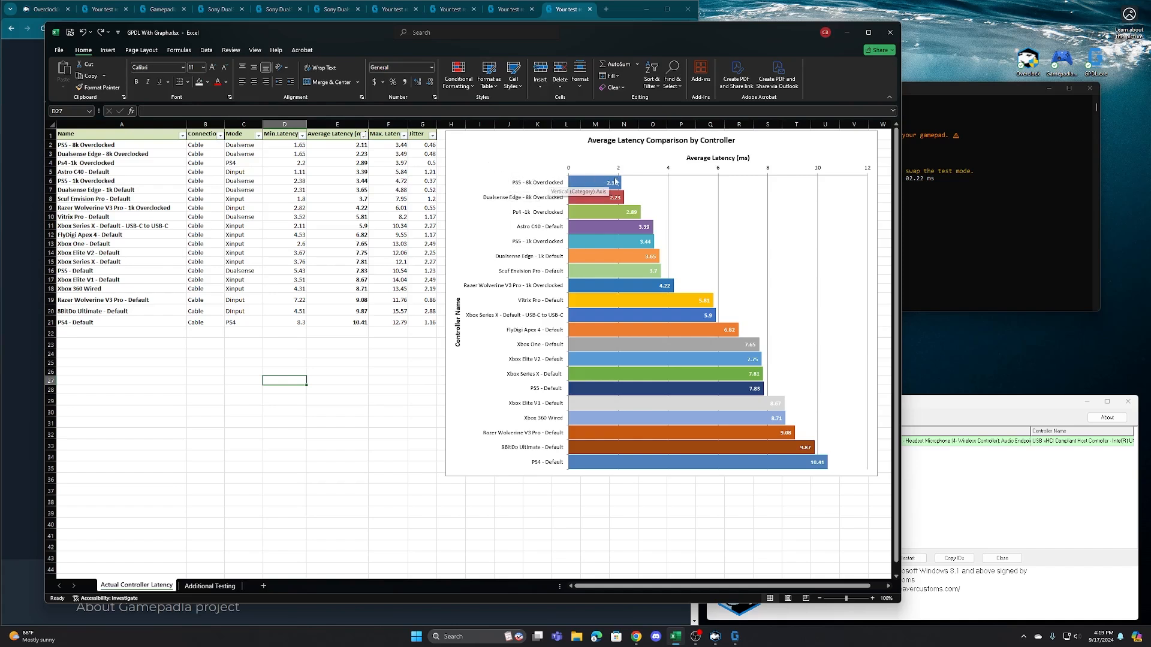
mouse_move(566, 182)
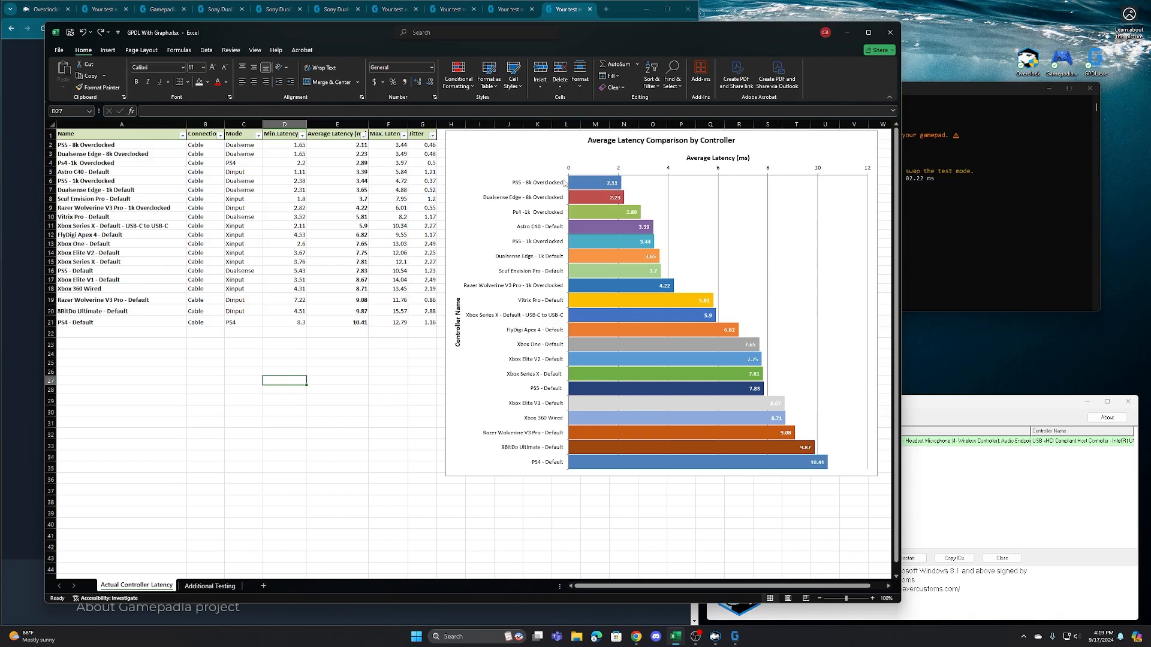
mouse_move(562, 181)
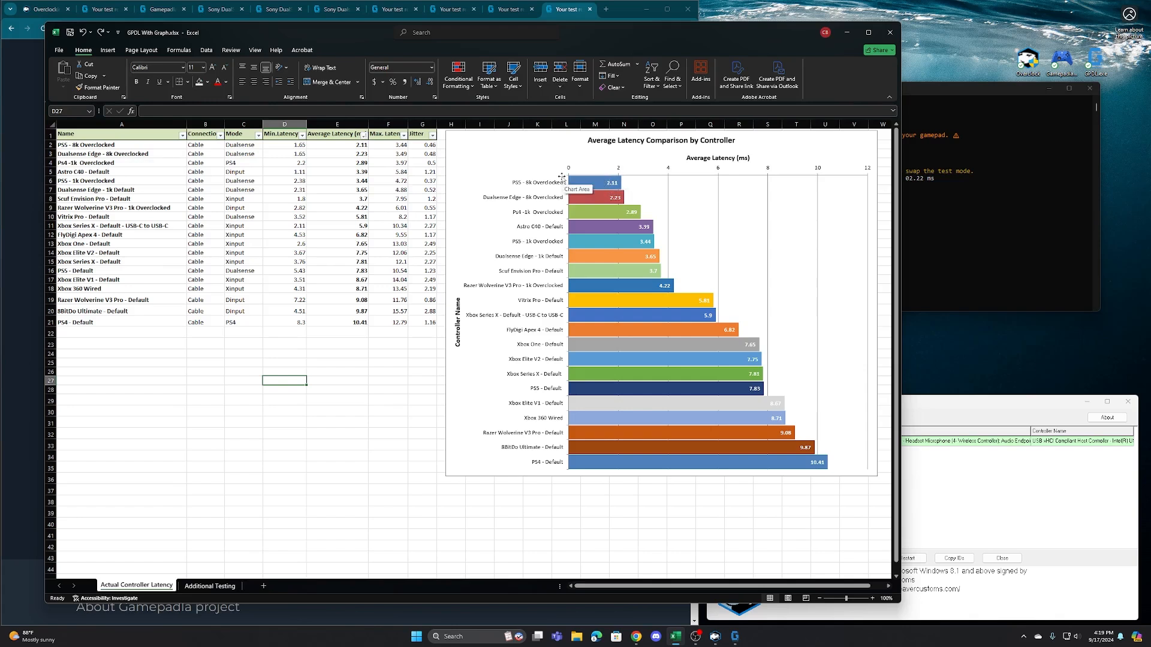
mouse_move(515, 247)
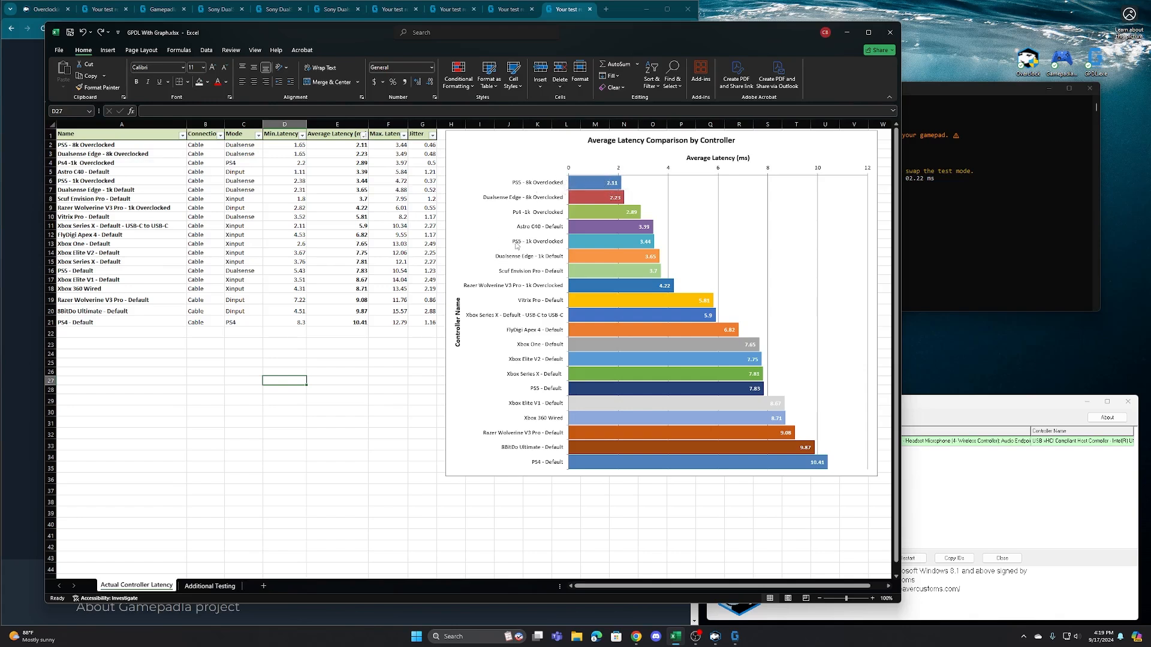
mouse_move(525, 247)
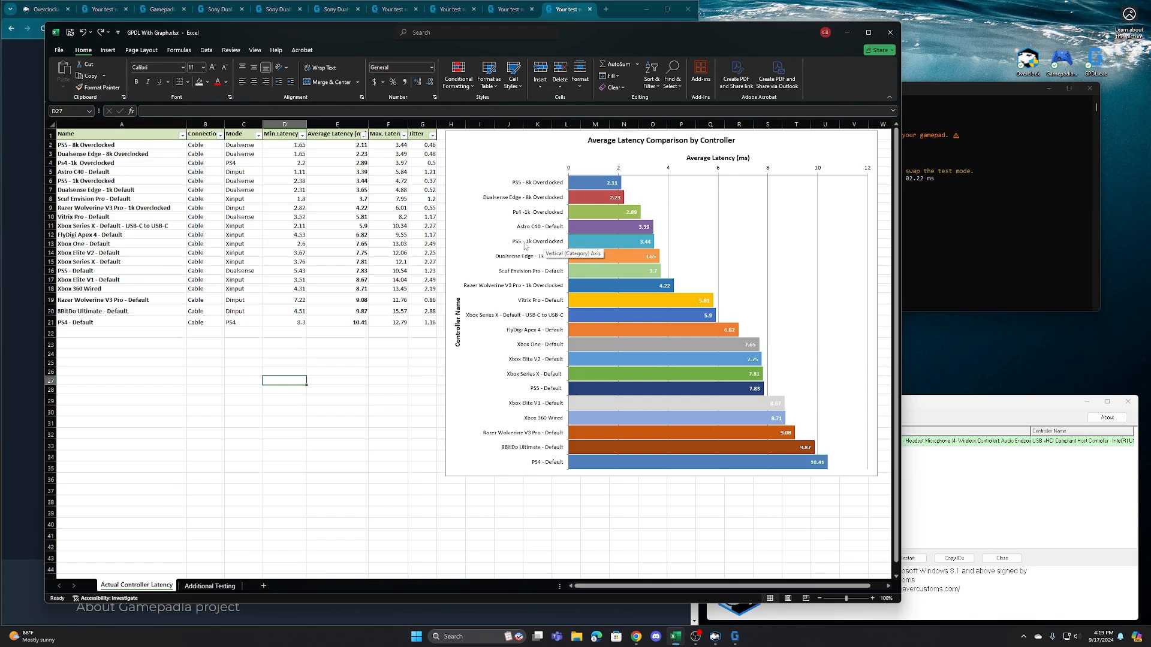
mouse_move(544, 247)
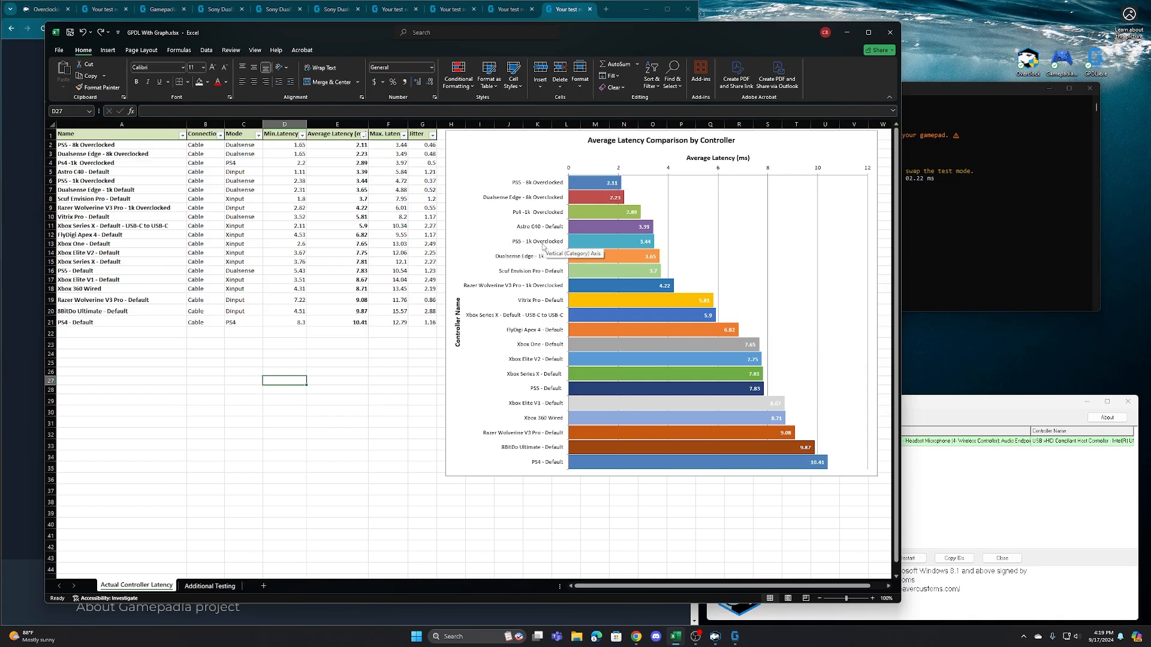
mouse_move(610, 247)
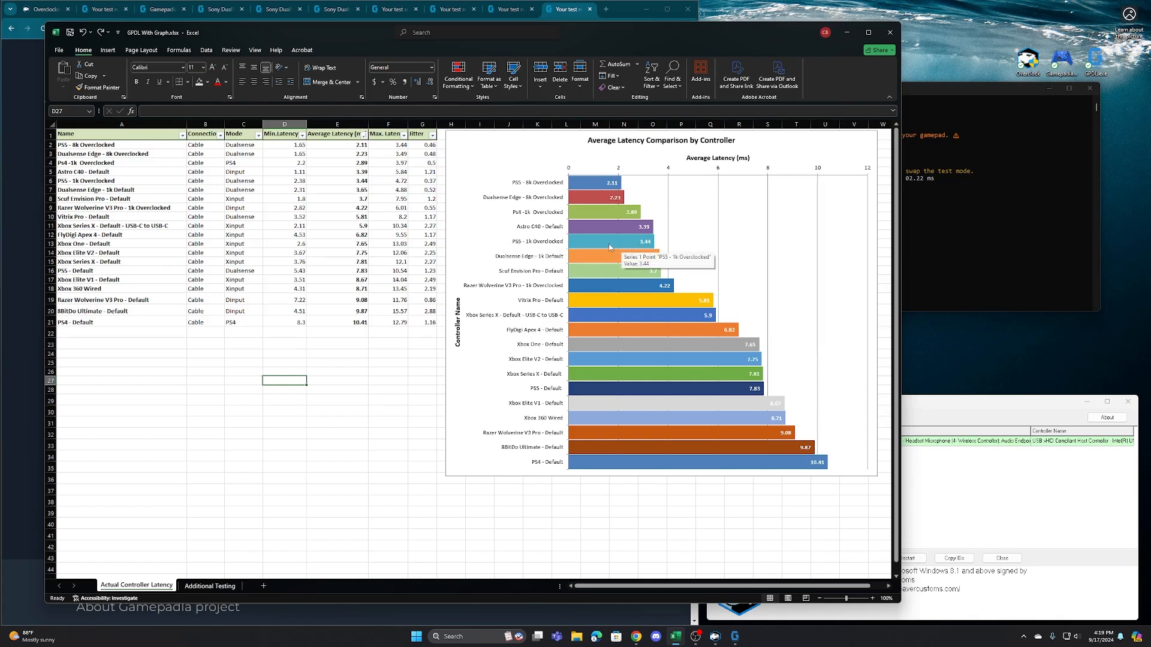
mouse_move(528, 254)
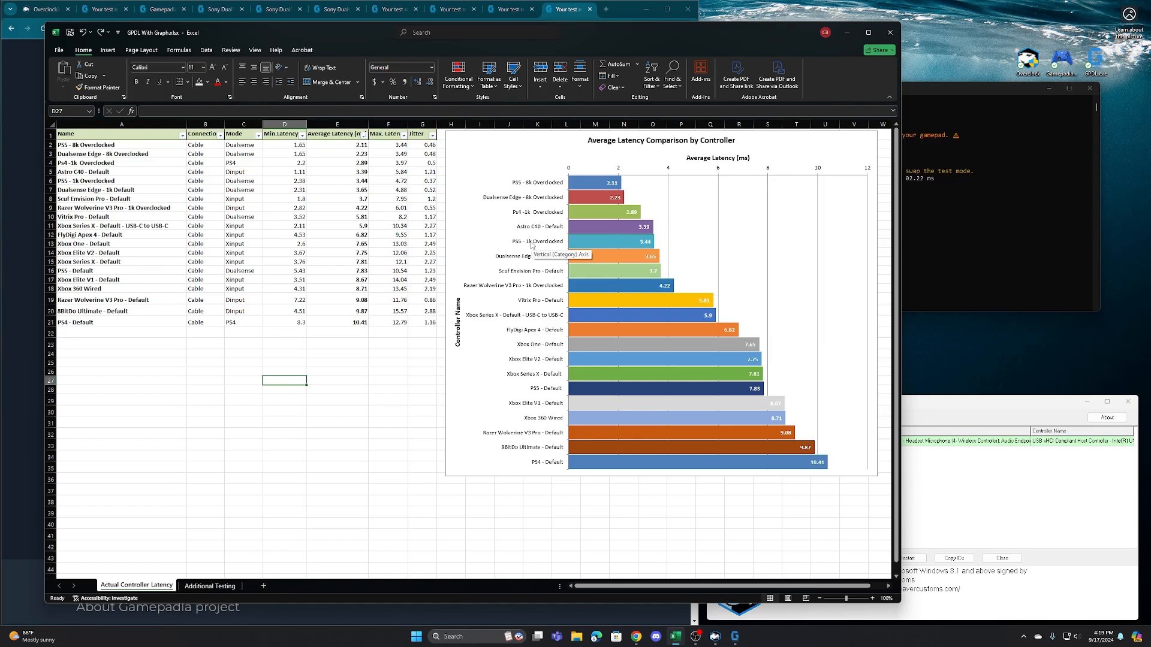
mouse_move(466, 274)
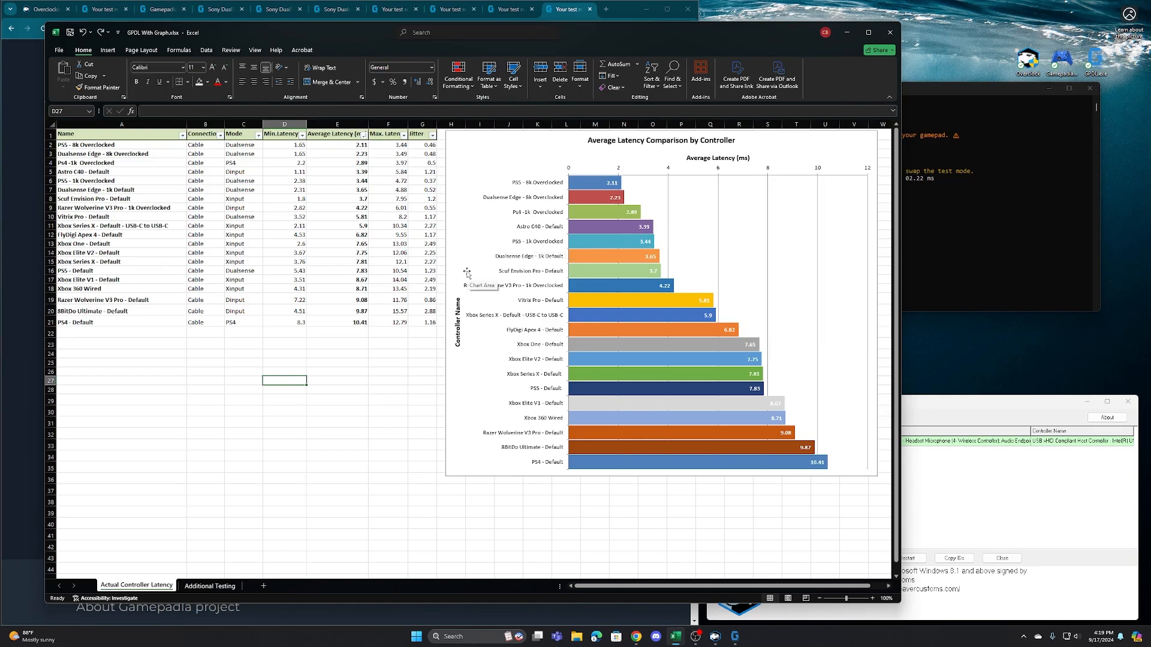
mouse_move(470, 335)
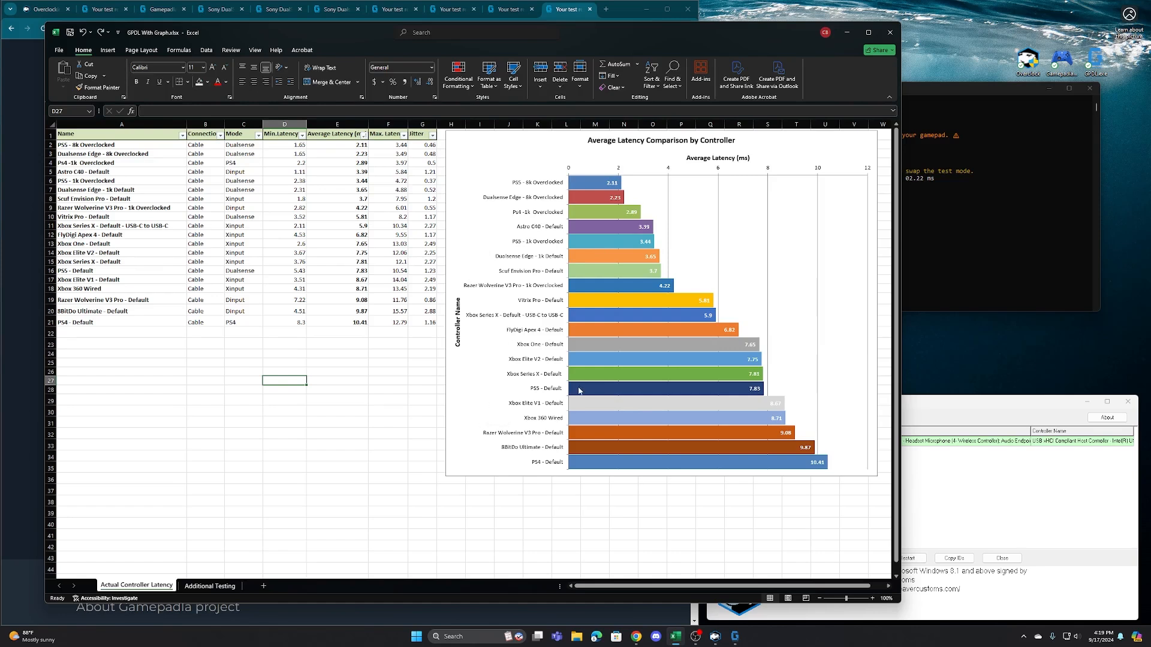
mouse_move(725, 389)
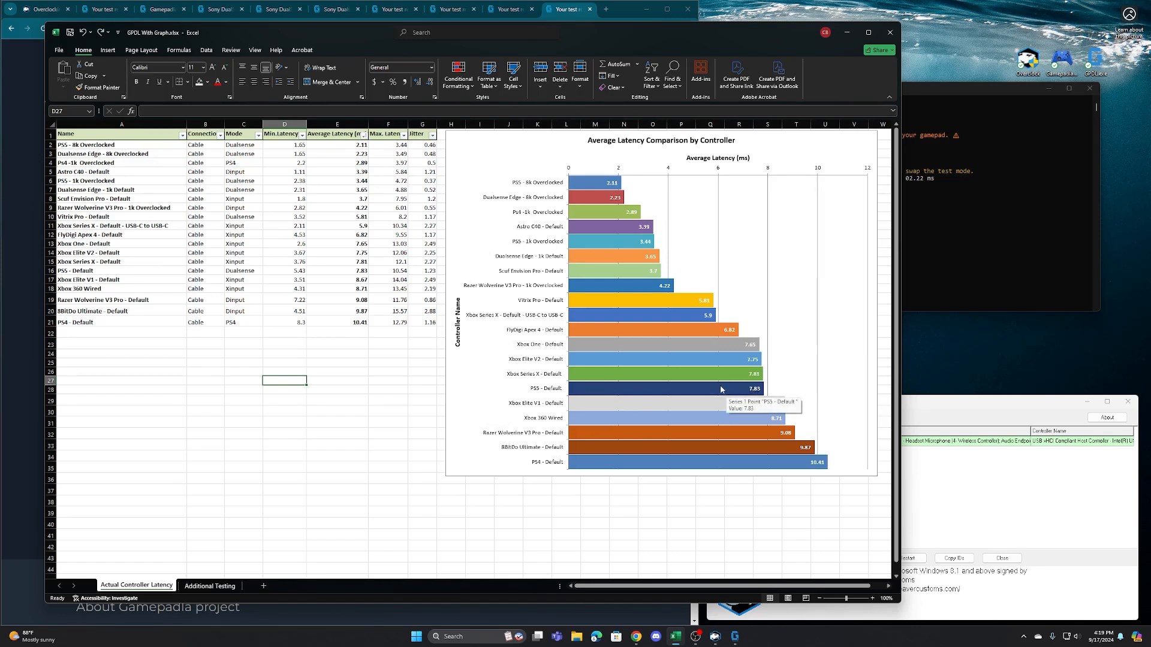
mouse_move(582, 179)
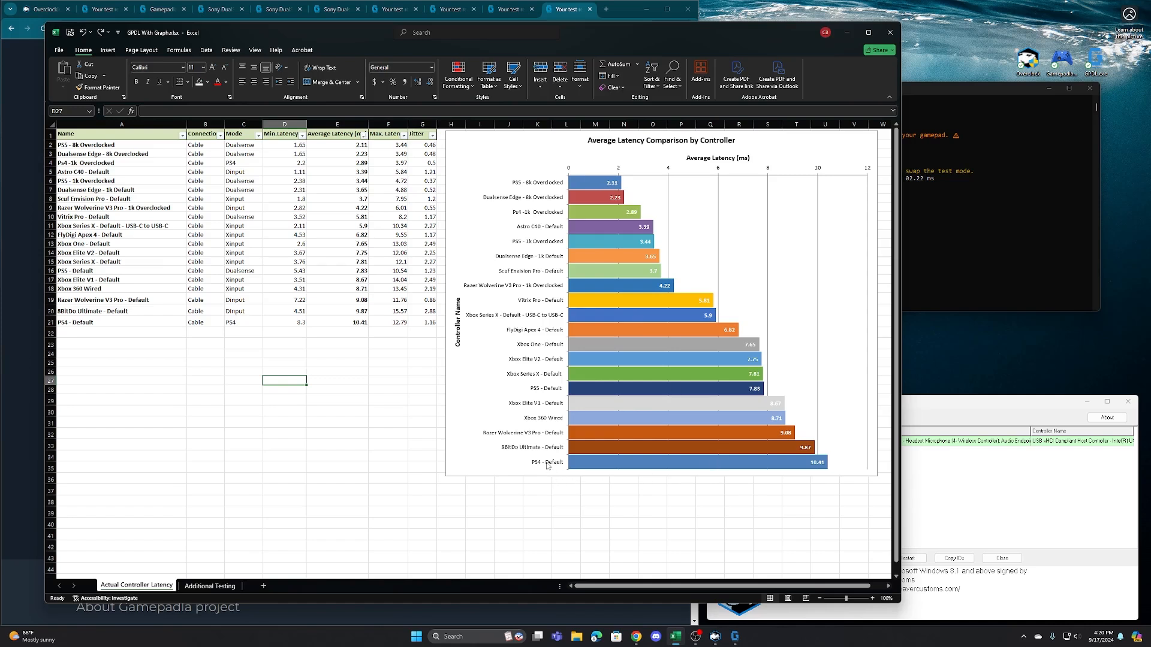
mouse_move(547, 468)
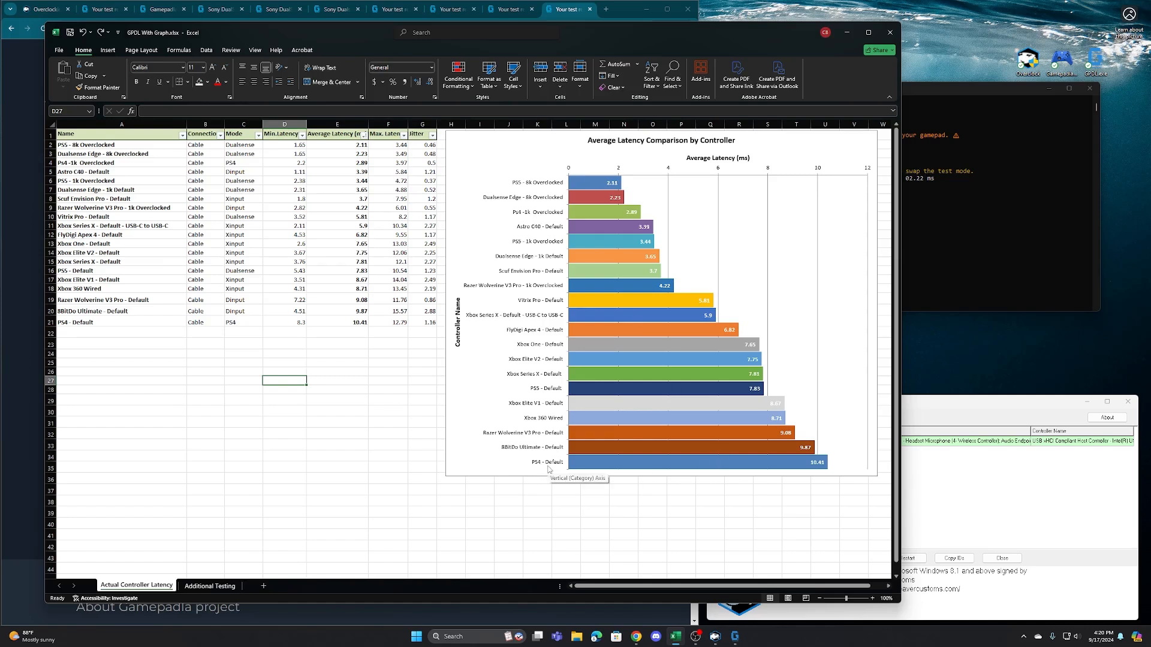
mouse_move(789, 466)
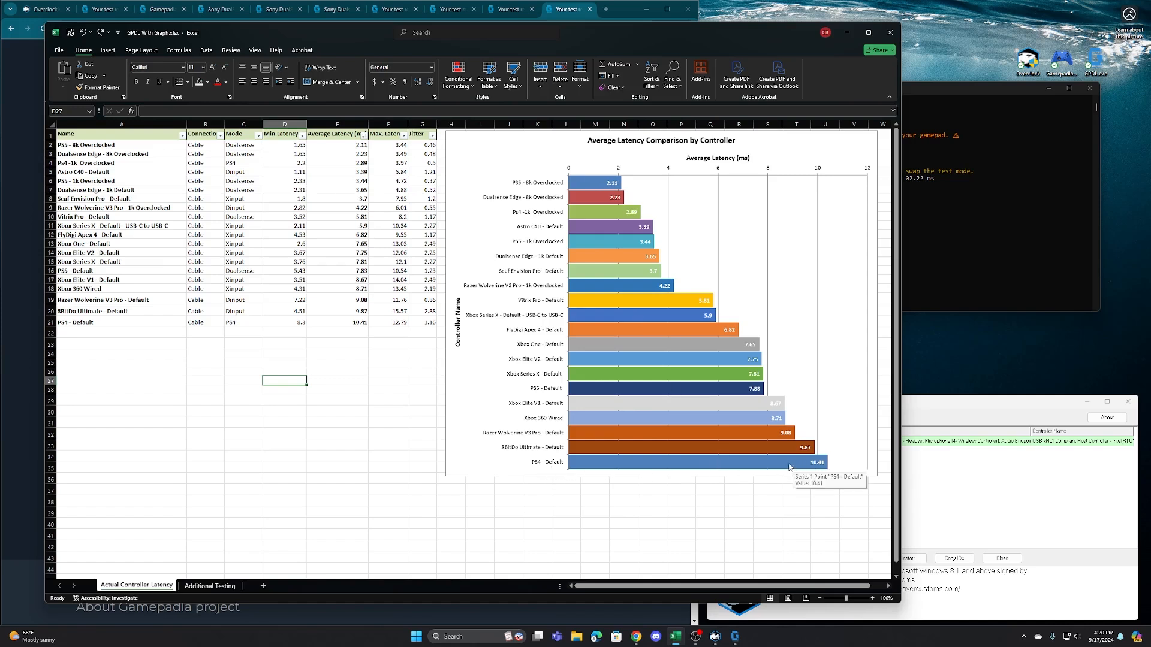
mouse_move(585, 227)
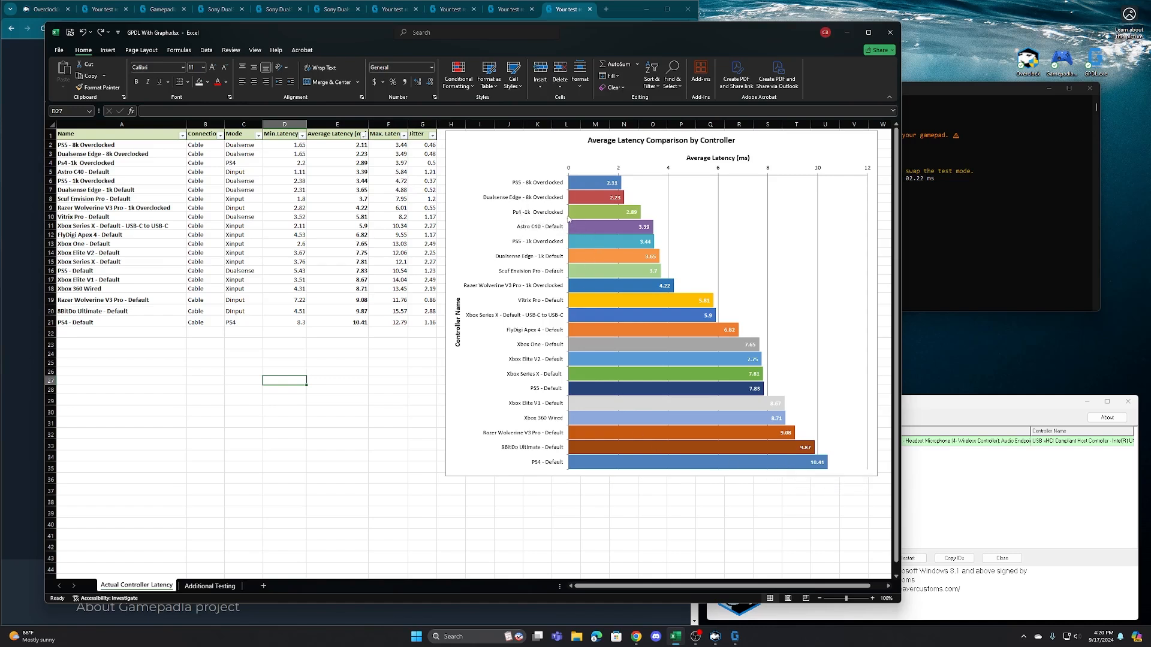
mouse_move(608, 213)
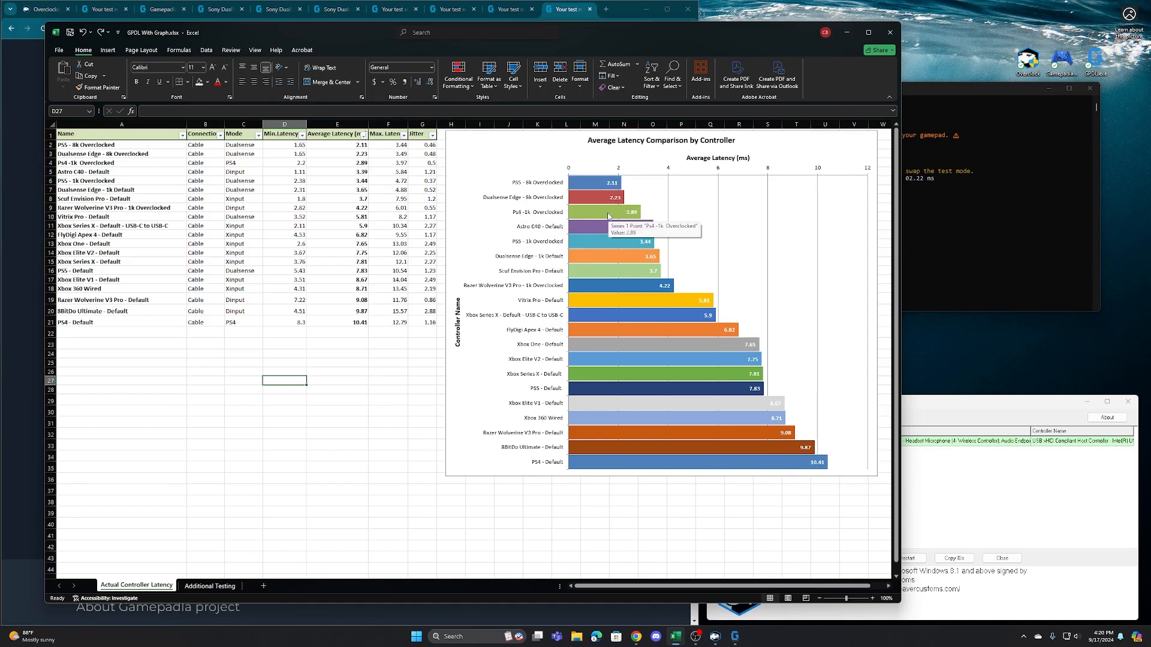
mouse_move(742, 208)
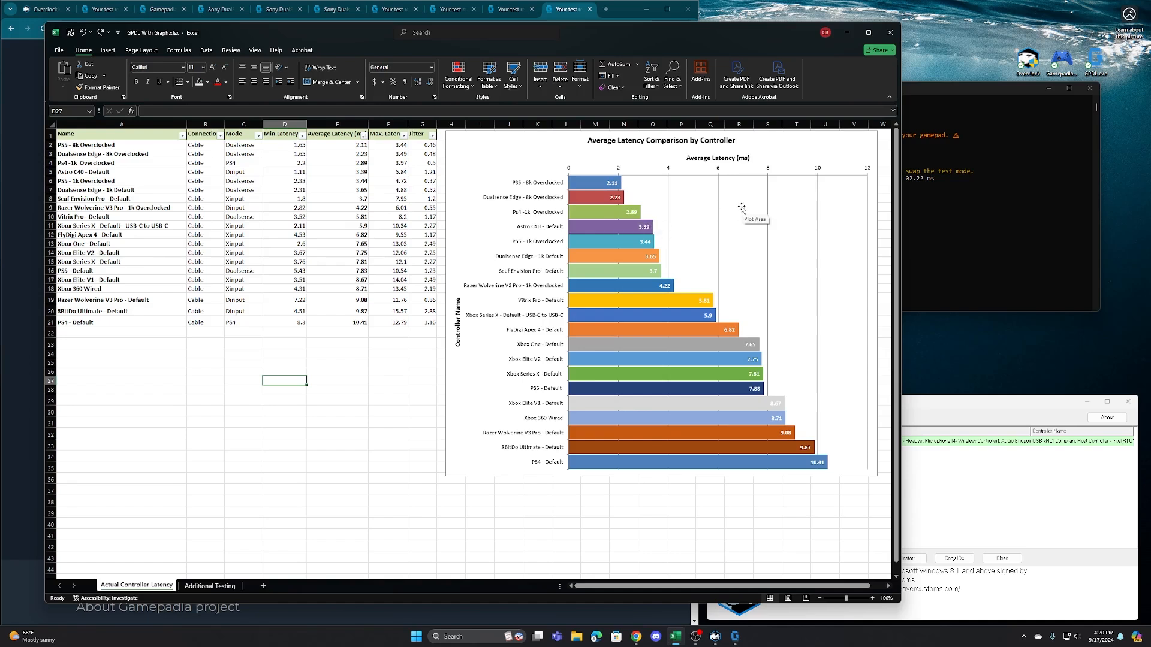
mouse_move(625, 180)
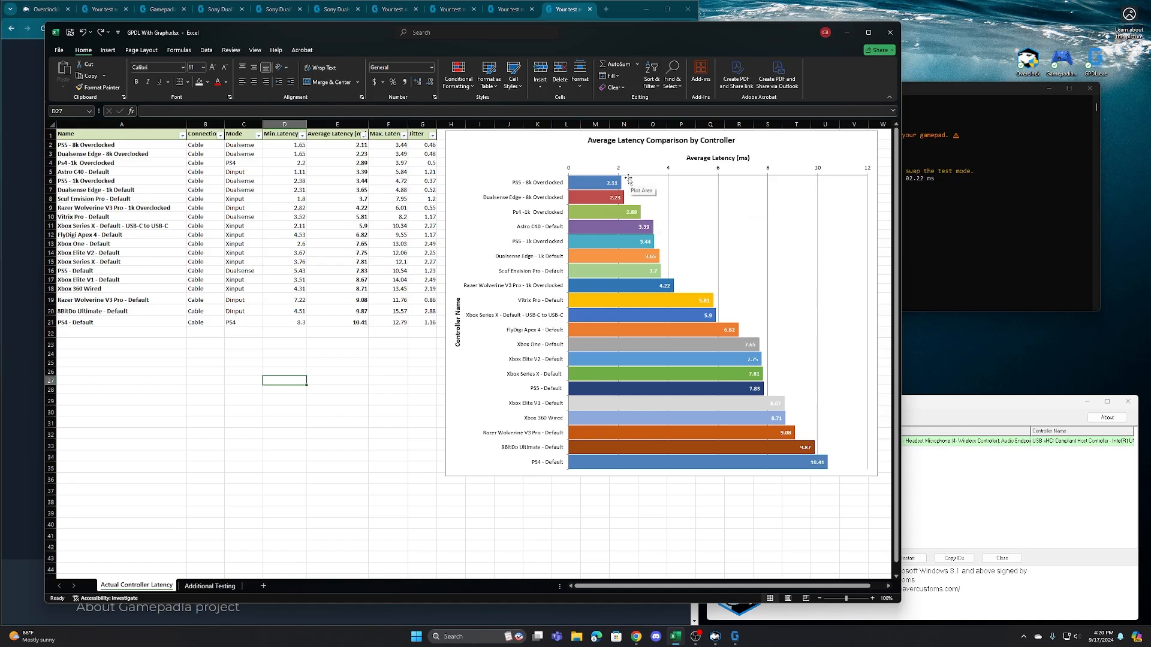
mouse_move(615, 214)
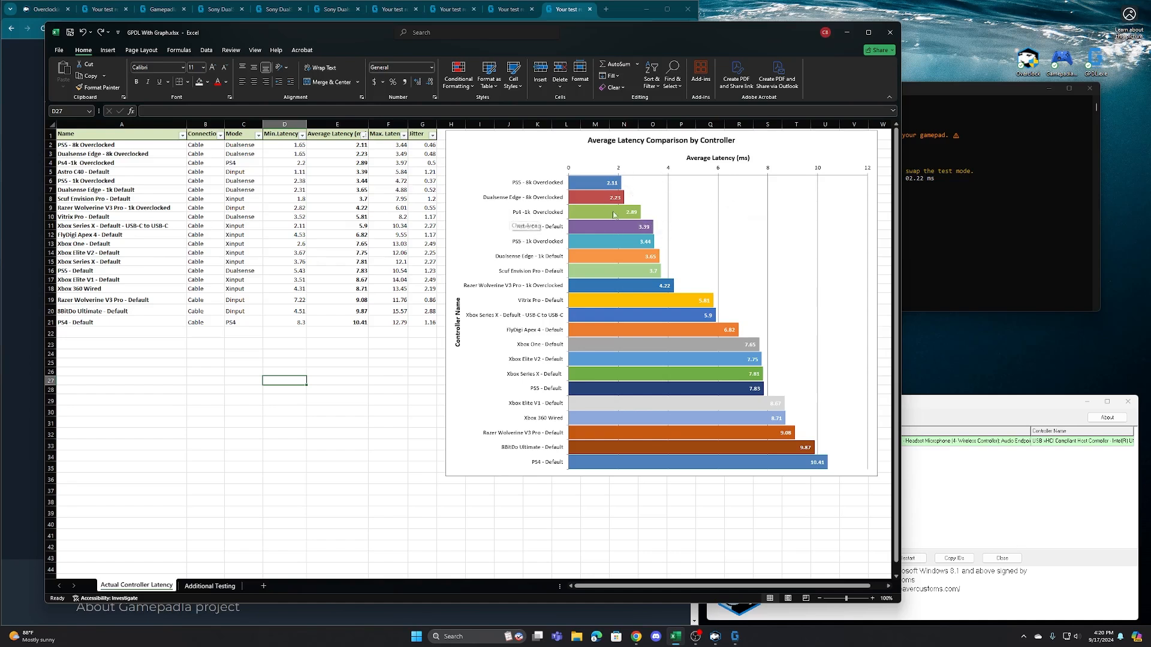
mouse_move(698, 218)
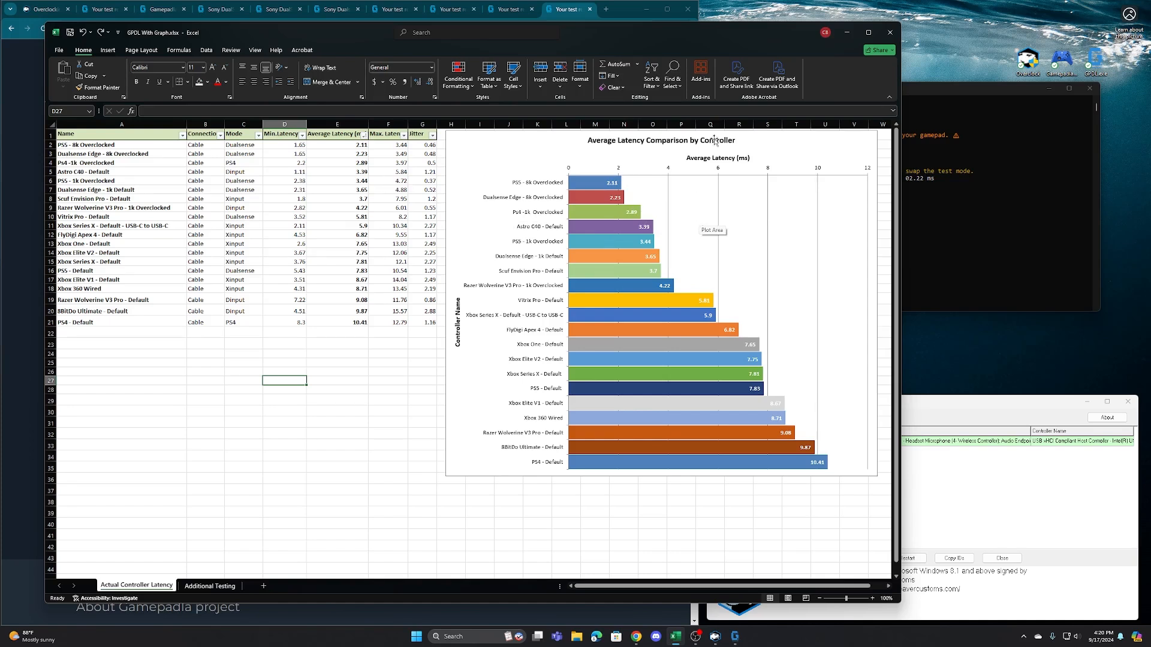
mouse_move(601, 203)
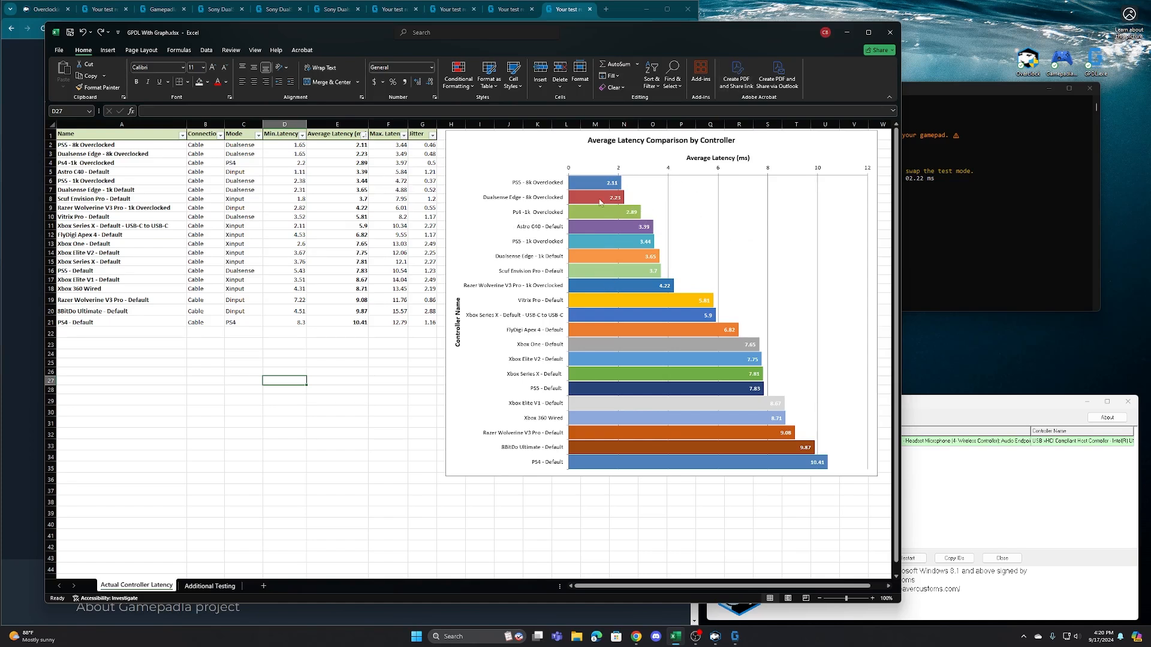
mouse_move(627, 196)
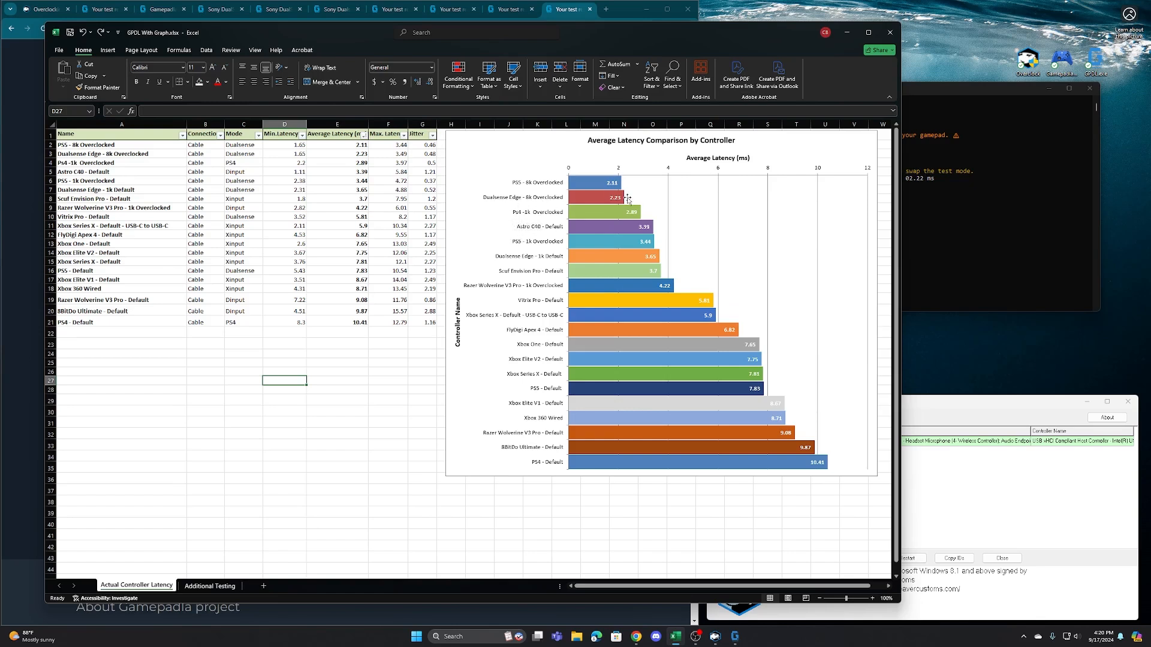
mouse_move(588, 189)
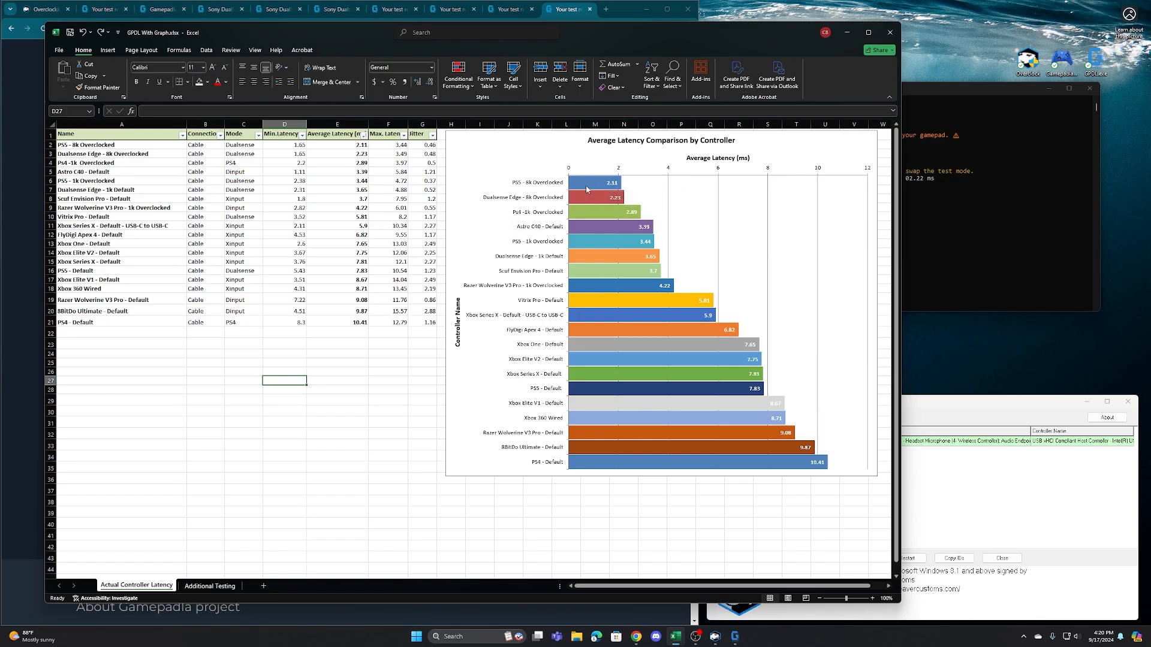
mouse_move(583, 186)
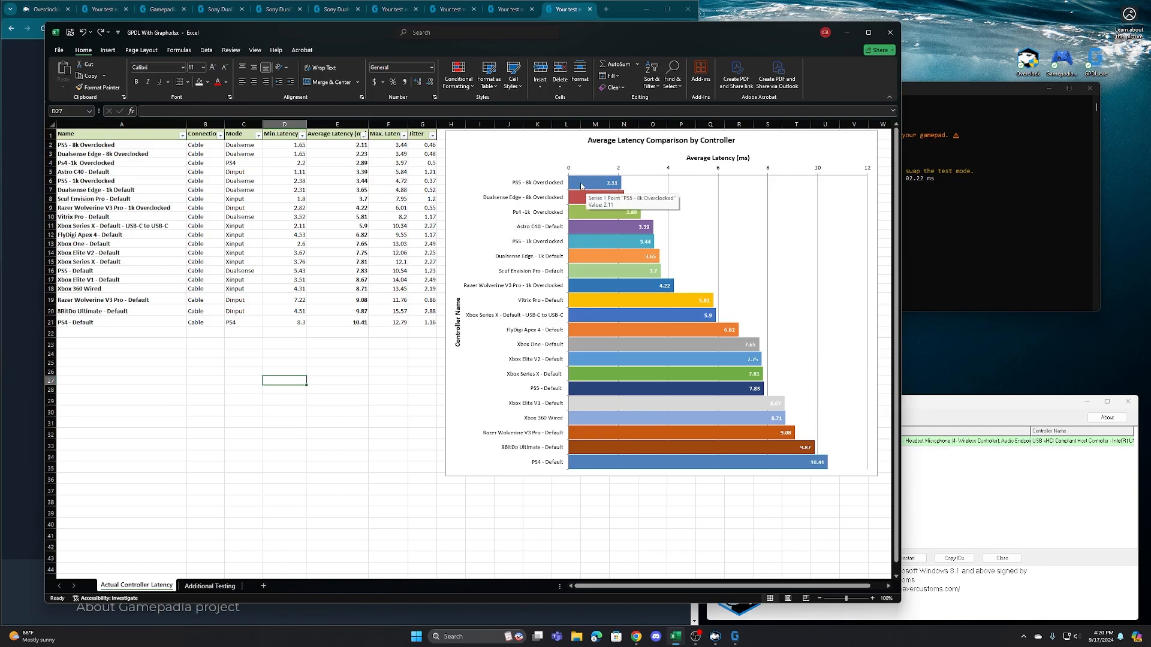
mouse_move(608, 201)
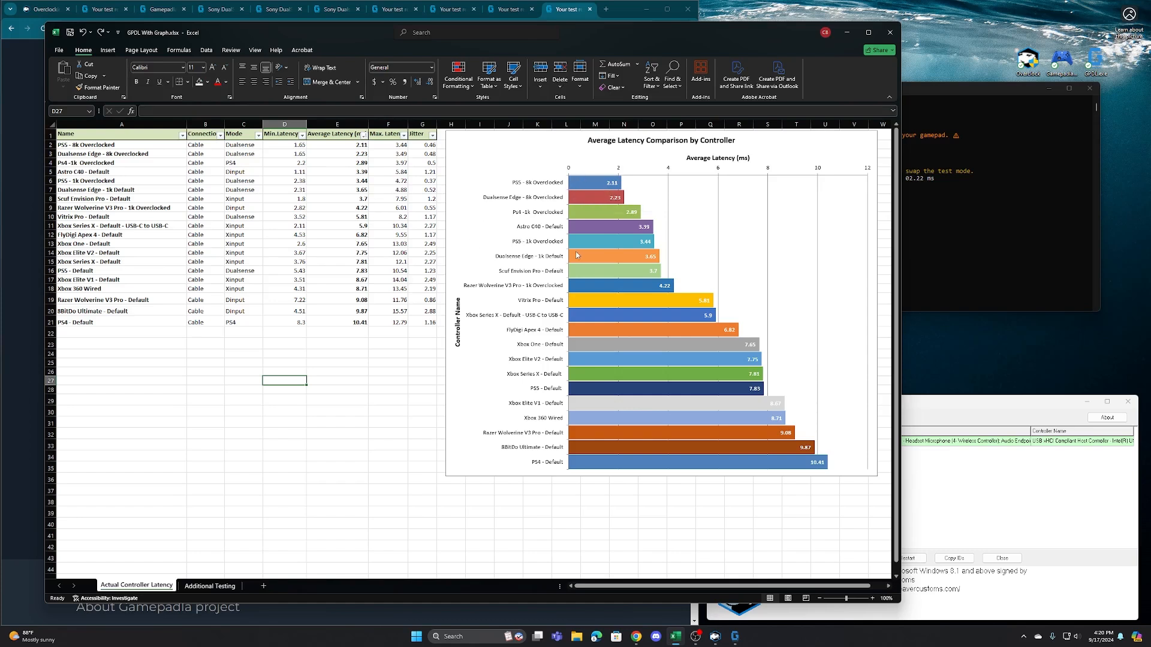
mouse_move(550, 257)
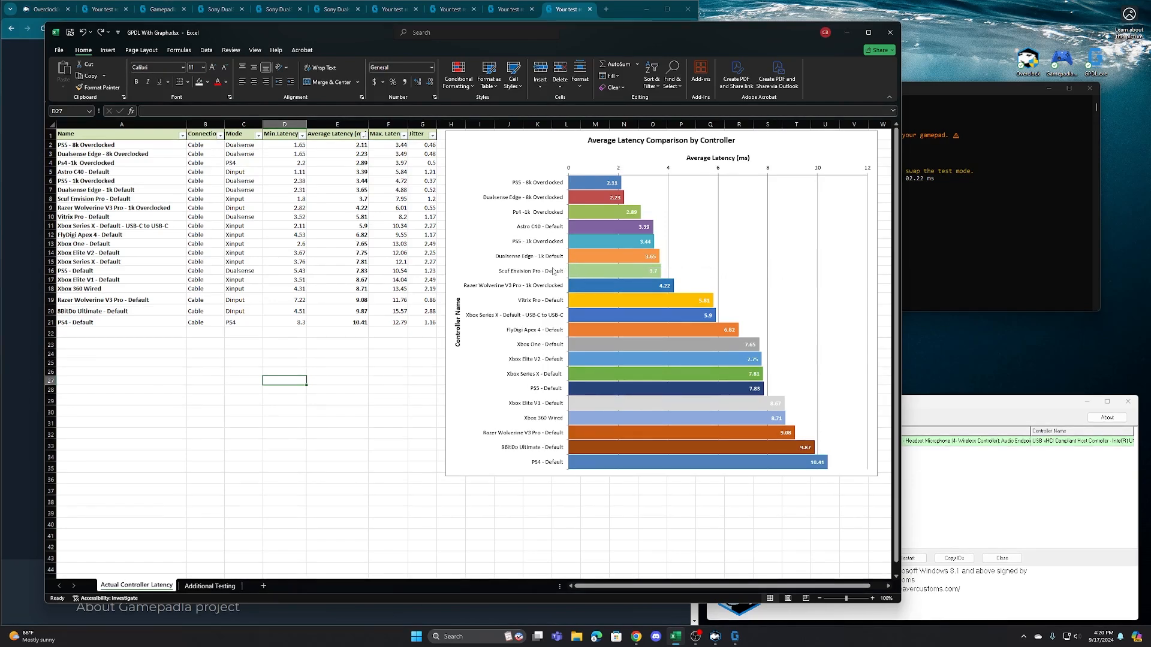
mouse_move(495, 289)
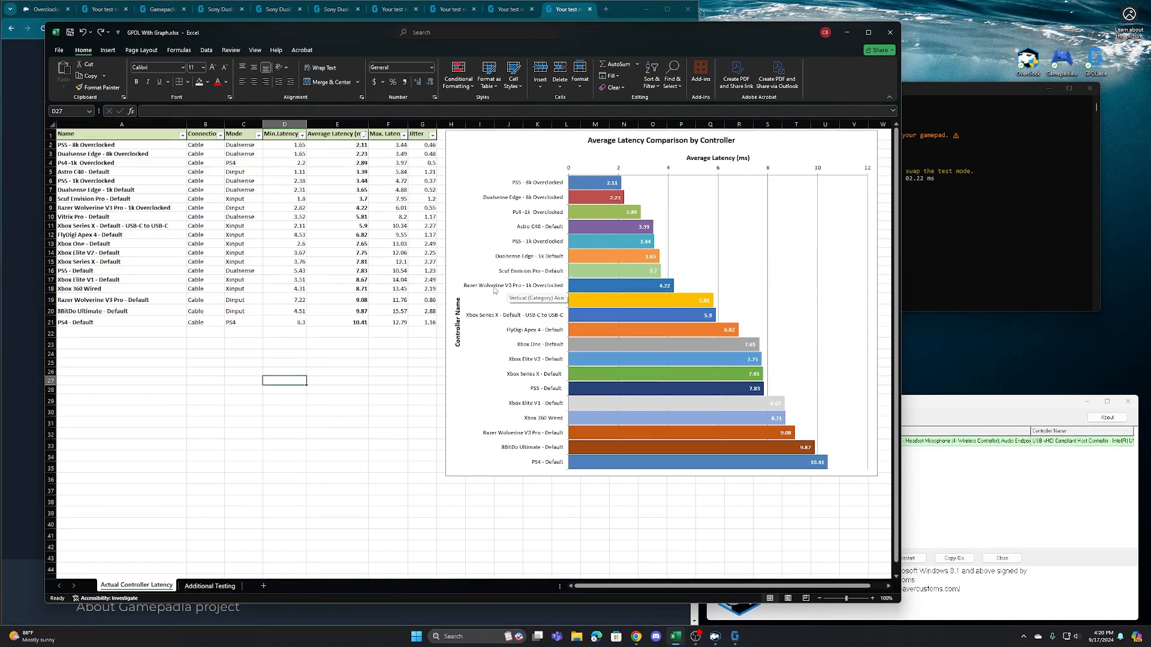
mouse_move(522, 290)
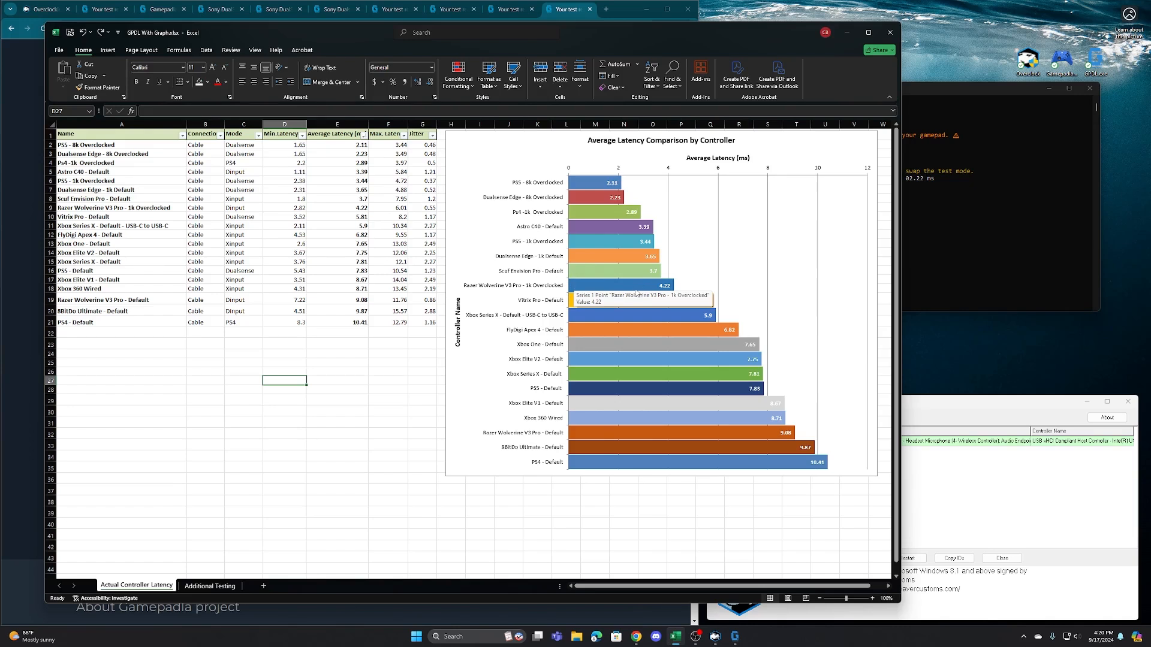
mouse_move(647, 286)
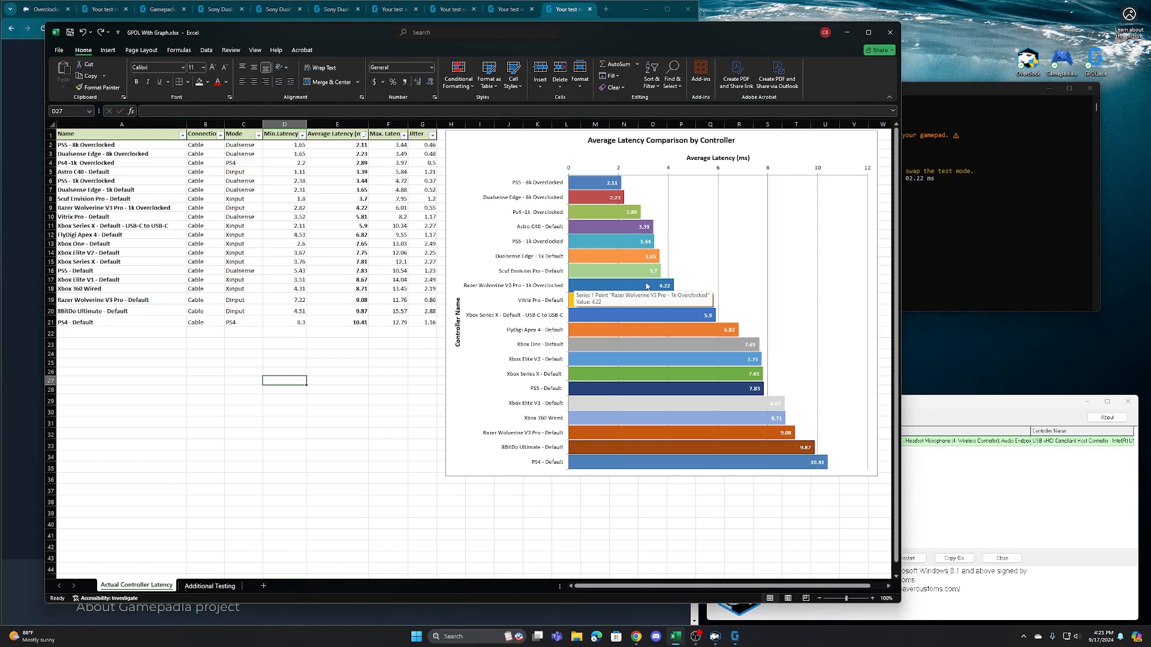
mouse_move(656, 282)
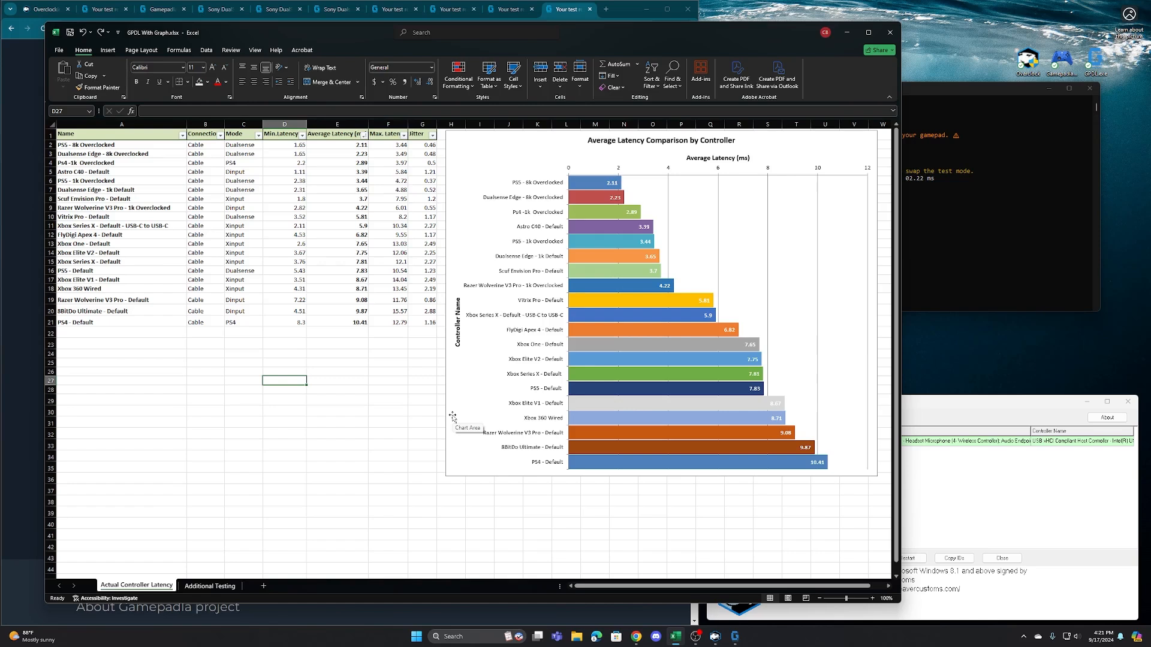
mouse_move(453, 418)
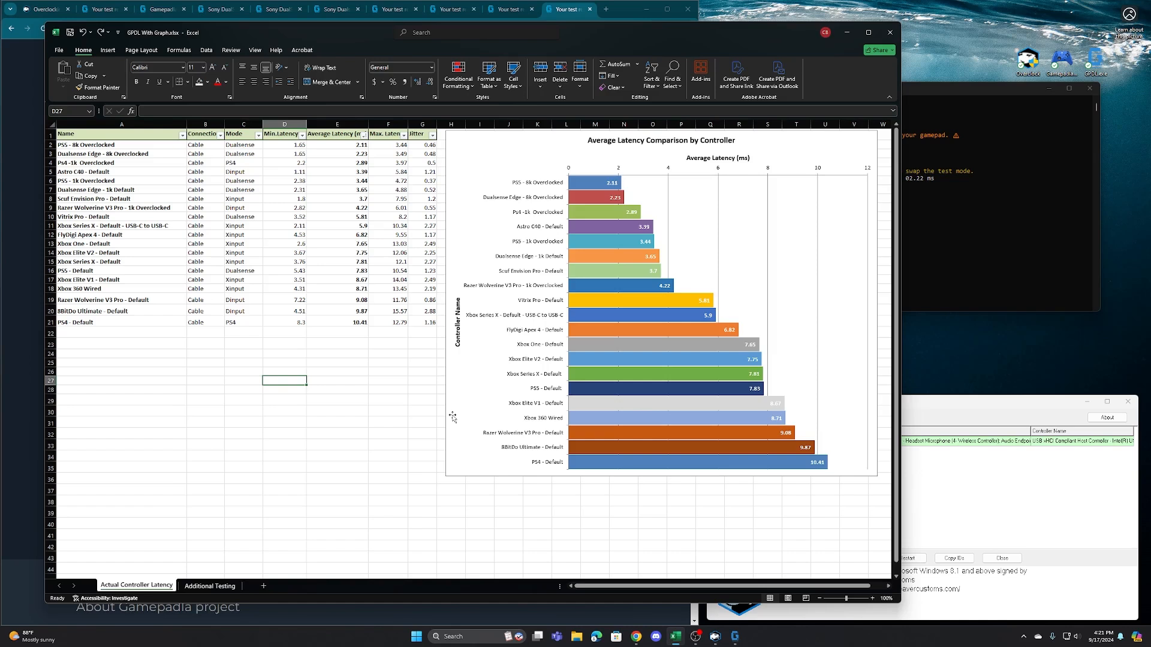
mouse_move(484, 300)
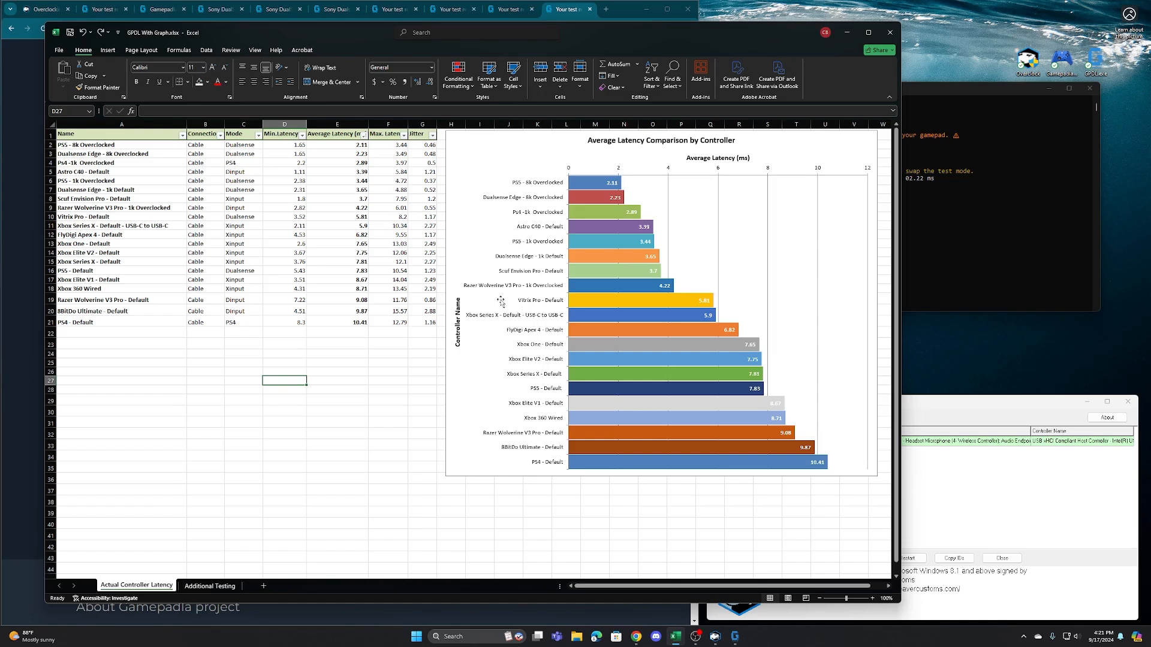
mouse_move(573, 333)
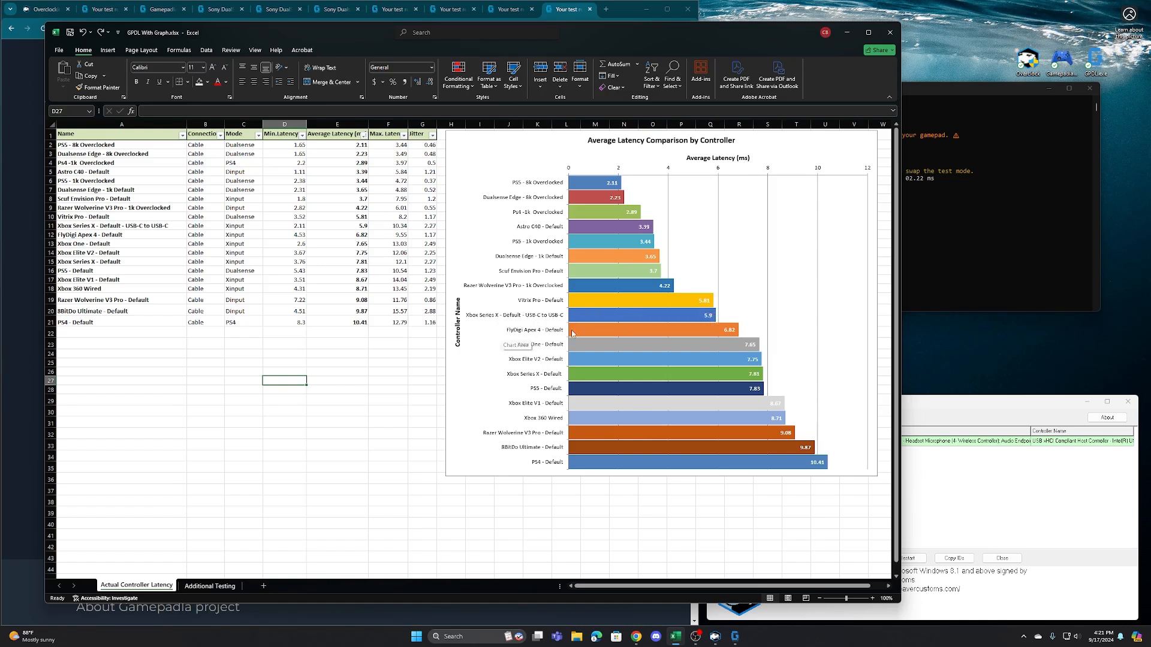
mouse_move(716, 332)
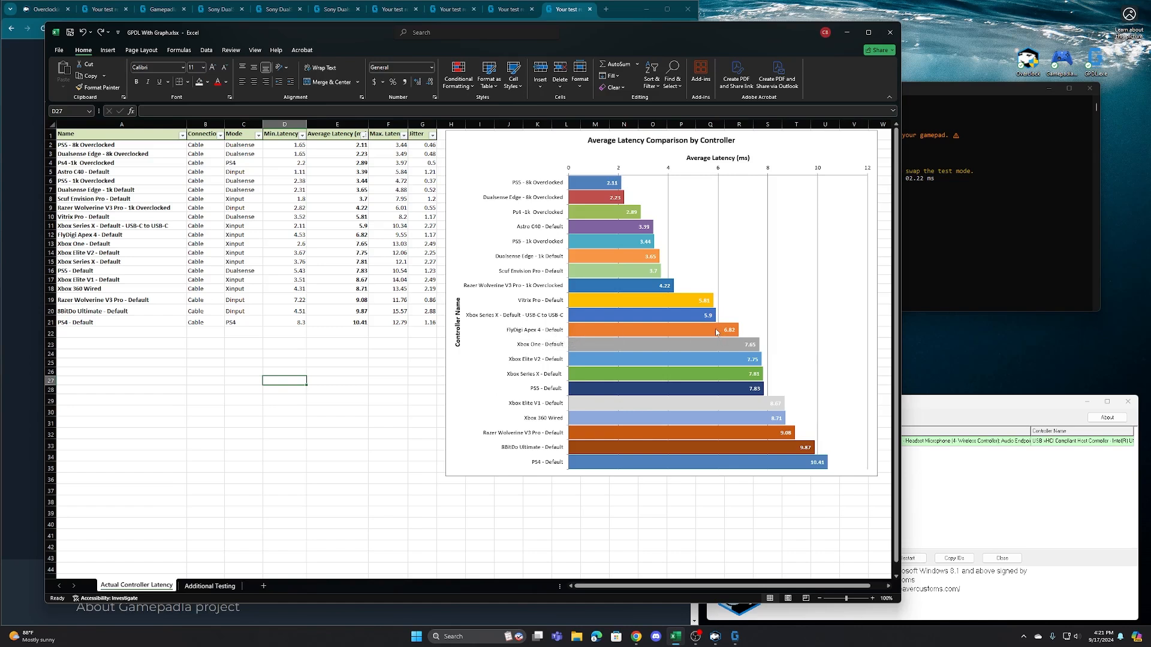
mouse_move(700, 336)
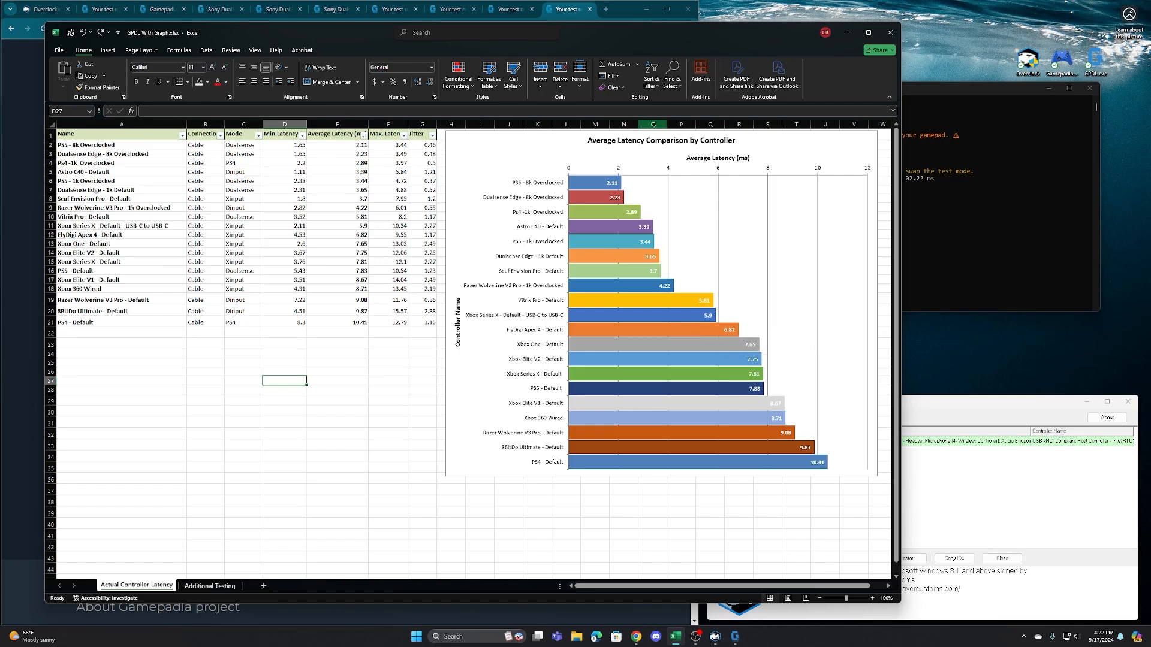
click(510, 10)
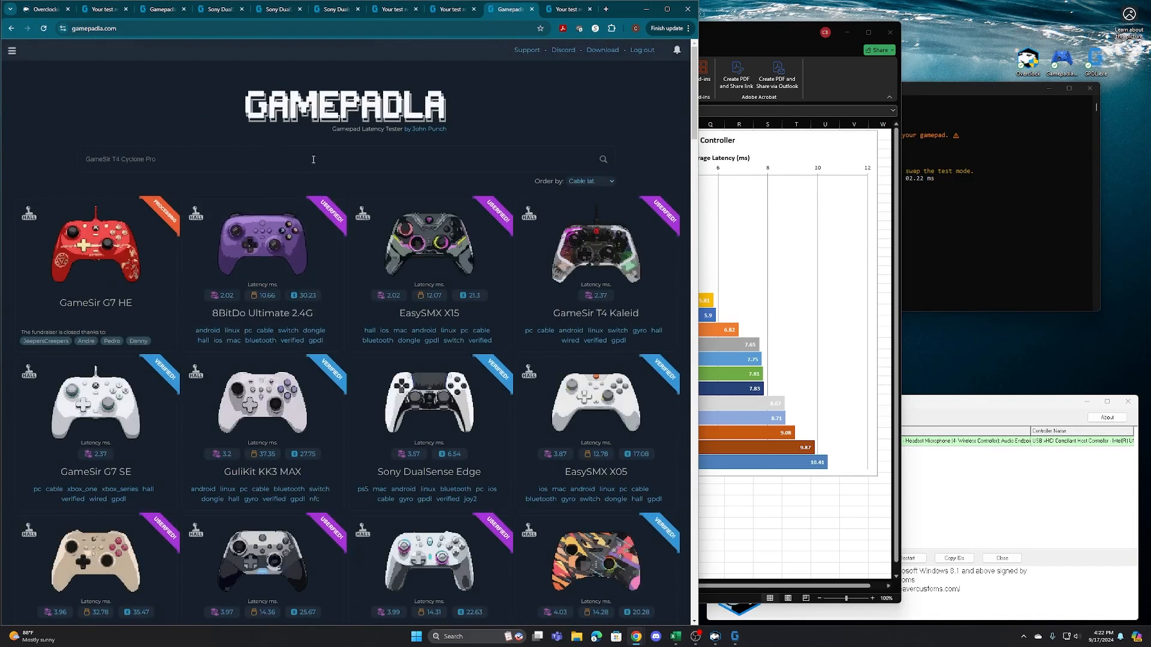
mouse_move(372, 188)
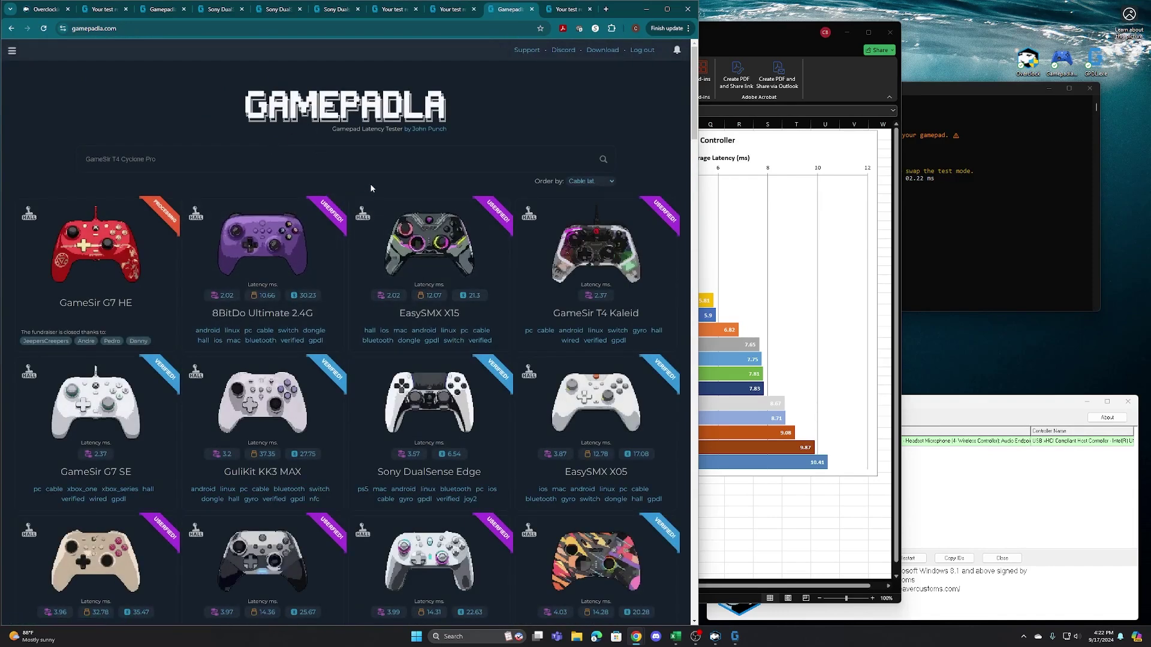
mouse_move(379, 244)
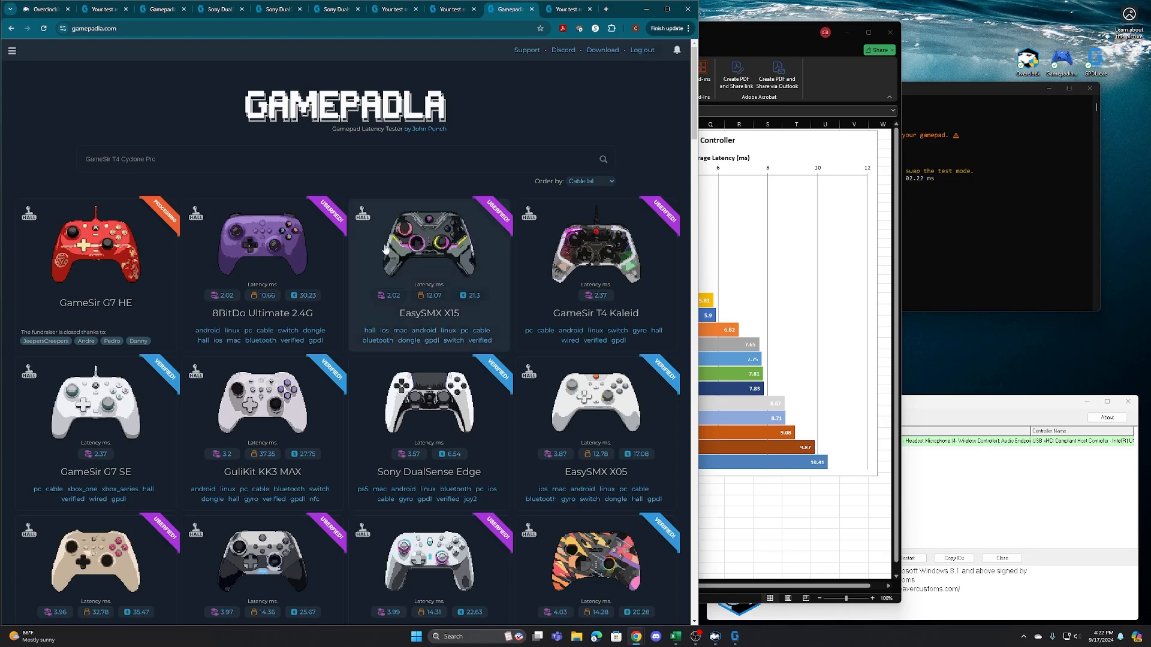
Open the Sony DualSense Edge page and switch its comparison to the average latency chart.
scroll(down, 3)
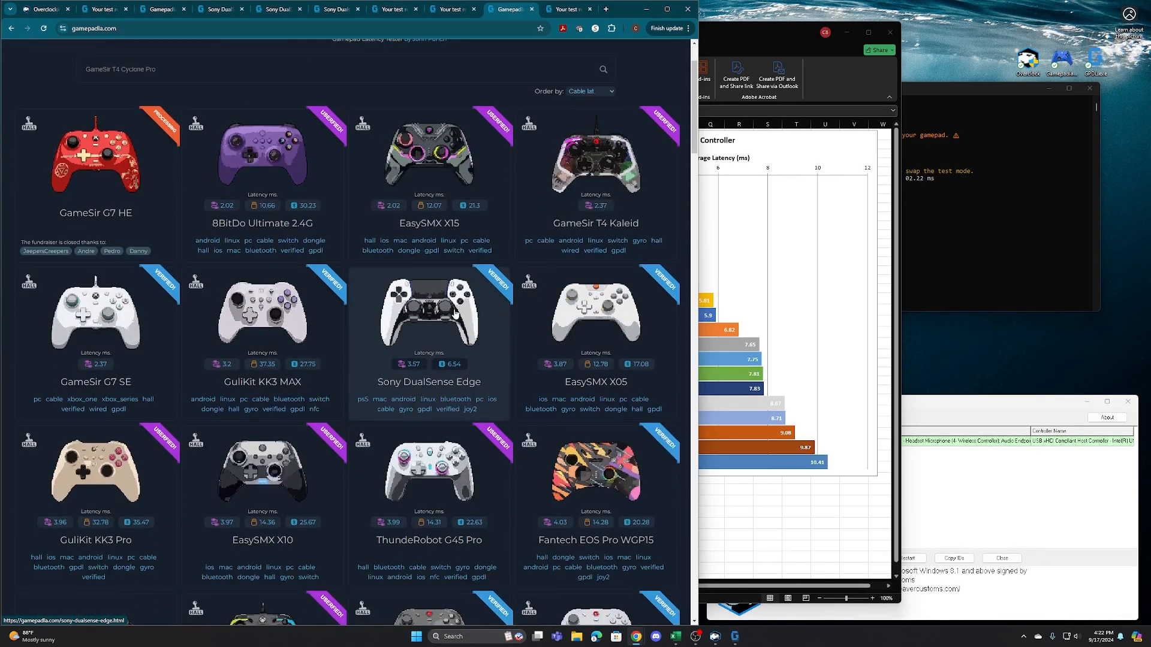
click(429, 320)
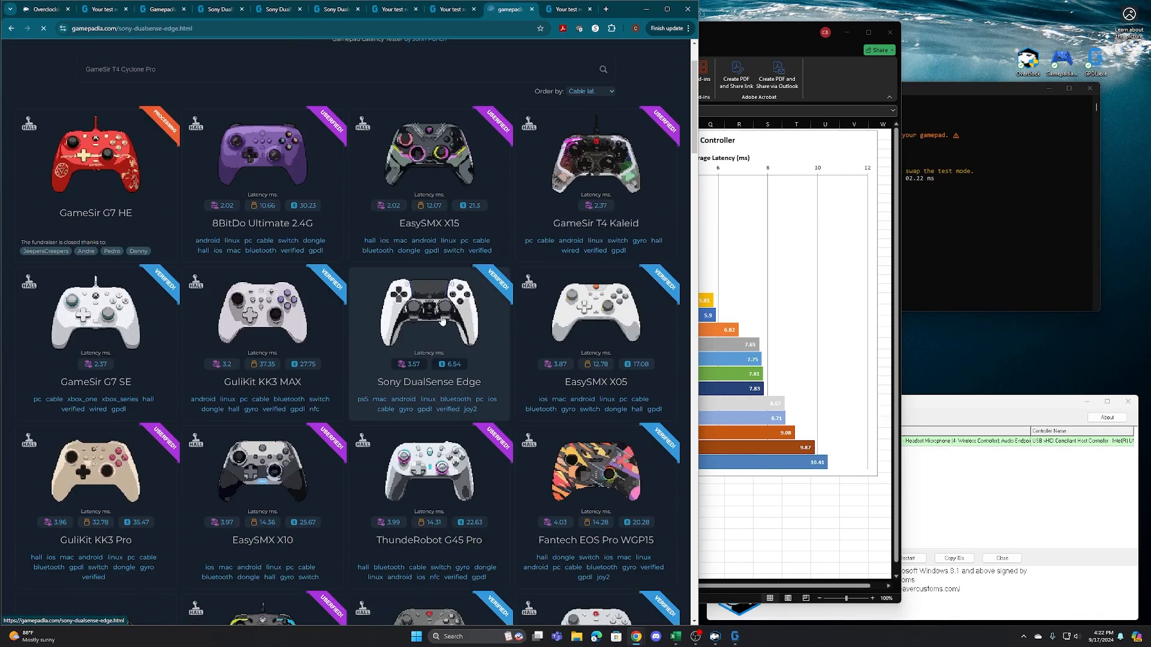
click(430, 307)
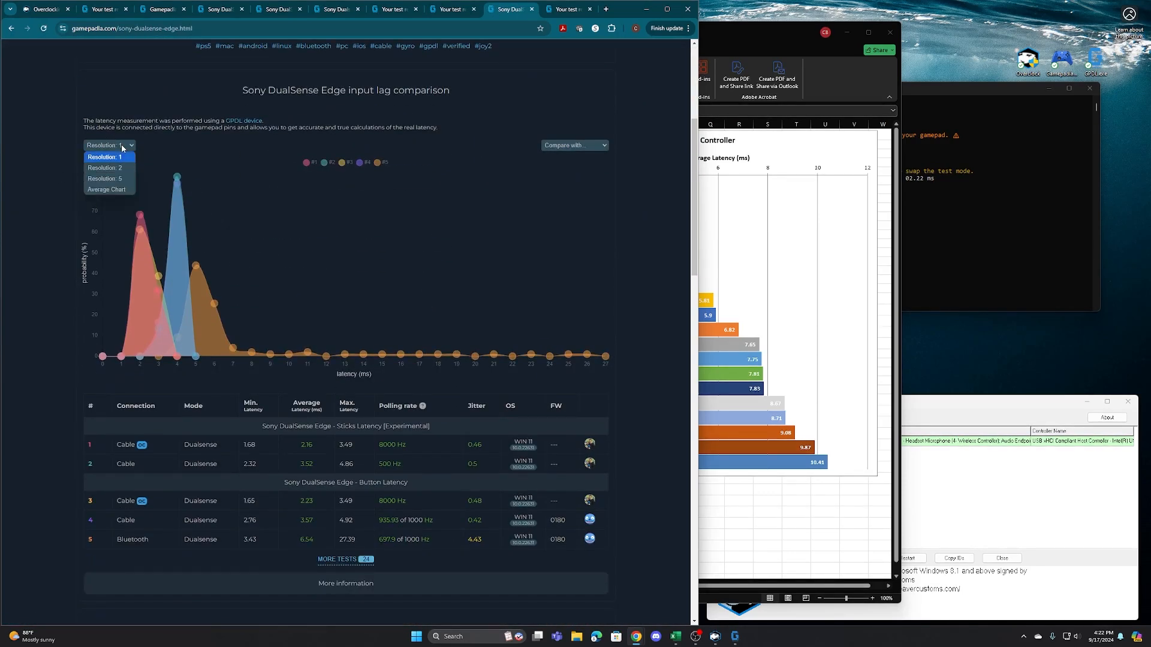
click(106, 190)
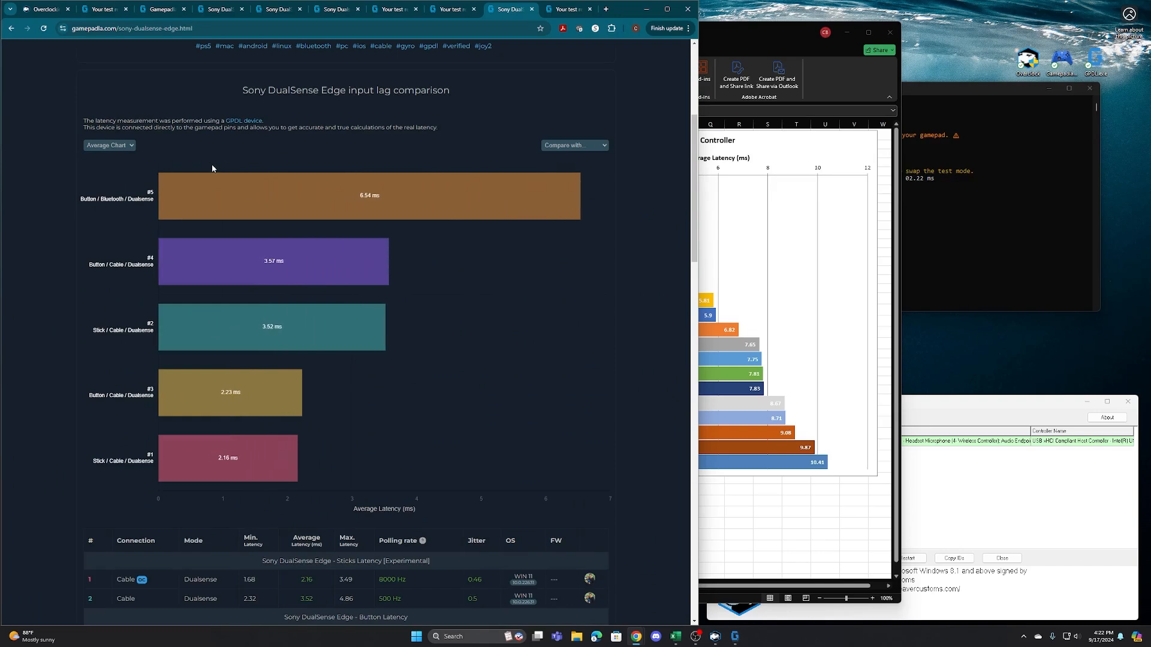
mouse_move(103, 378)
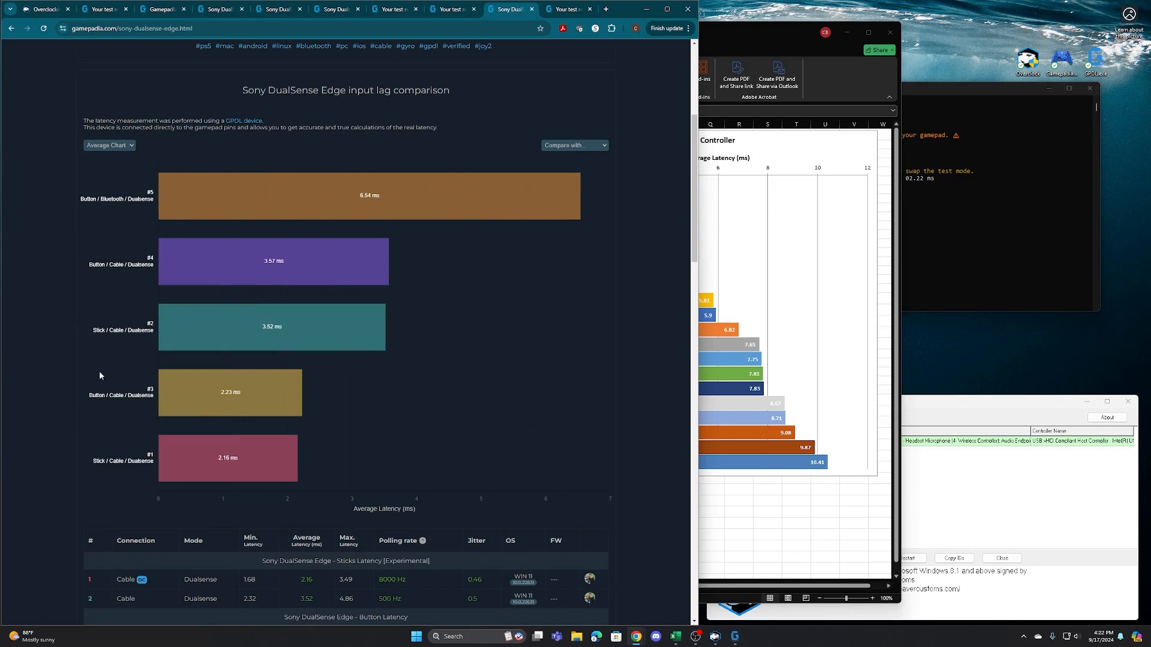
scroll(down, 3)
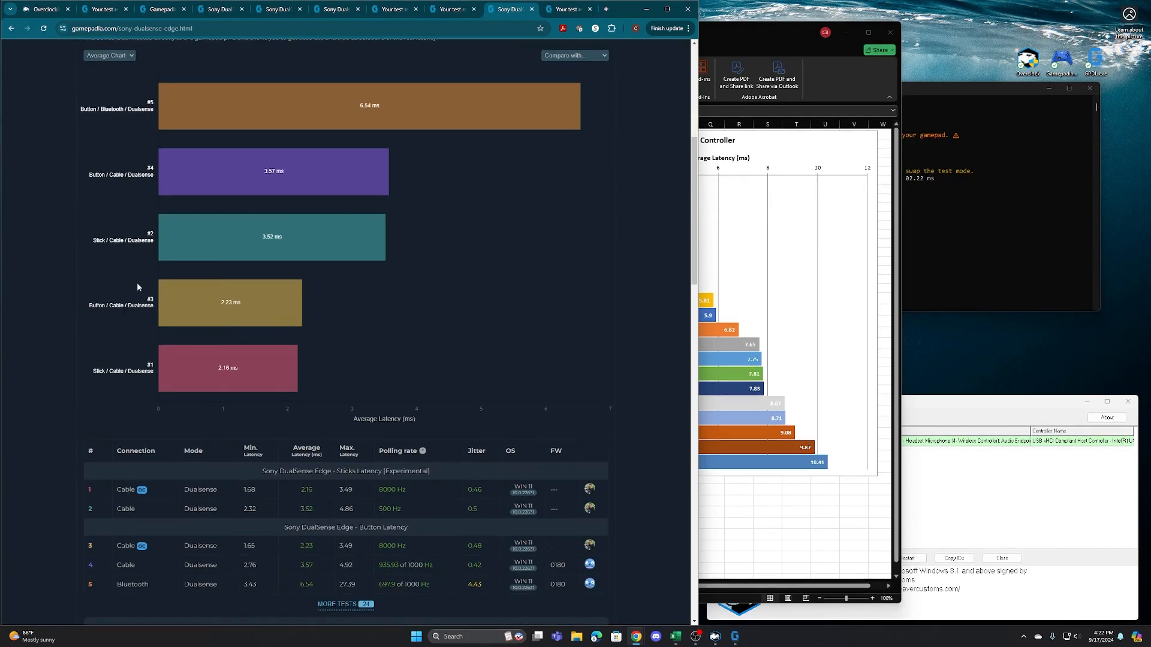
mouse_move(273, 392)
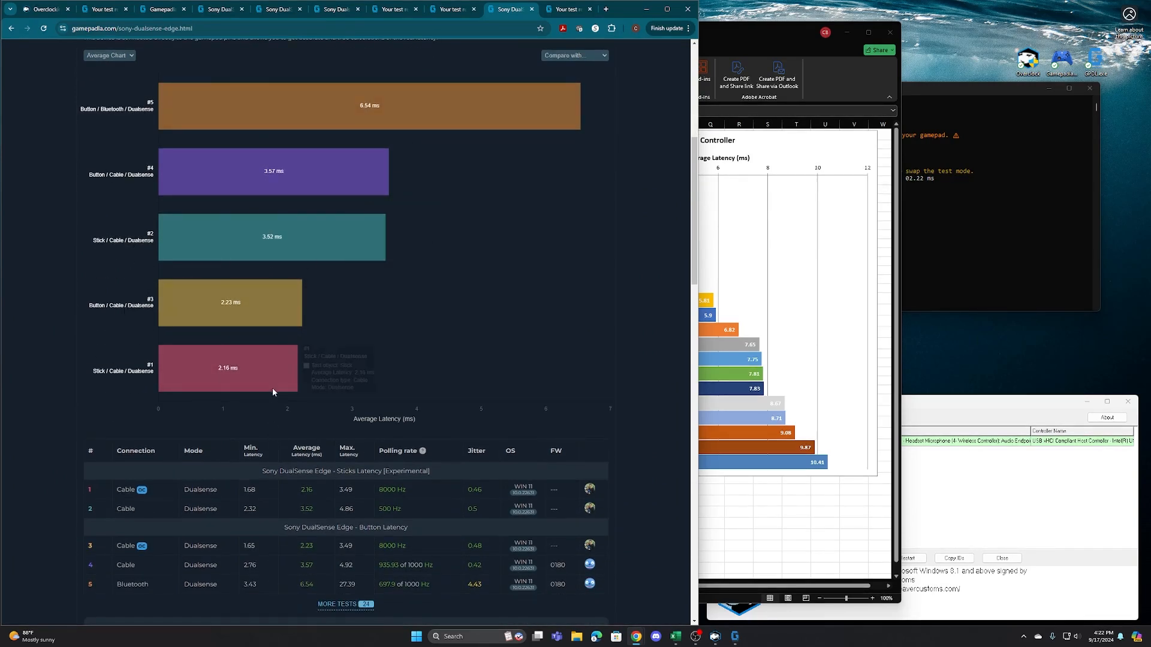
mouse_move(95, 306)
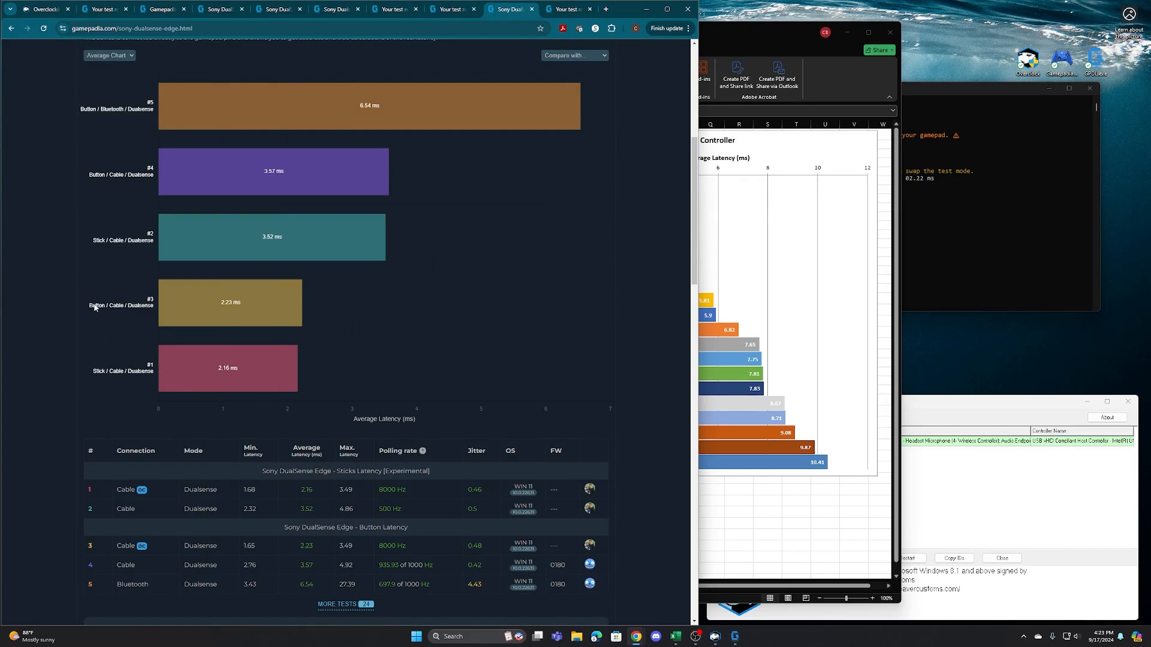
mouse_move(218, 313)
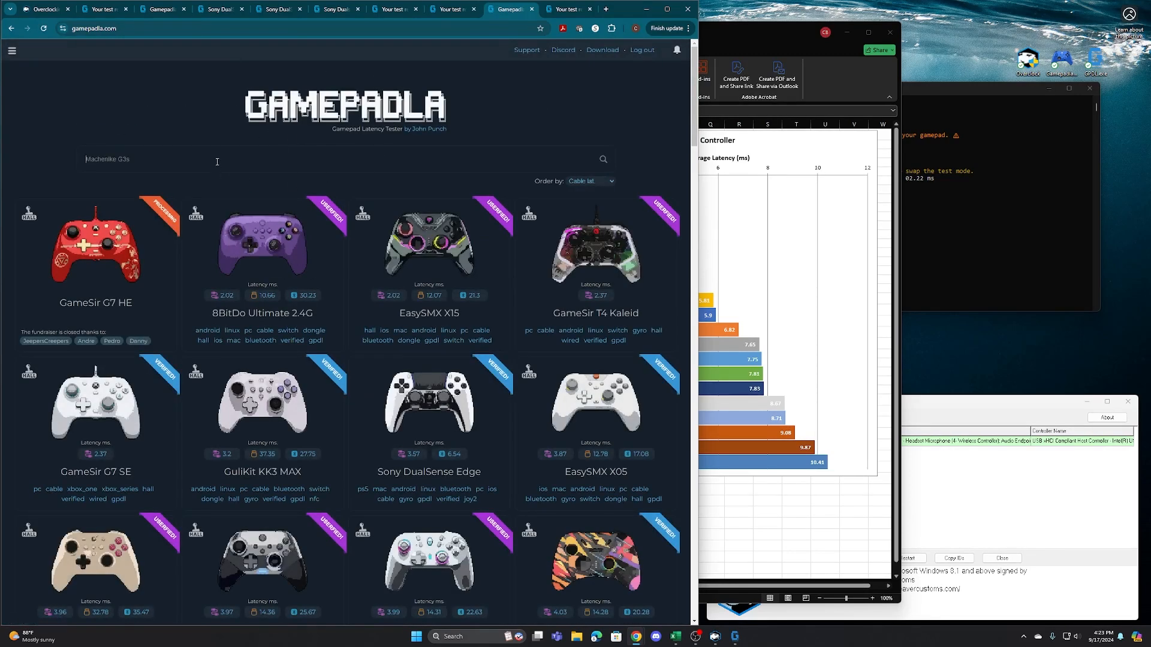
text(raze)
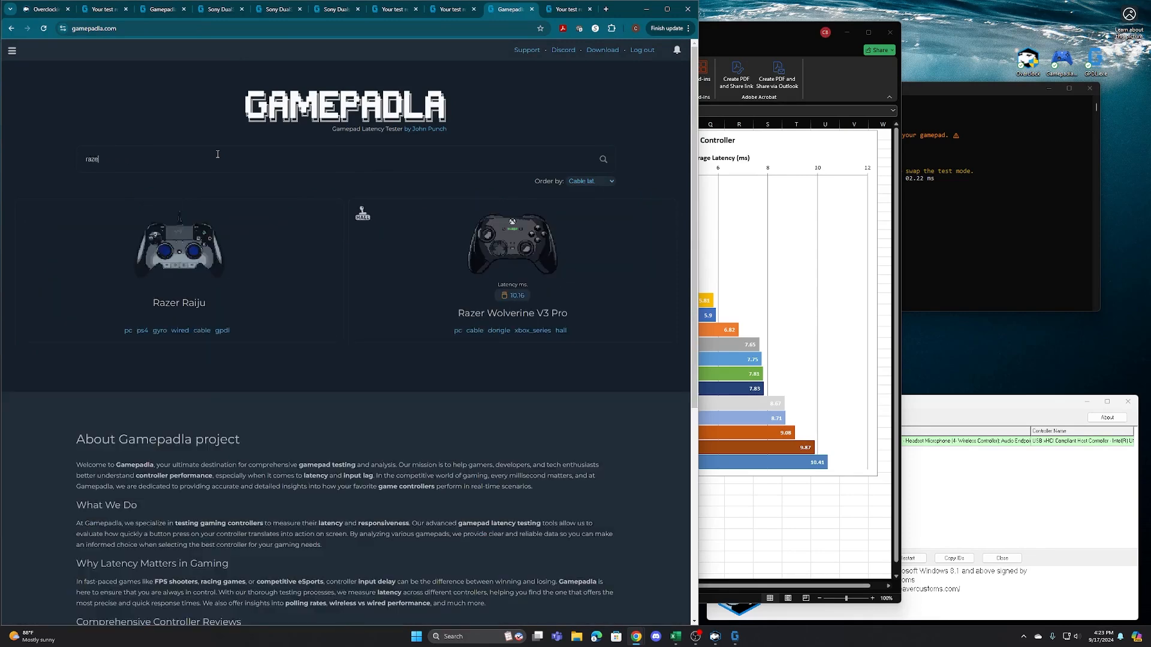
click(512, 245)
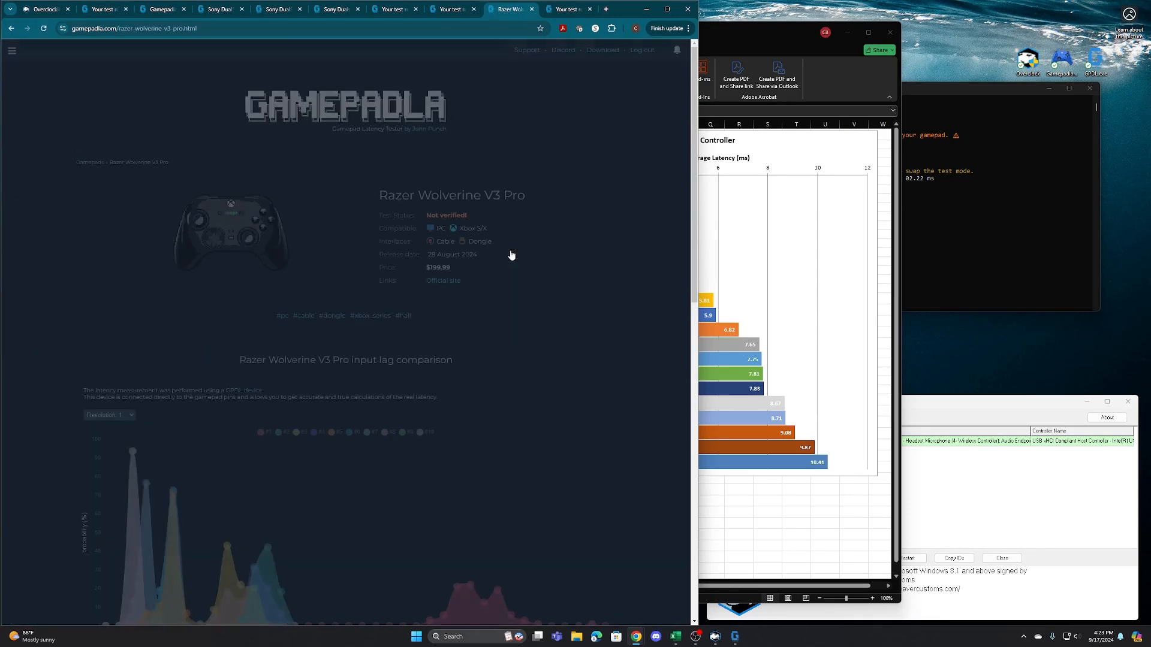
scroll(down, 3)
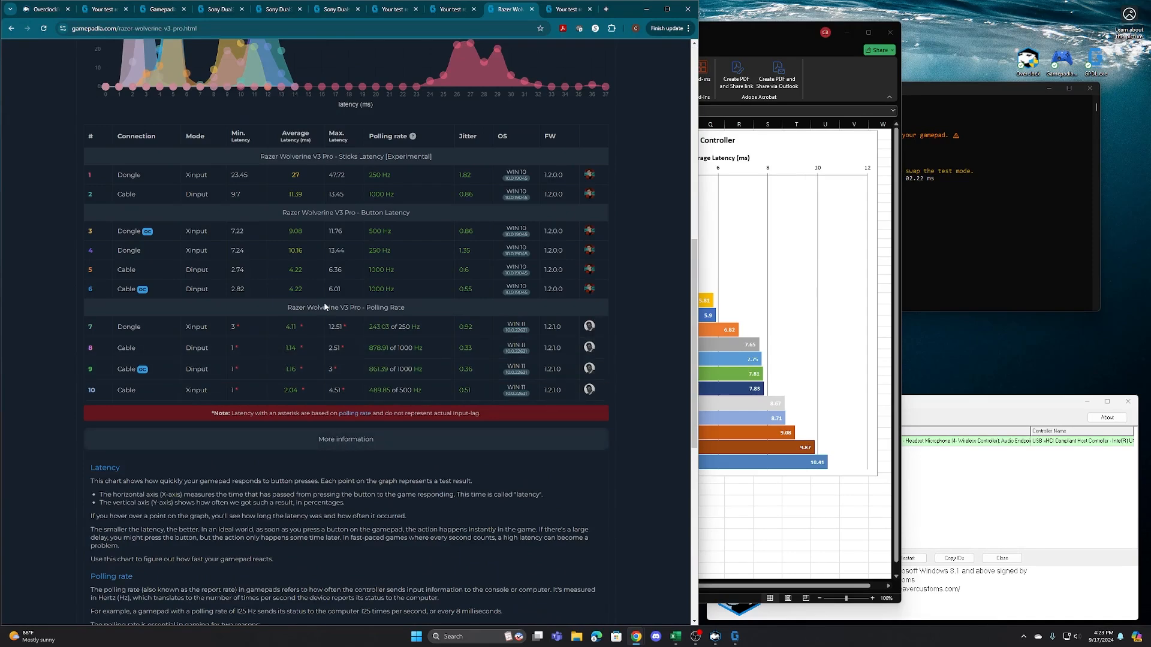
double_click(385, 307)
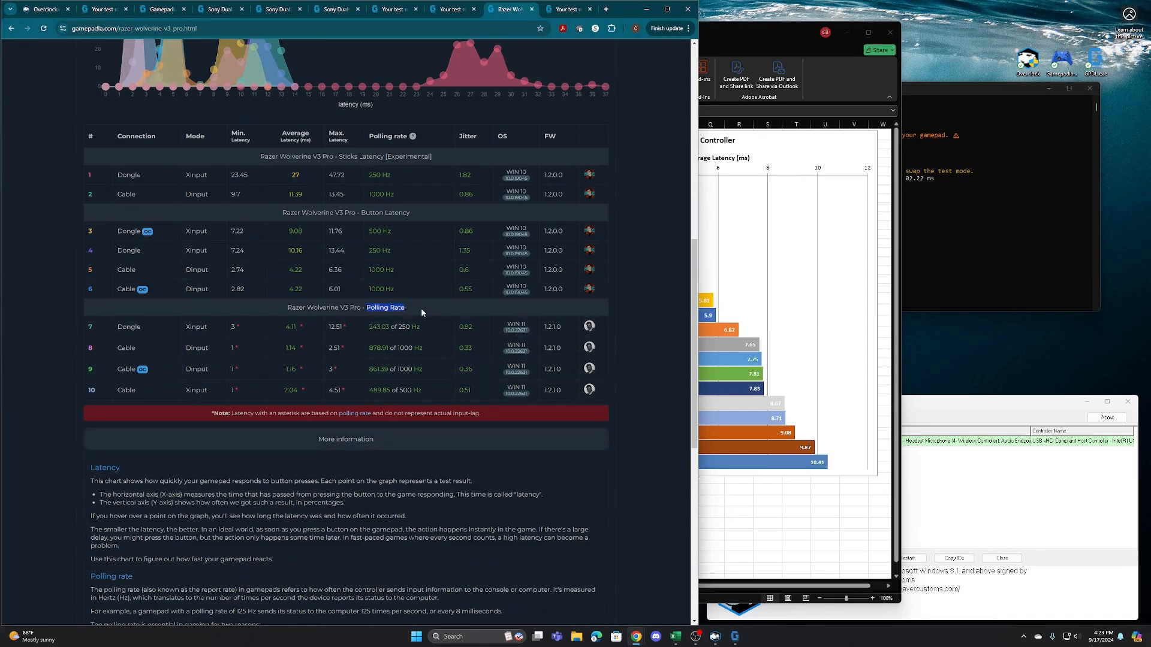
scroll(up, 3)
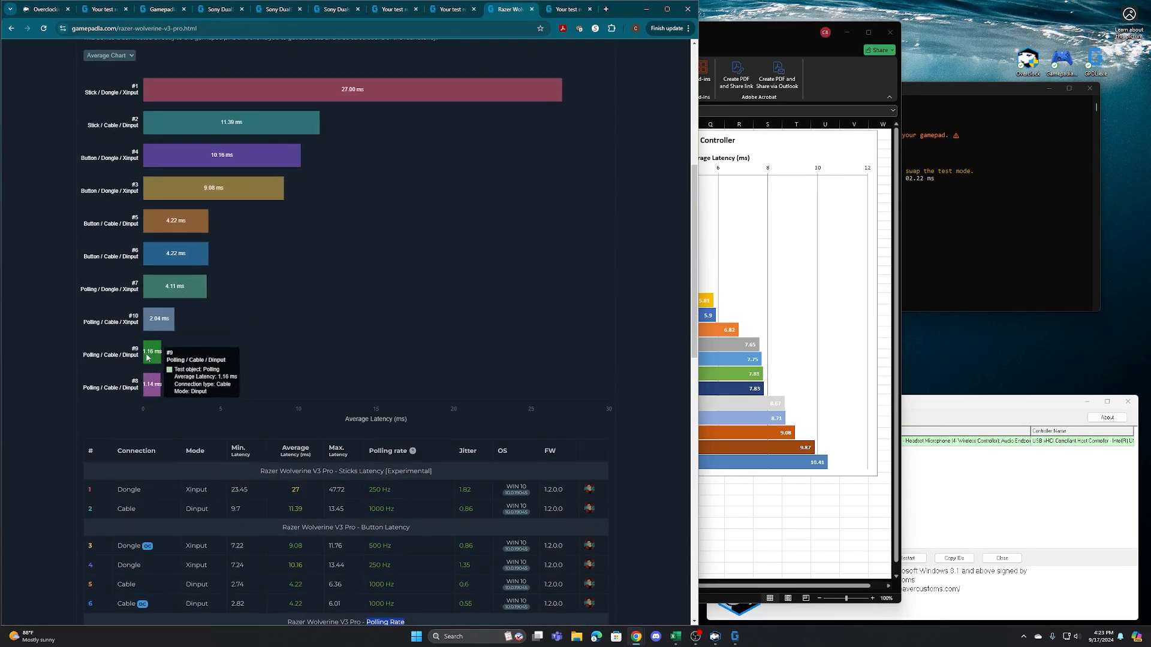
mouse_move(155, 365)
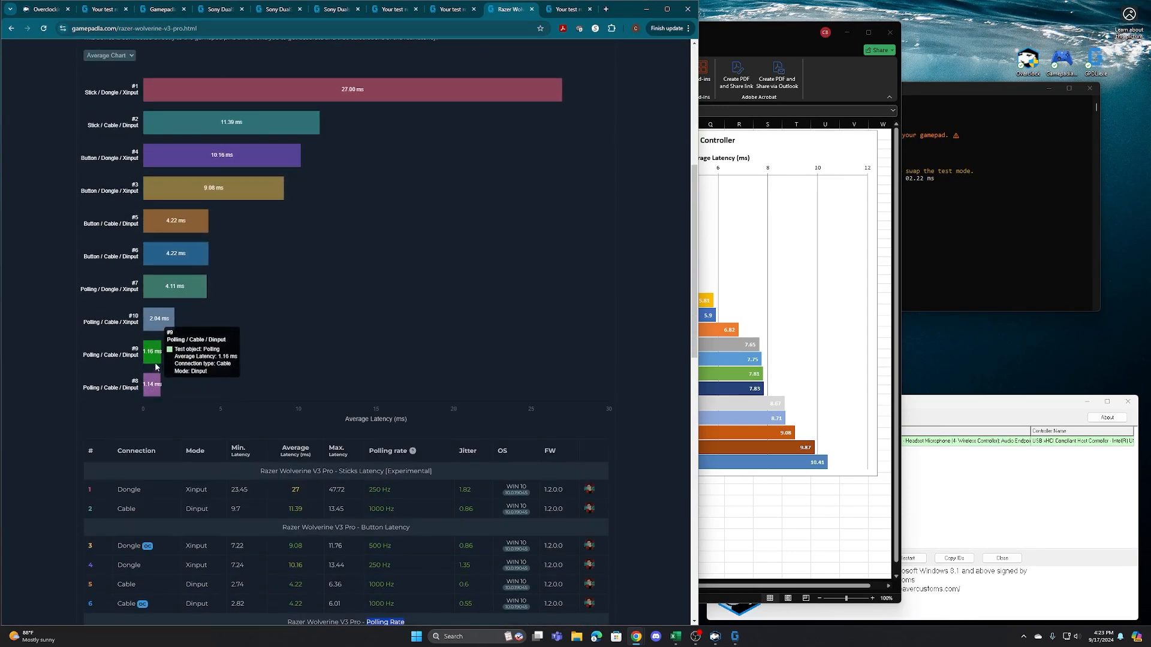
mouse_move(166, 367)
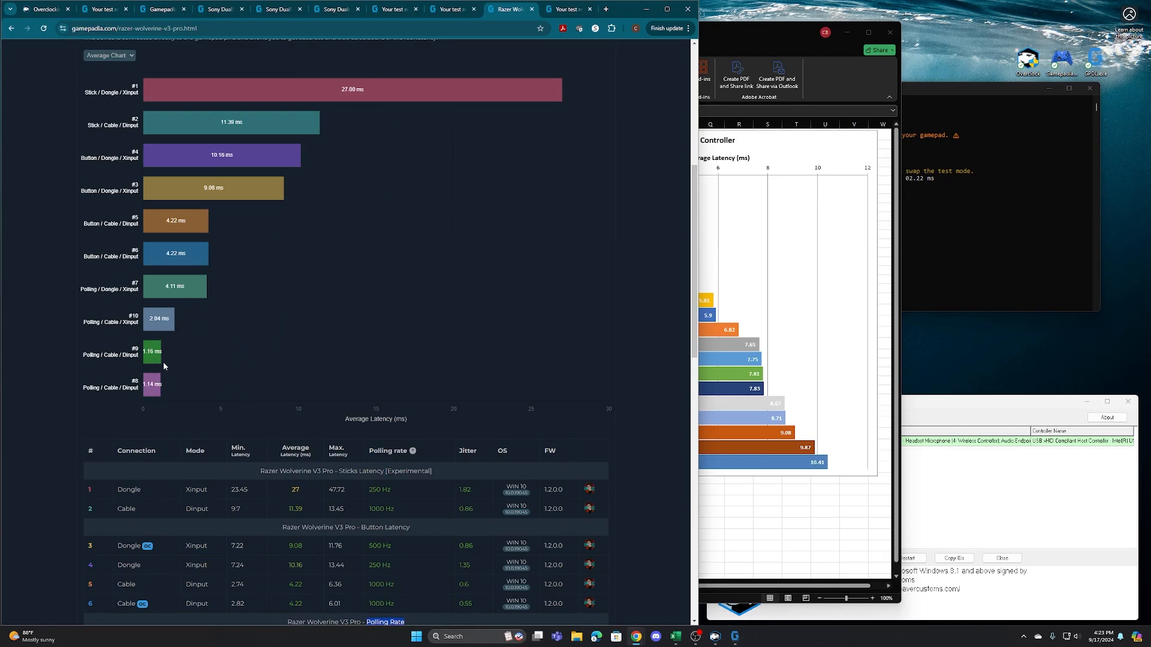
scroll(down, 3)
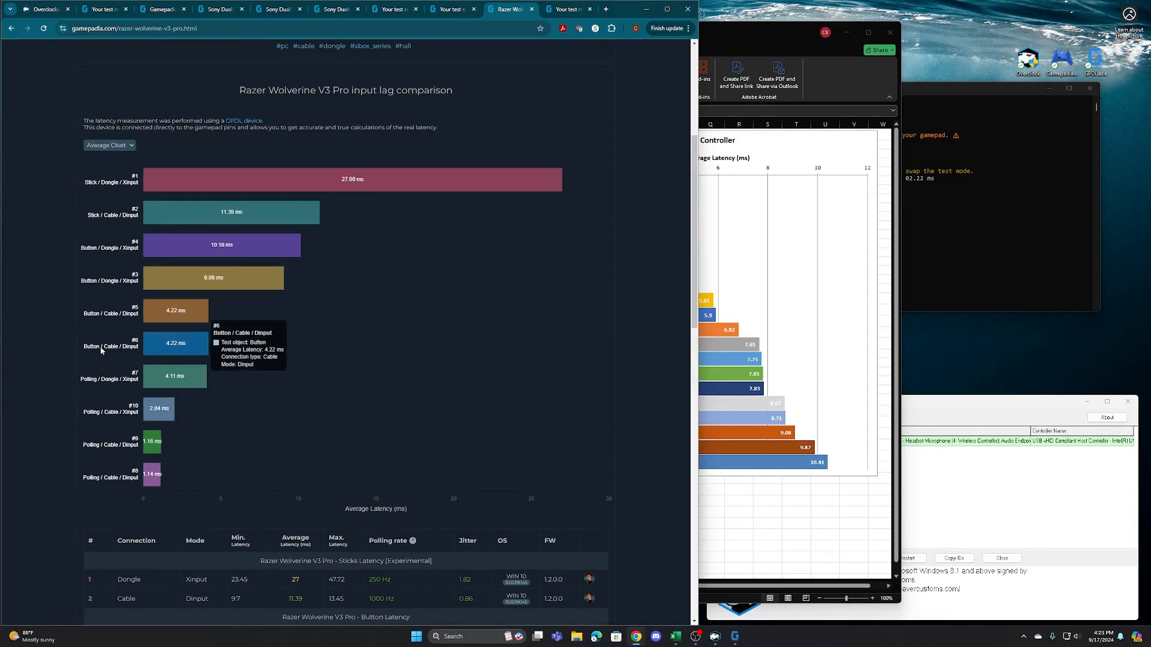
mouse_move(118, 332)
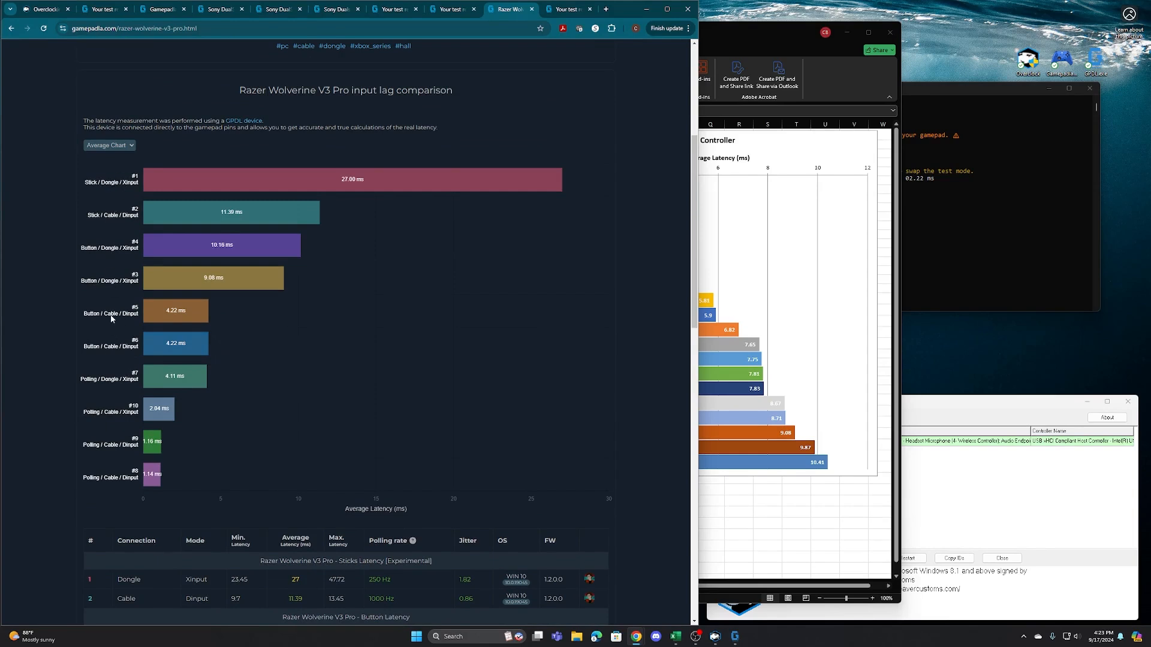
mouse_move(110, 286)
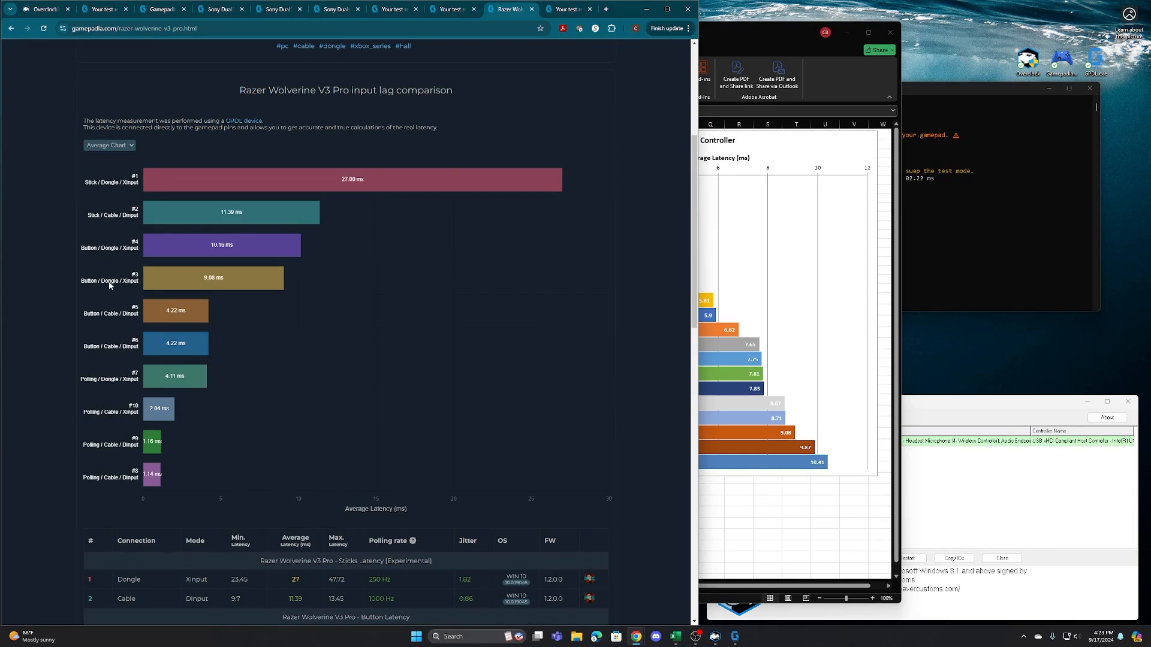
mouse_move(117, 317)
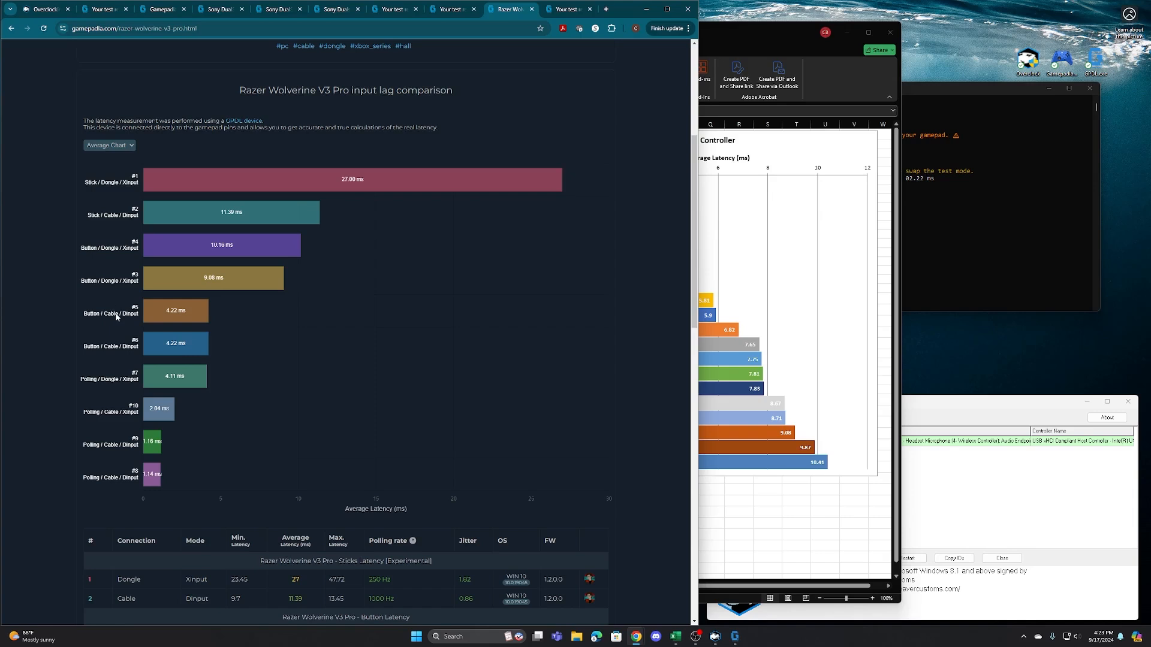
mouse_move(174, 312)
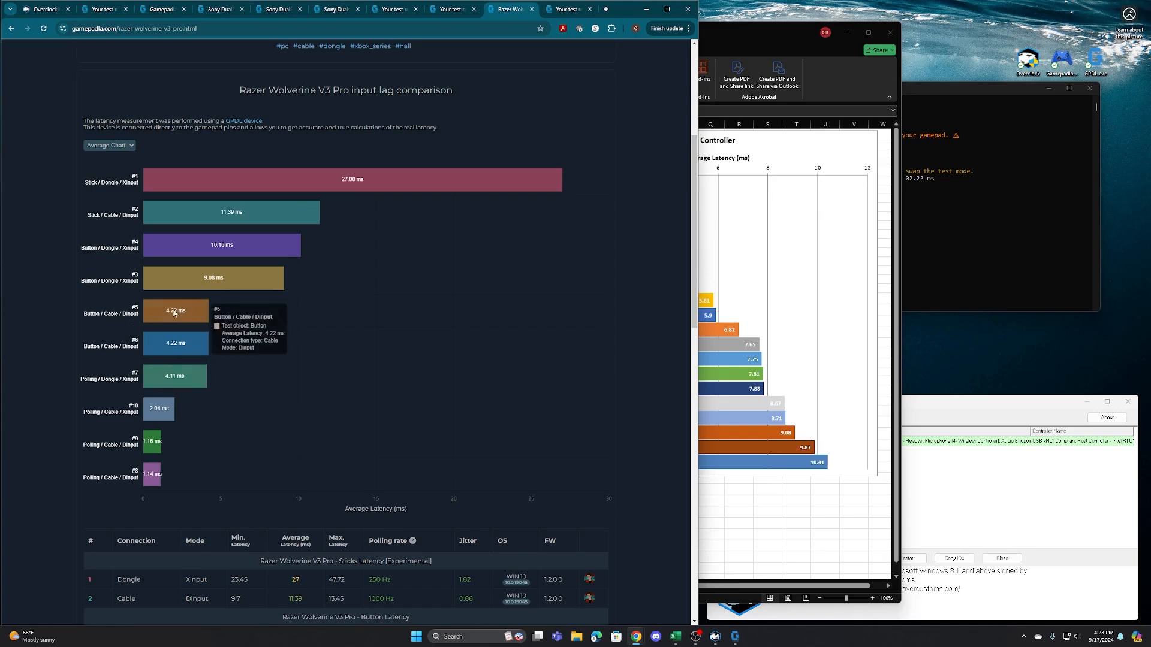
mouse_move(176, 374)
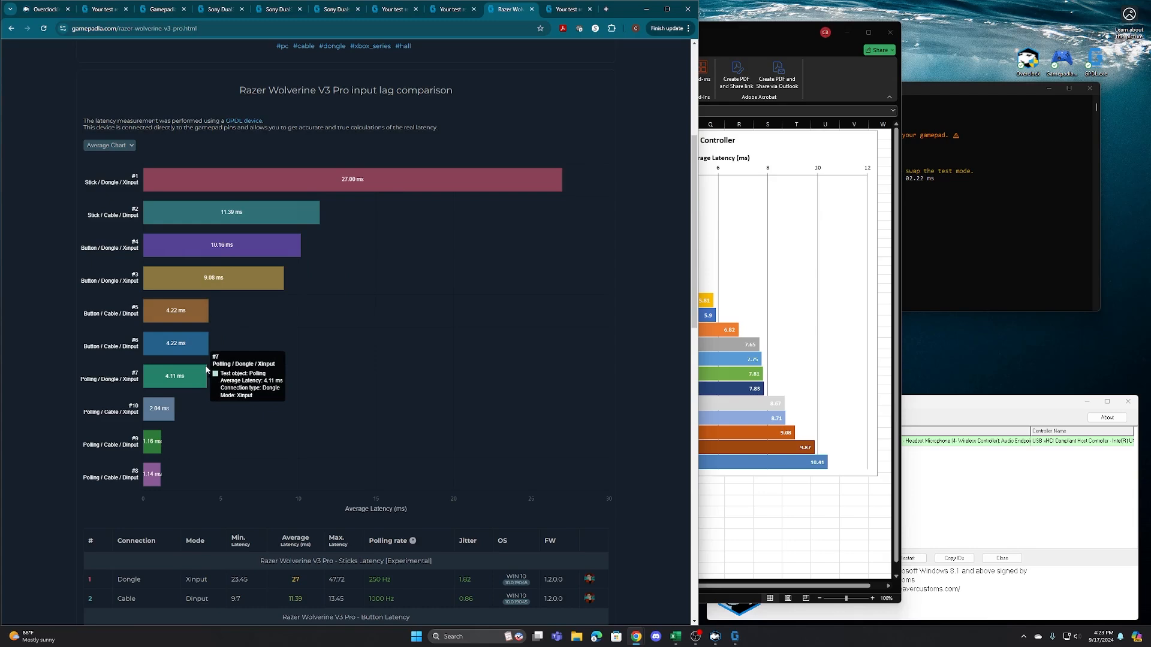
mouse_move(247, 300)
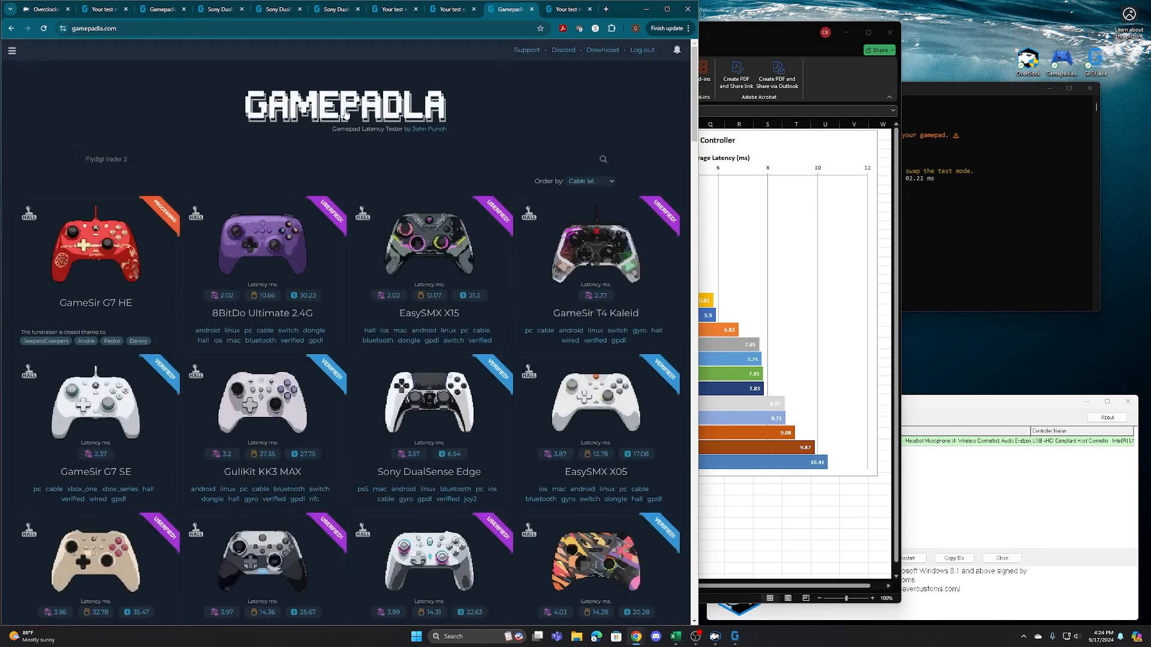
mouse_move(812, 275)
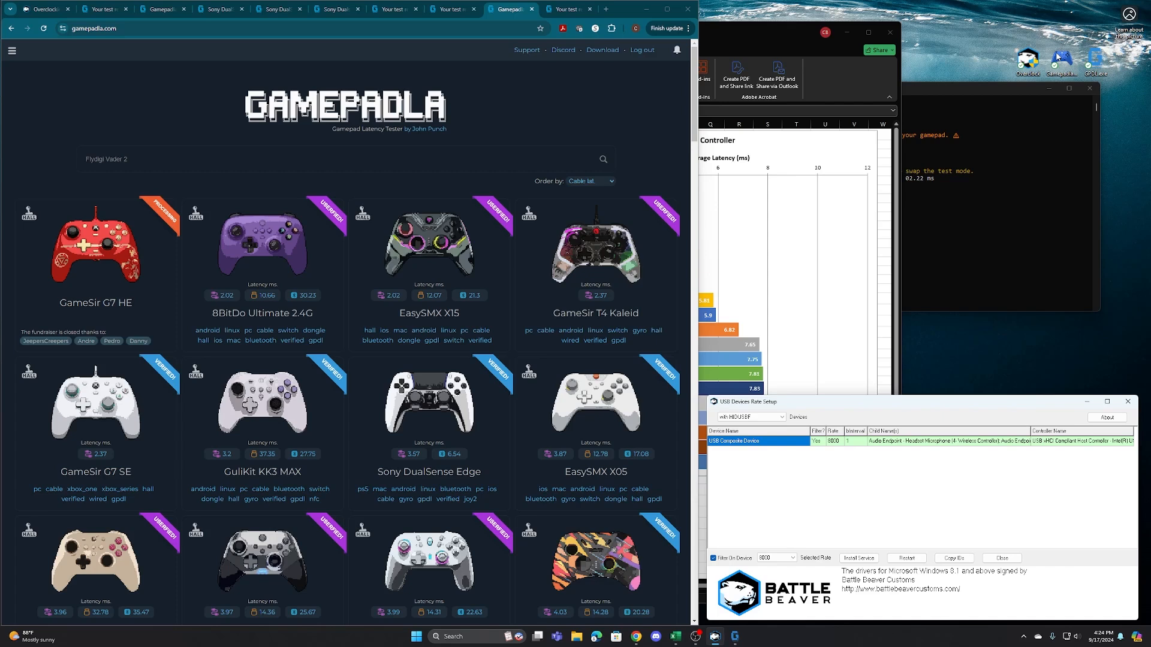
mouse_move(890, 221)
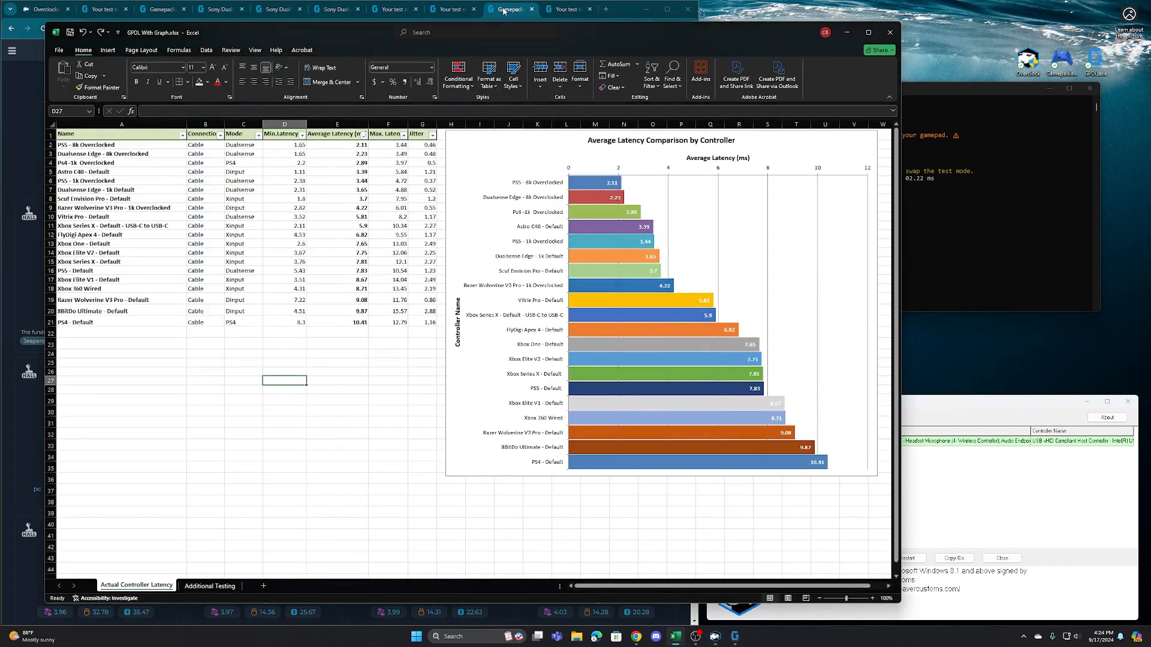
Switch the browser to Battle Beaver's Controller Overclocking page.
click(43, 10)
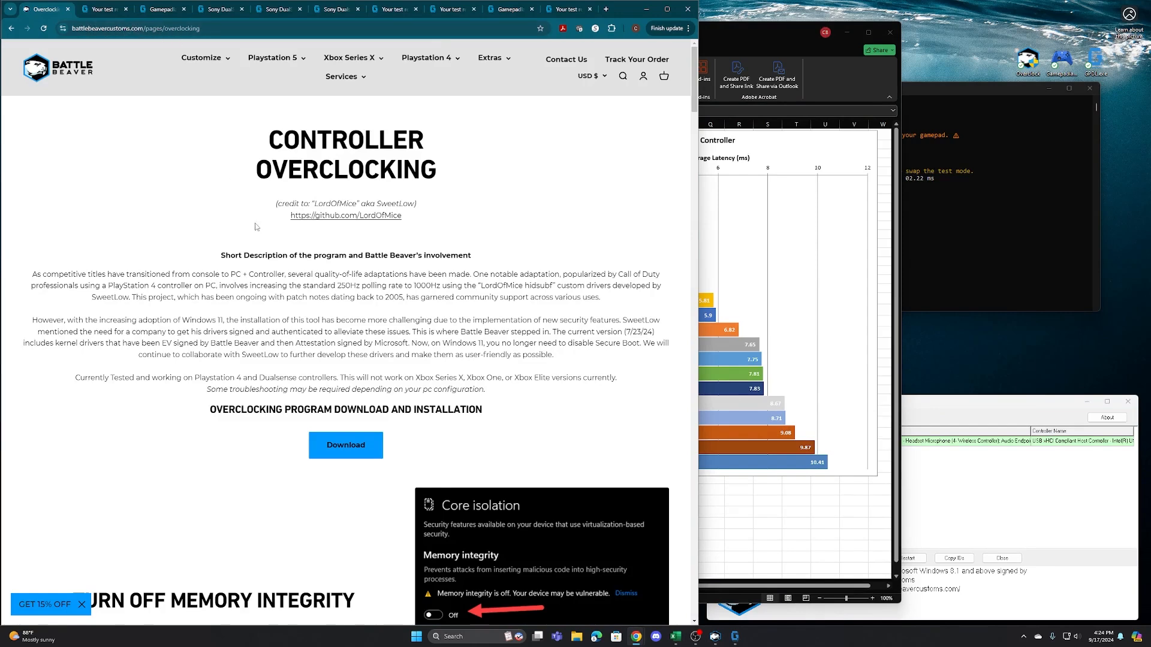
Scroll the overclocking page down to the Testing Results latency chart.
scroll(down, 3)
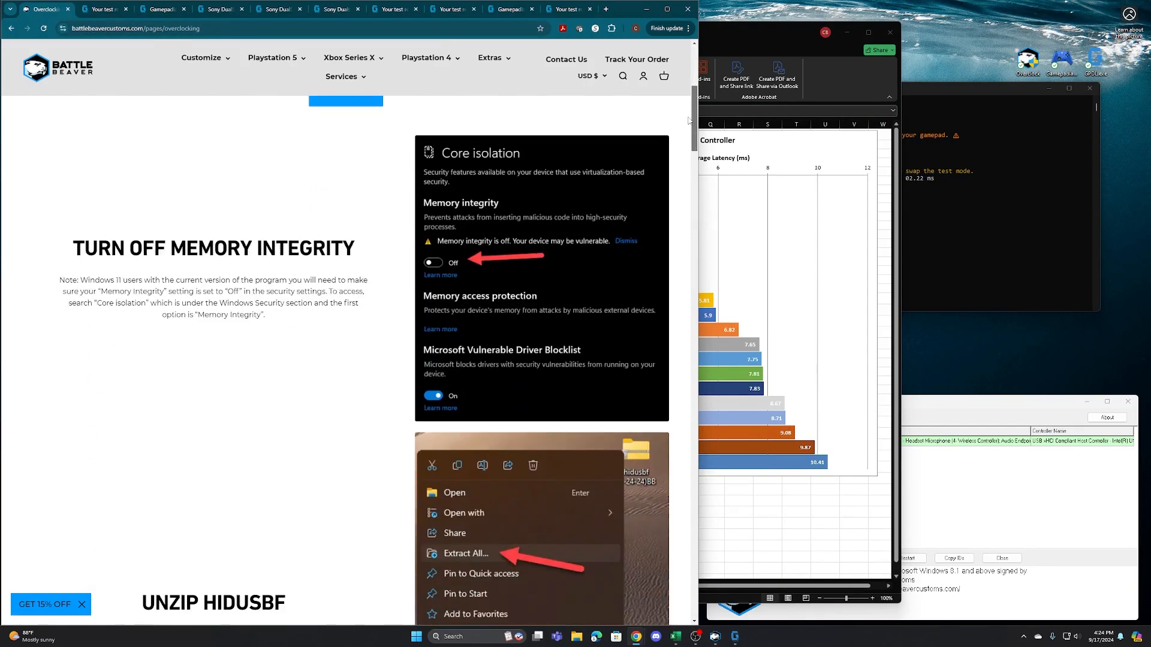
scroll(down, 3)
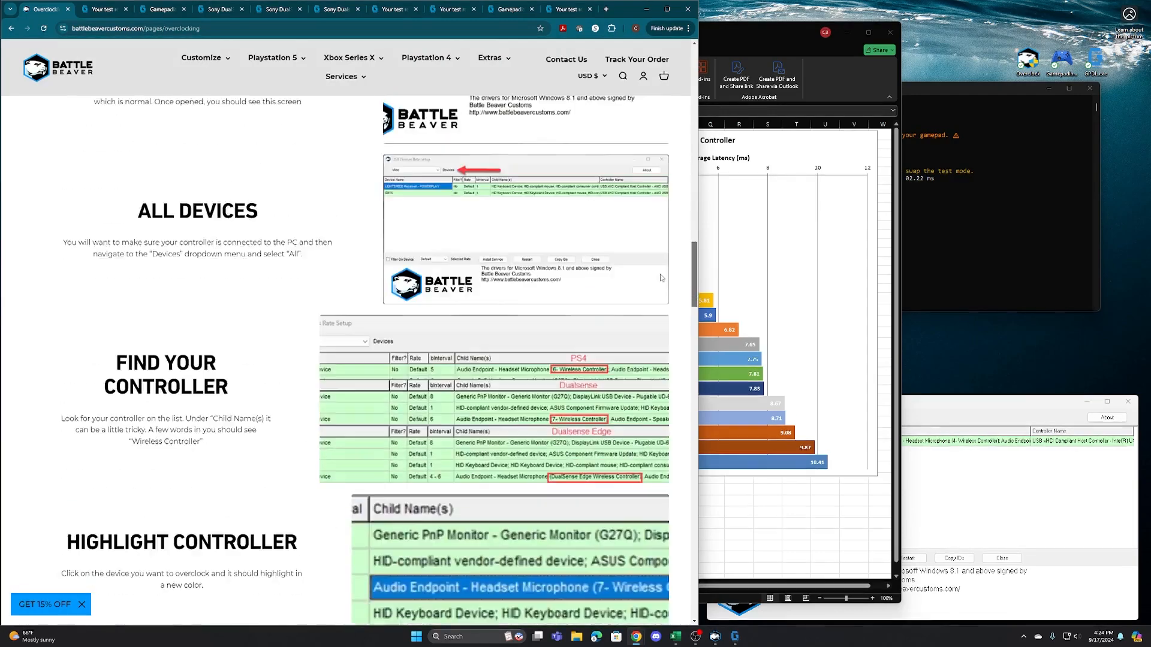
scroll(down, 3)
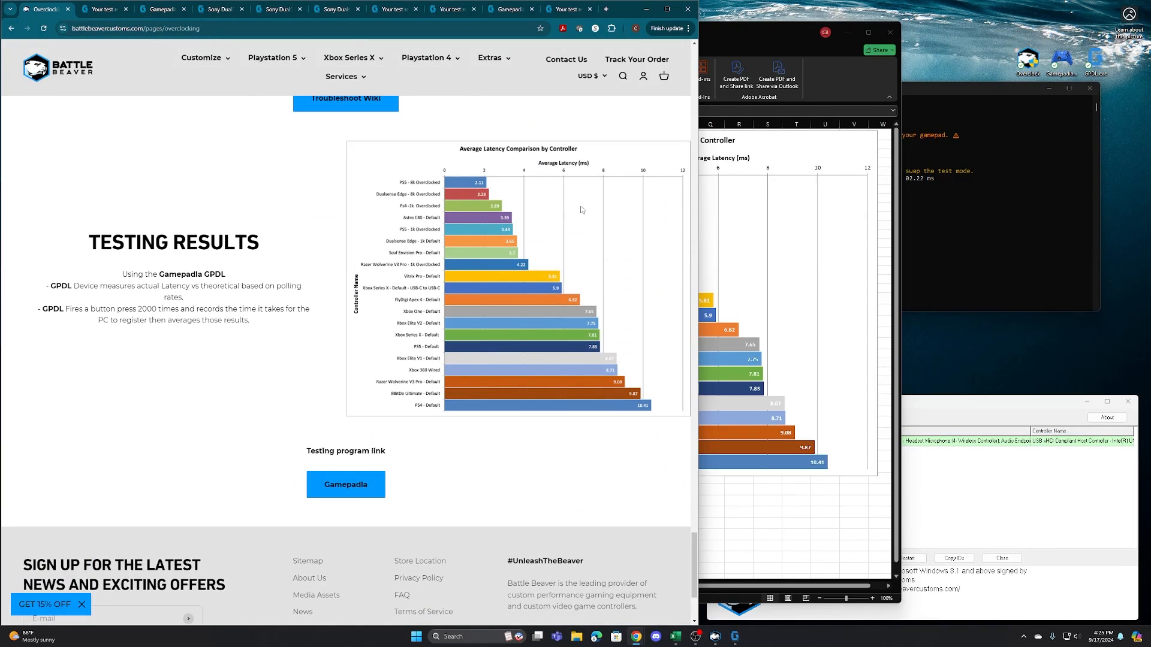
mouse_move(540, 441)
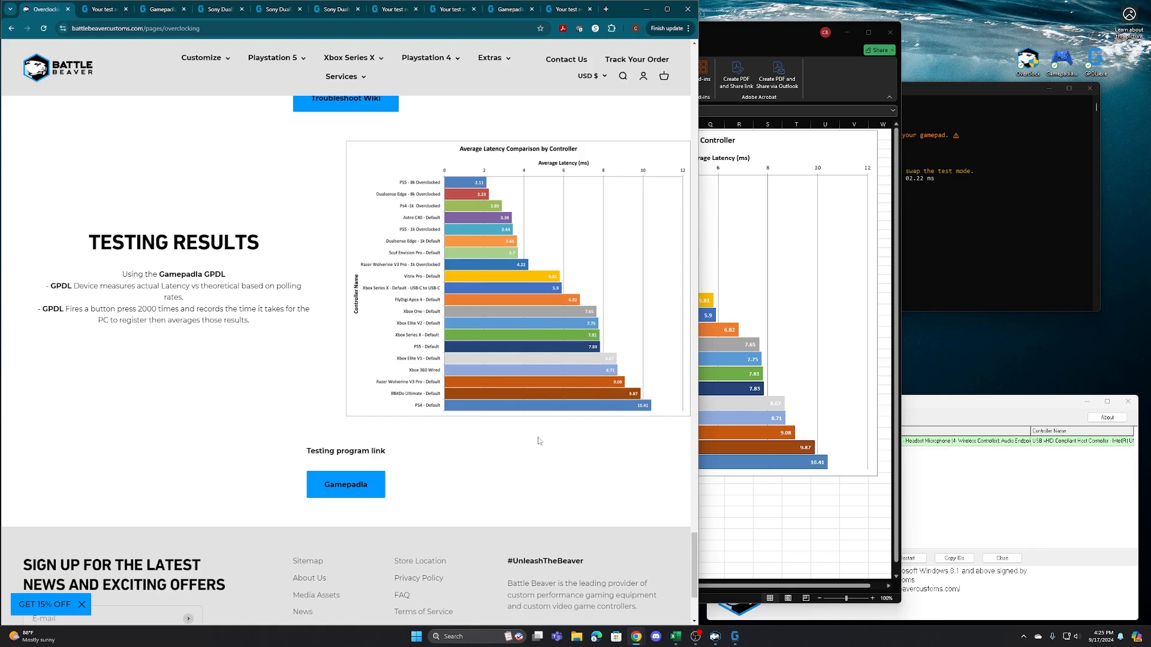
mouse_move(533, 226)
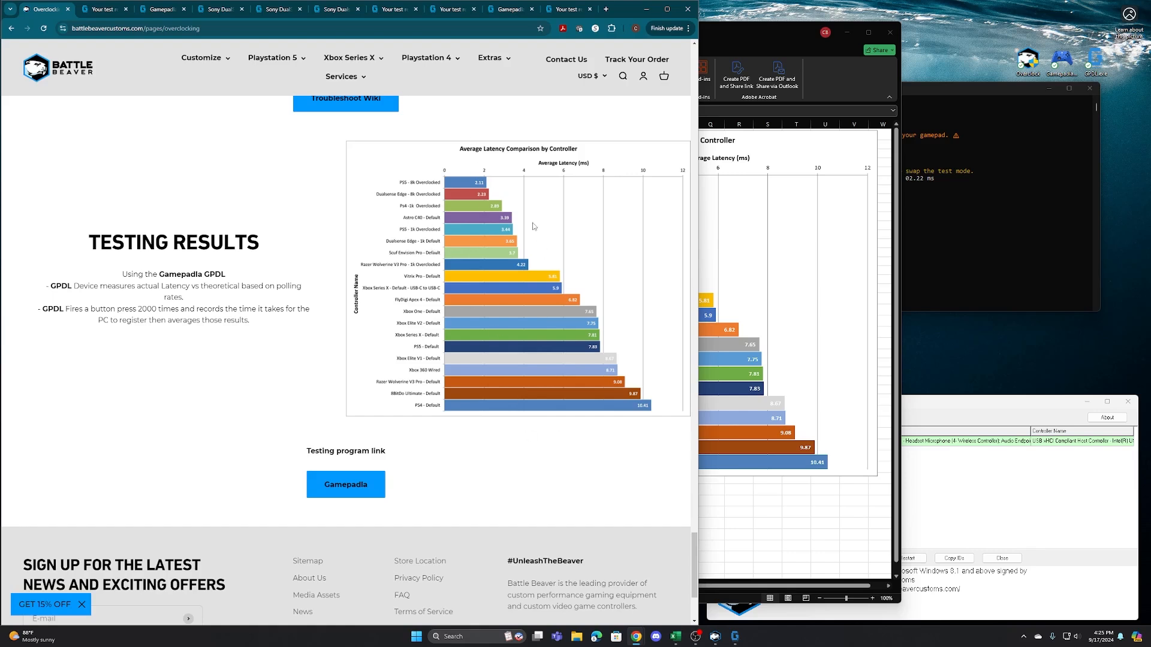